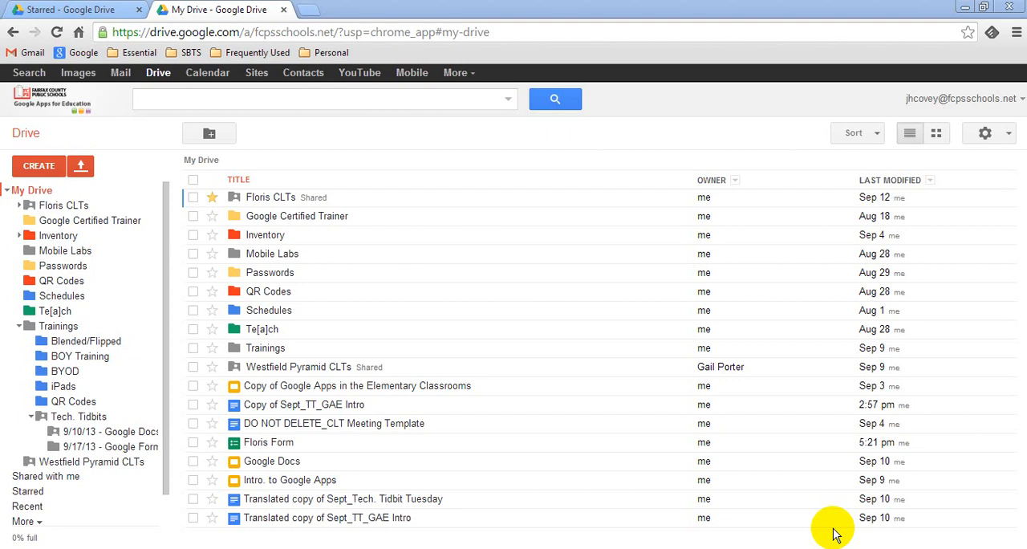
pyautogui.moveTo(959, 97)
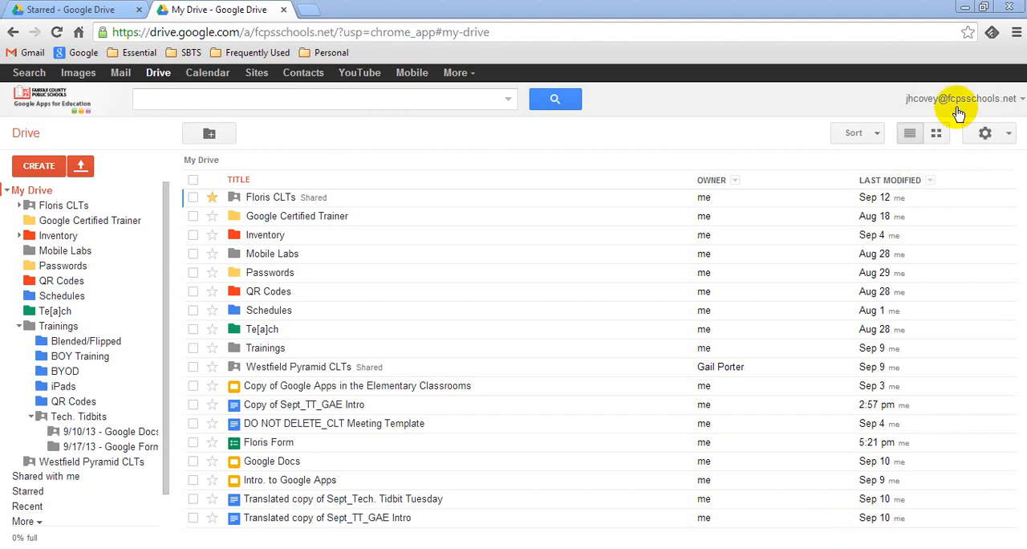
pyautogui.moveTo(981, 107)
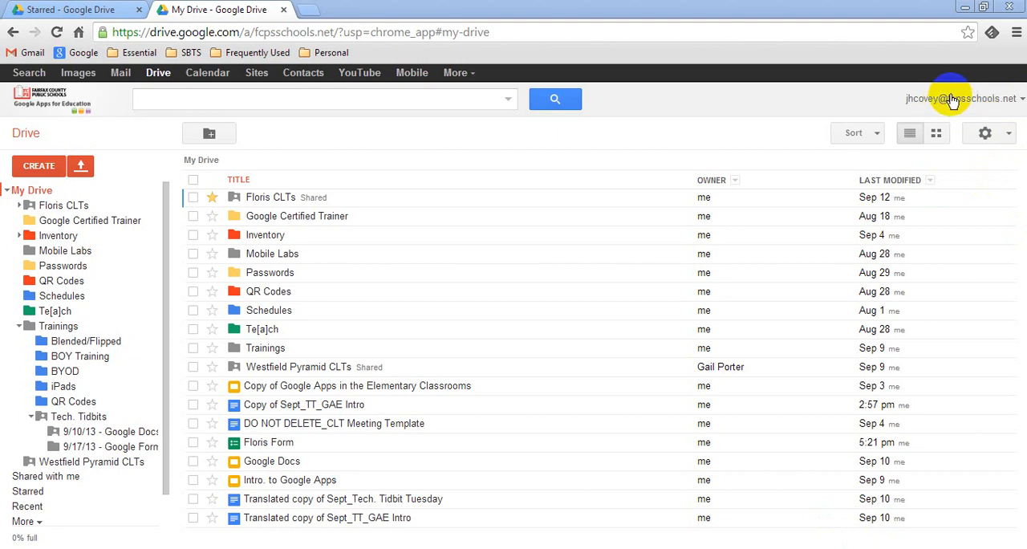
pyautogui.moveTo(947, 97)
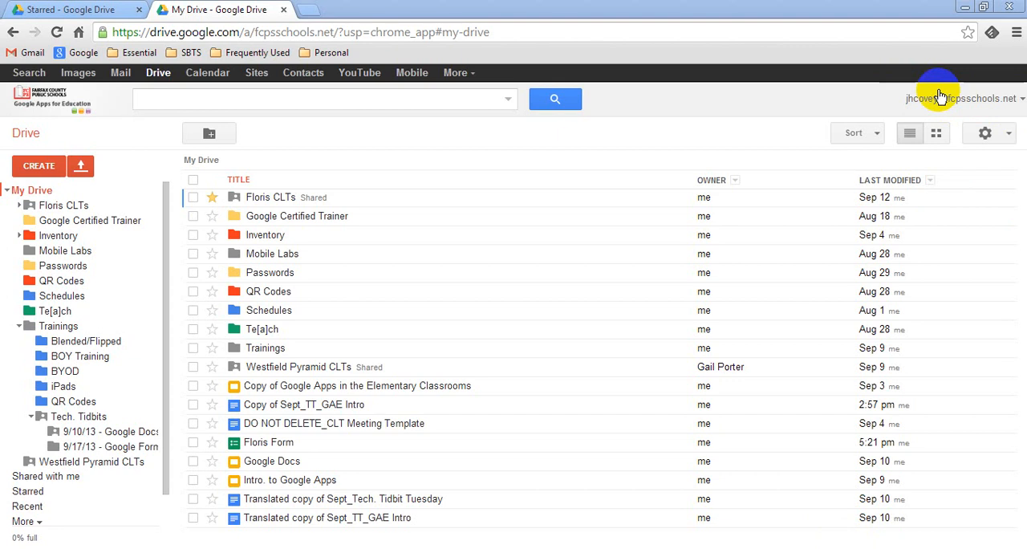
pyautogui.moveTo(923, 103)
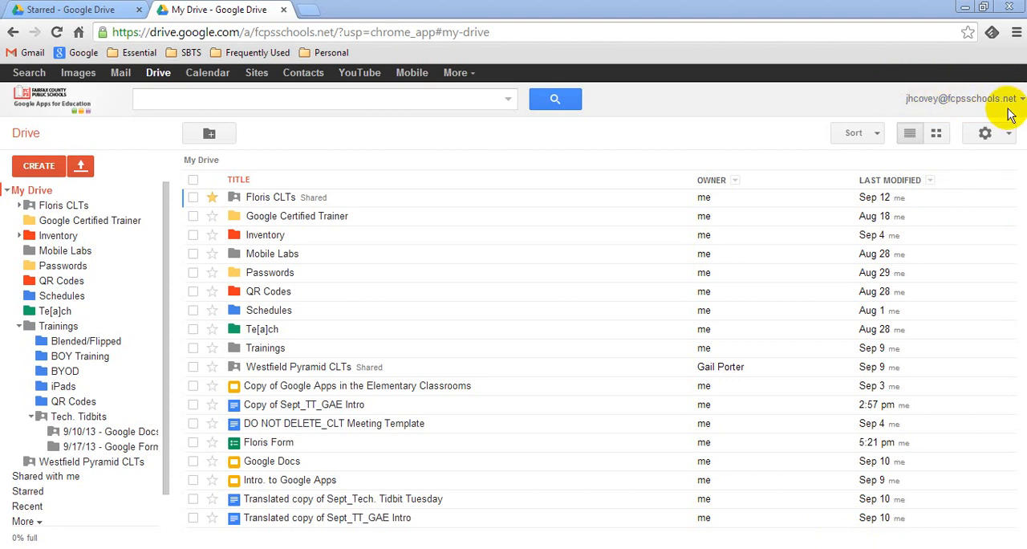
pyautogui.moveTo(993, 112)
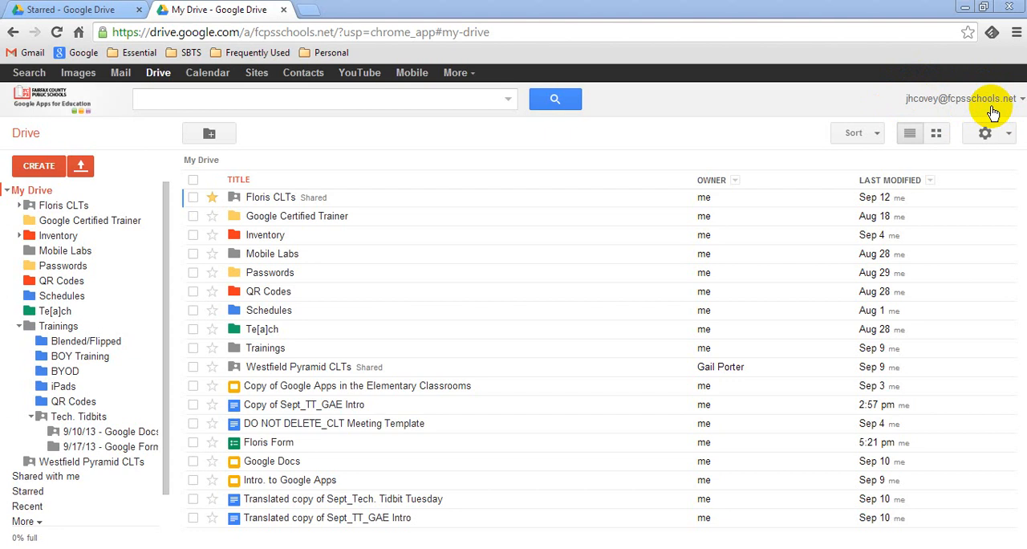
pyautogui.moveTo(371, 159)
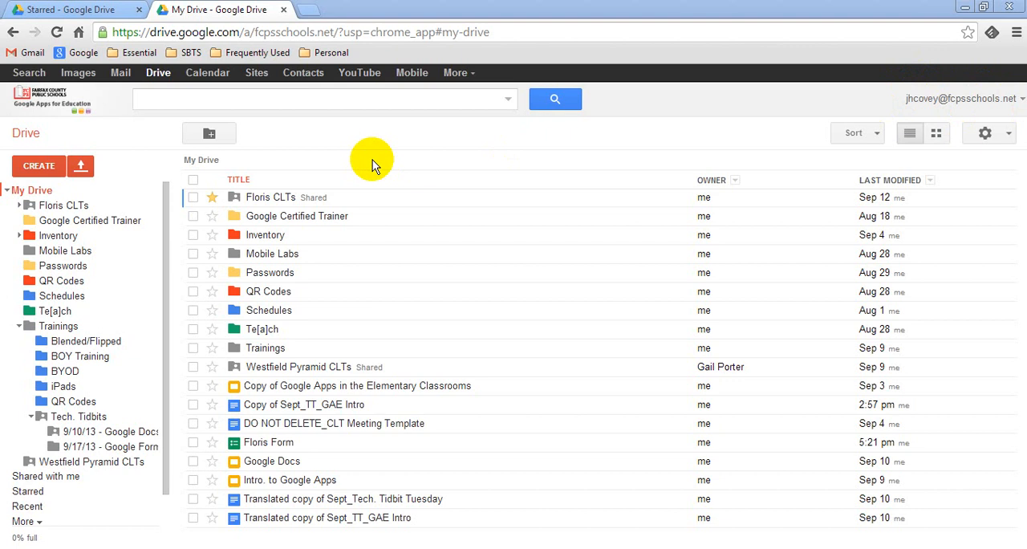
pyautogui.moveTo(39, 166)
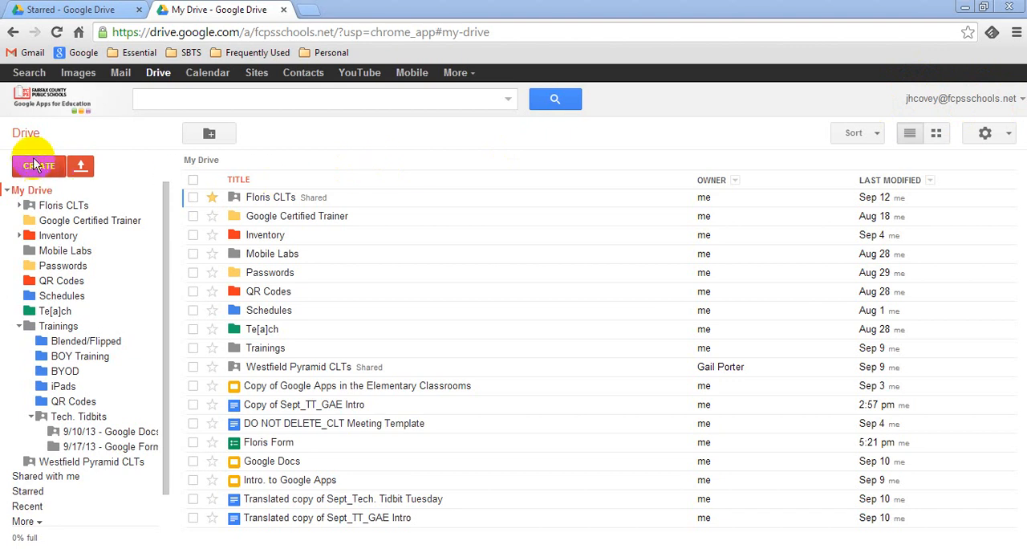
# Create a new Google Form titled 'Floris Form' using the White Poppies theme.
pyautogui.click(38, 165)
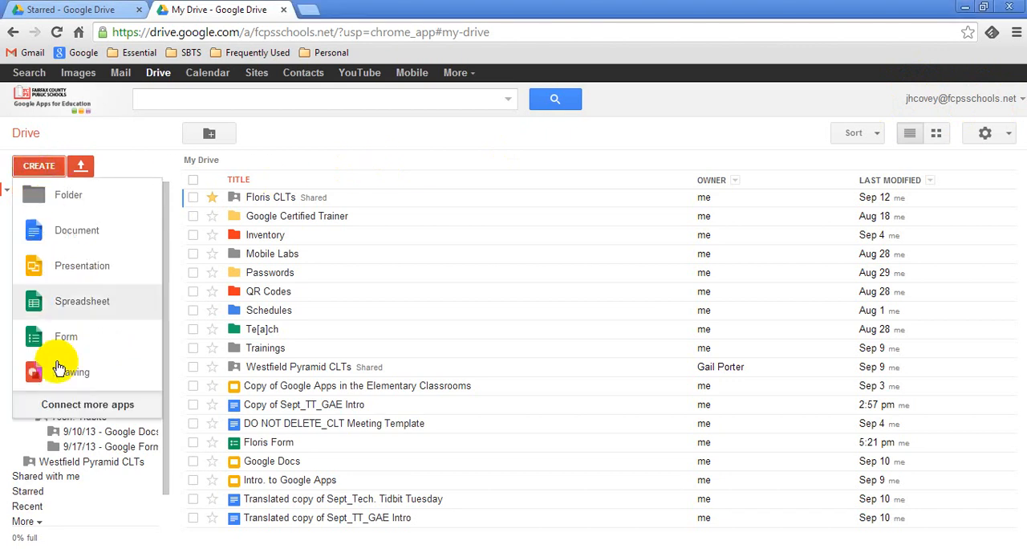
pyautogui.click(66, 336)
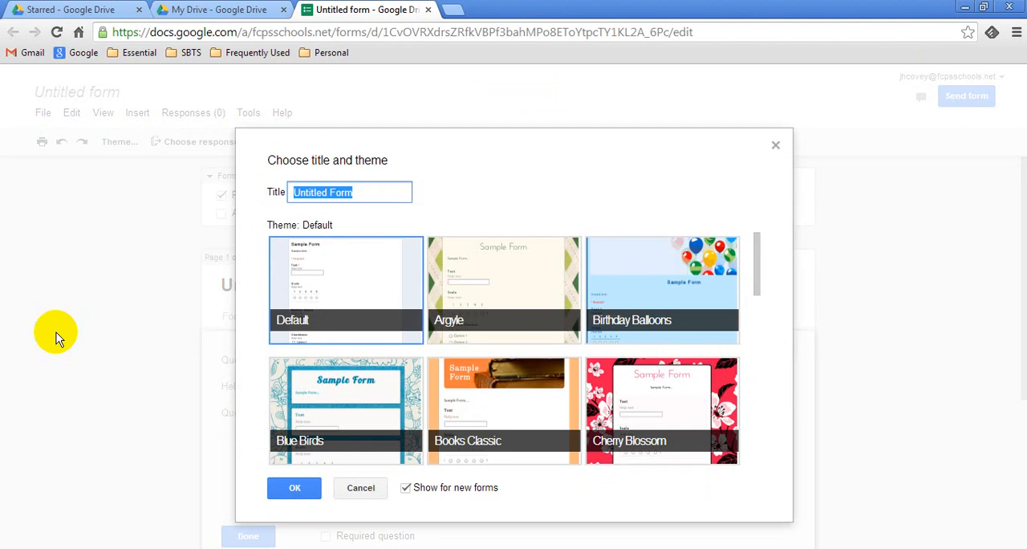
pyautogui.write('Fl')
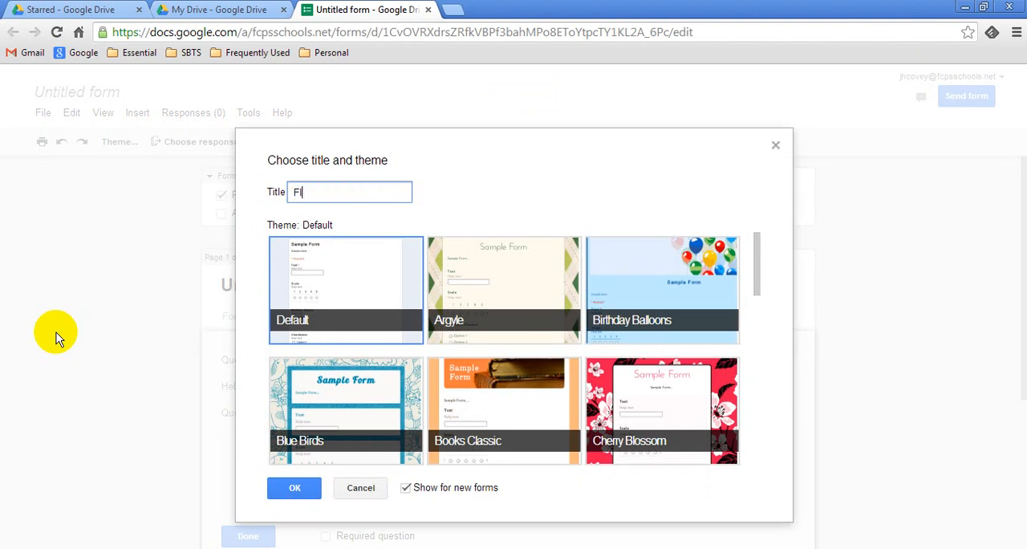
pyautogui.write('oris Form')
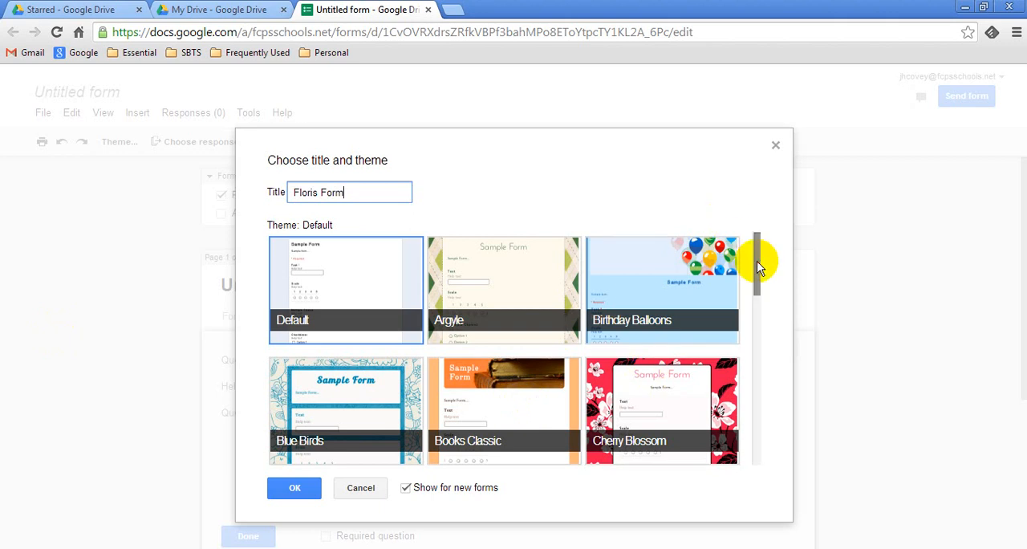
pyautogui.scroll(-3)
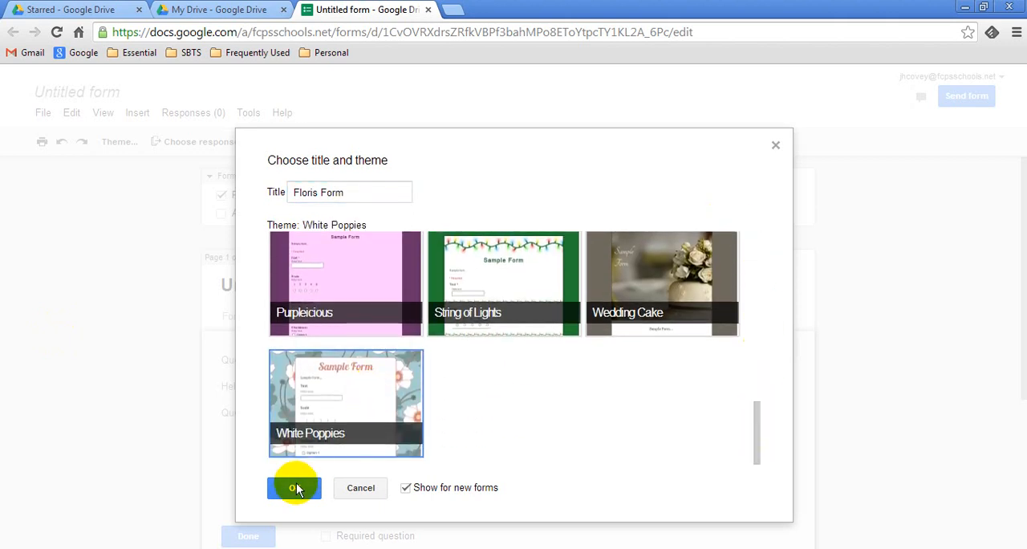
pyautogui.click(294, 488)
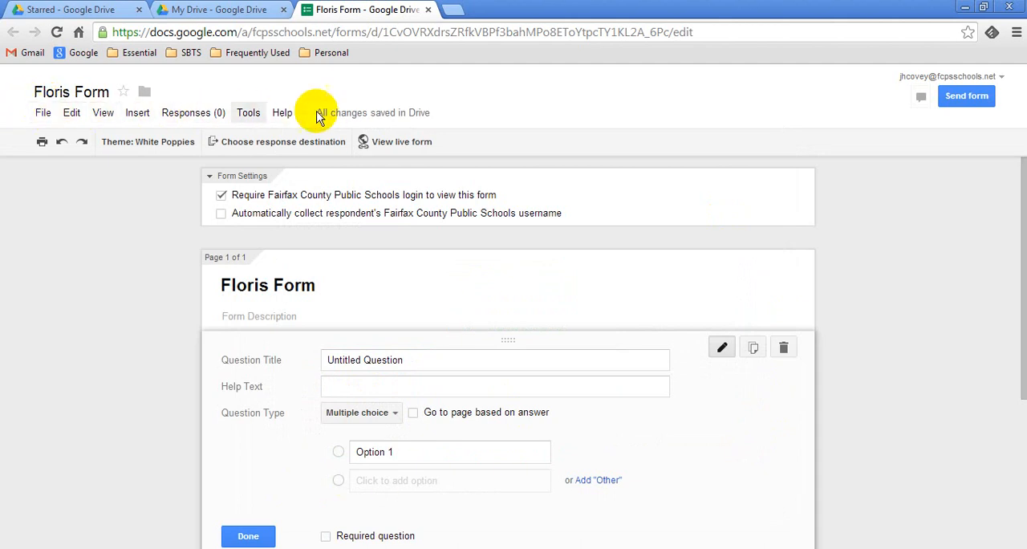
pyautogui.moveTo(282, 112)
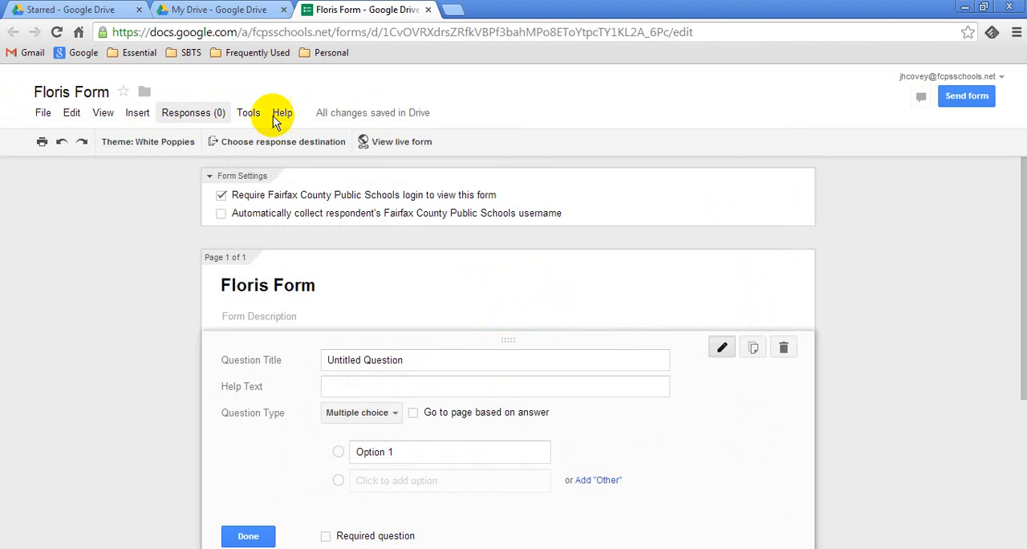
pyautogui.moveTo(193, 113)
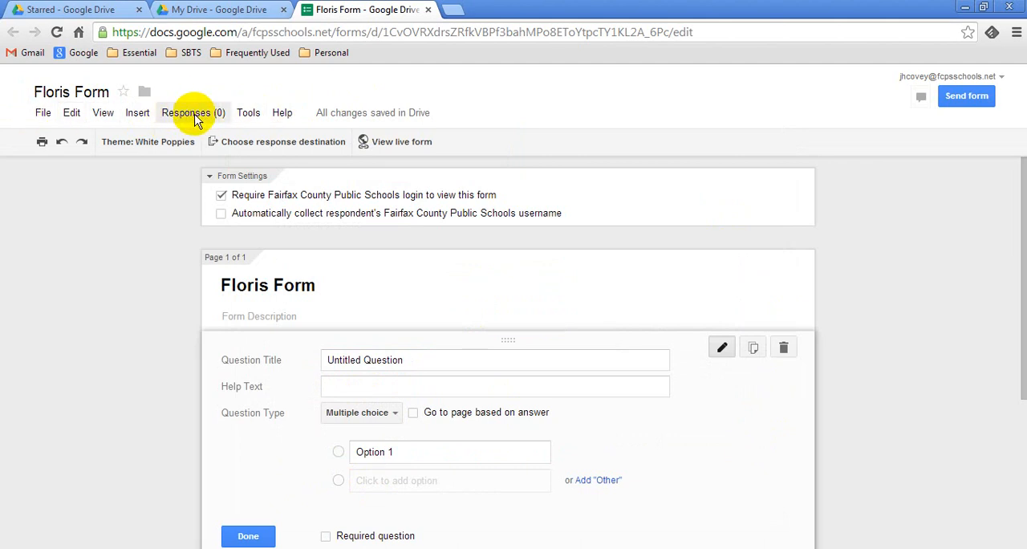
pyautogui.click(193, 113)
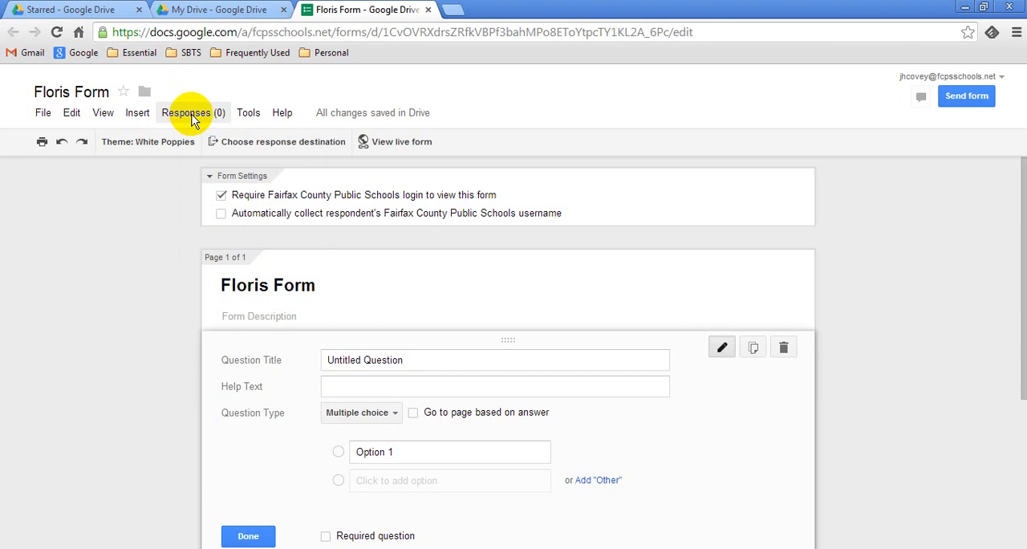
pyautogui.click(186, 112)
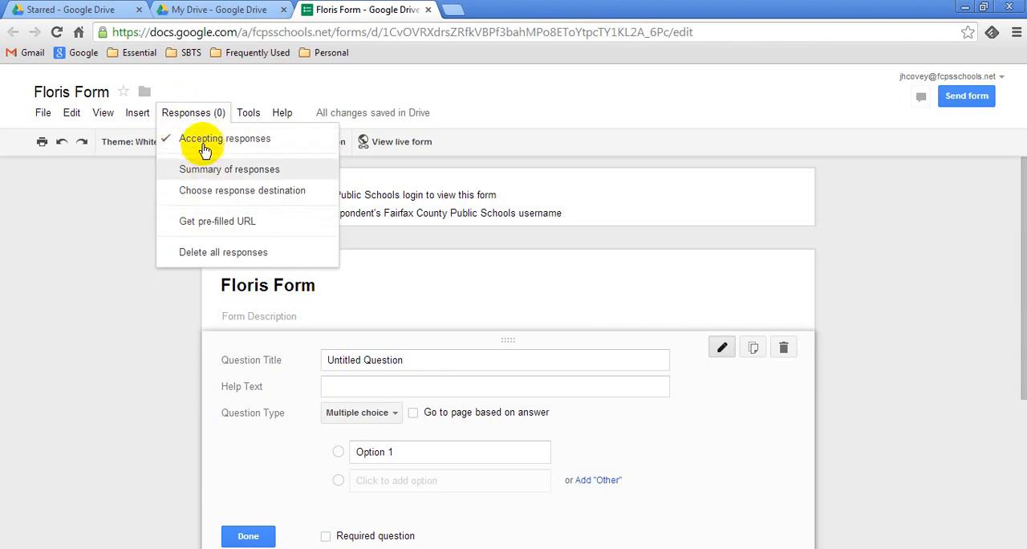
pyautogui.moveTo(206, 190)
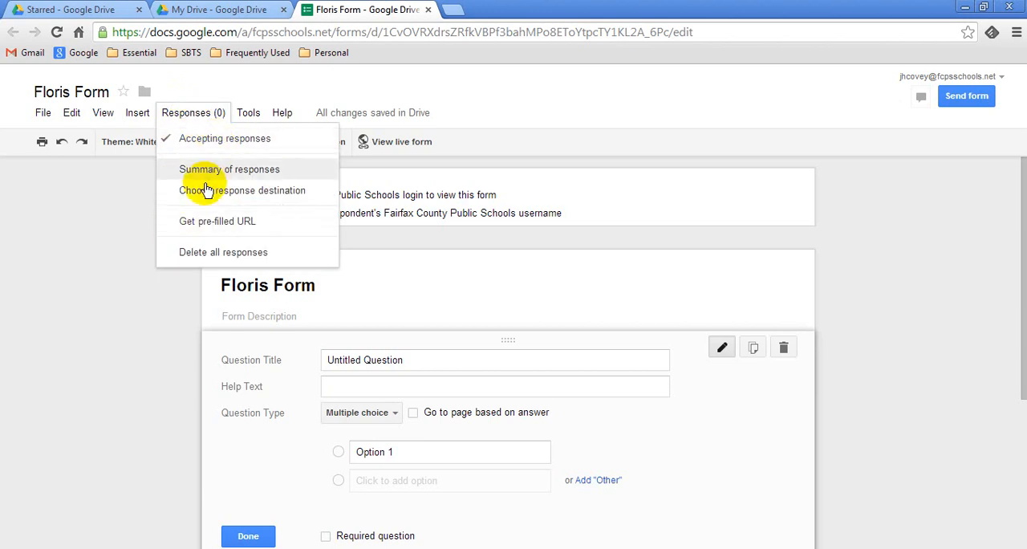
pyautogui.moveTo(236, 173)
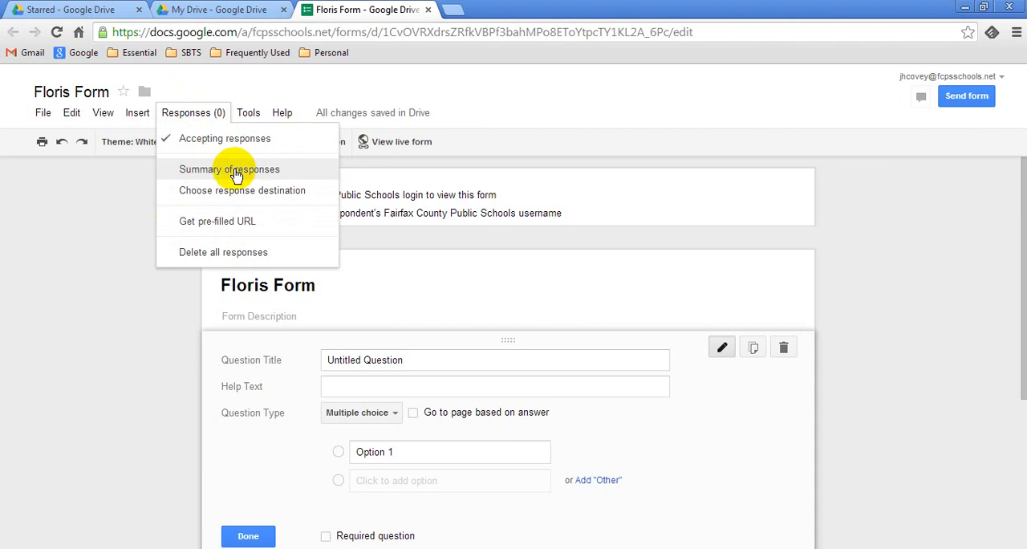
pyautogui.moveTo(201, 112)
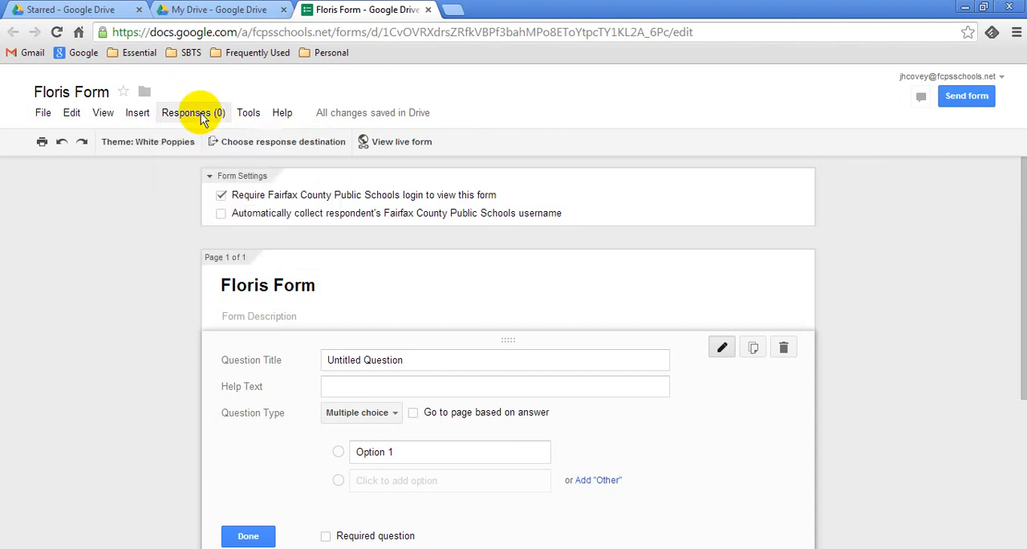
pyautogui.moveTo(15, 117)
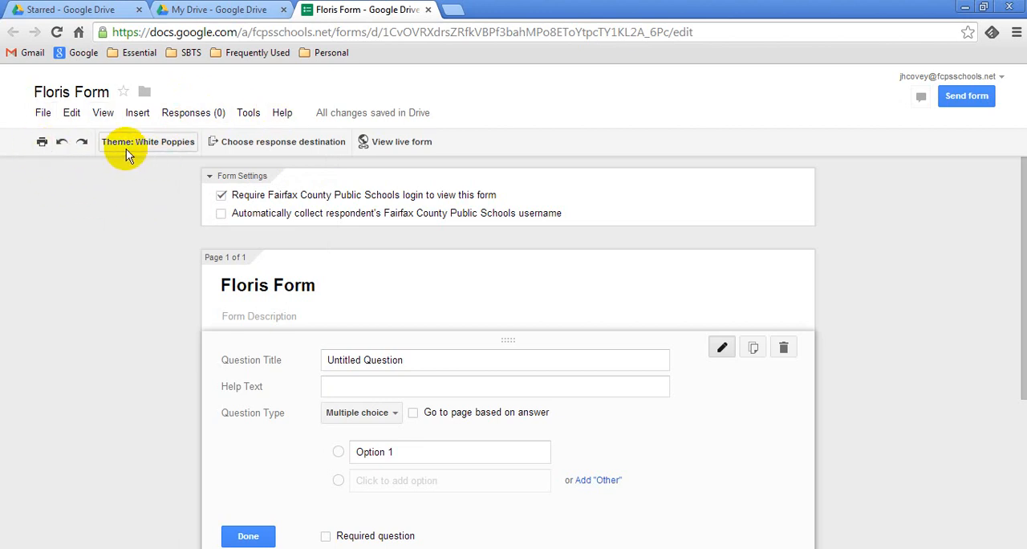
pyautogui.click(147, 141)
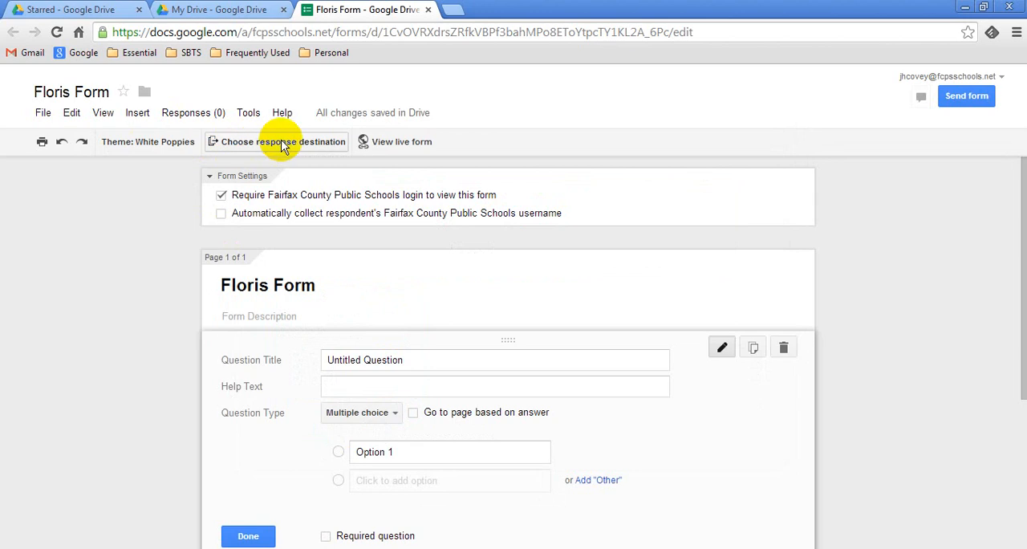
pyautogui.moveTo(275, 147)
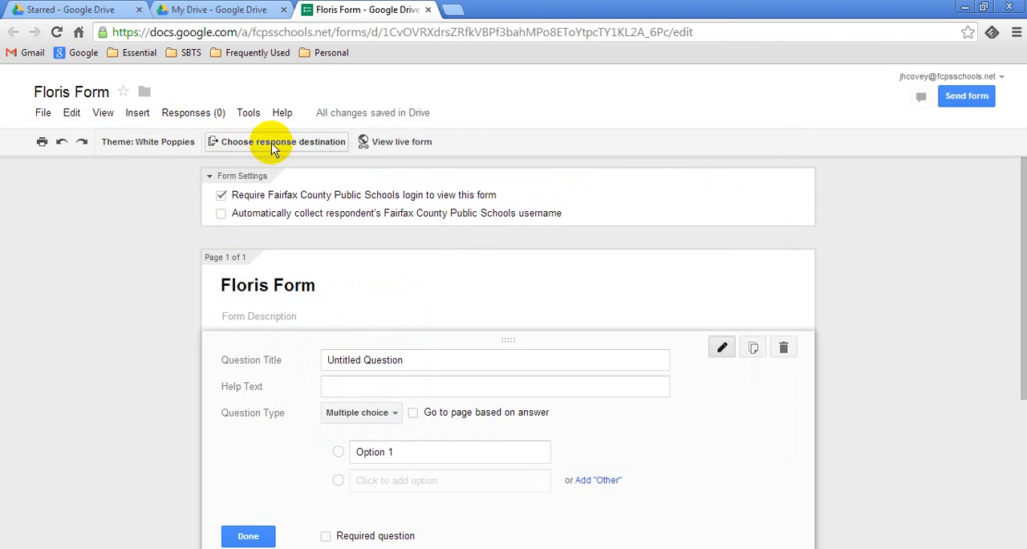
pyautogui.click(401, 141)
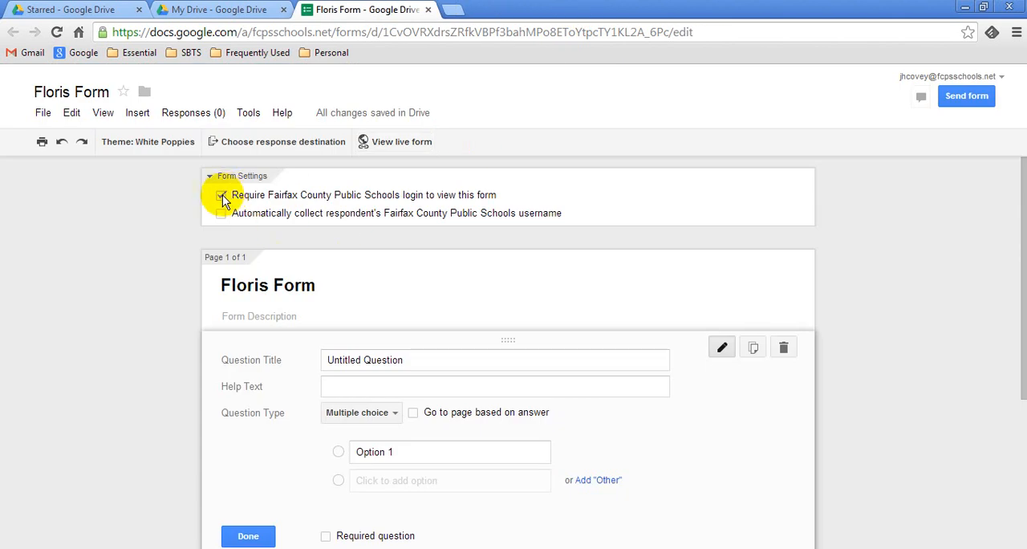
# Toggle the login settings to require school sign-in and auto-collect respondent usernames.
pyautogui.click(222, 197)
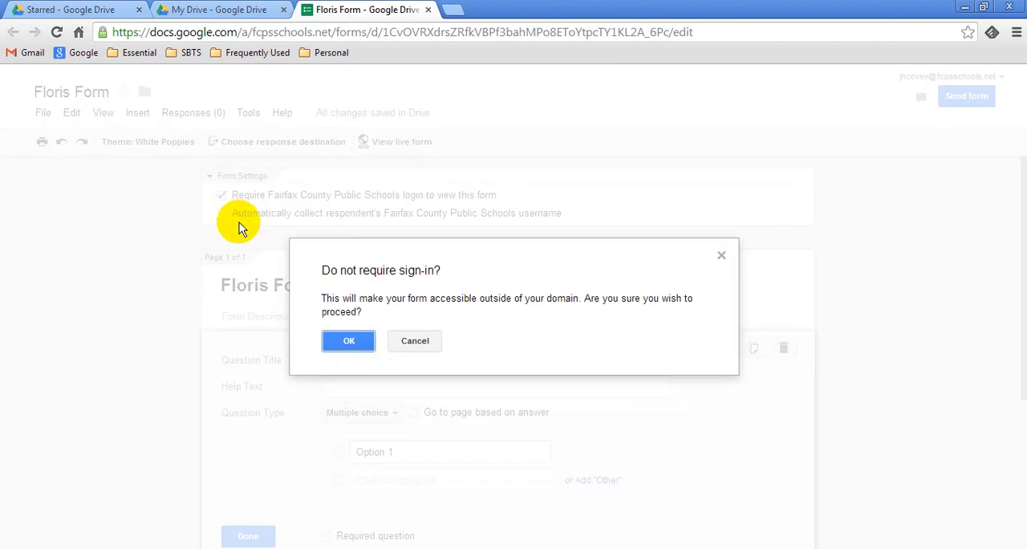
pyautogui.click(348, 340)
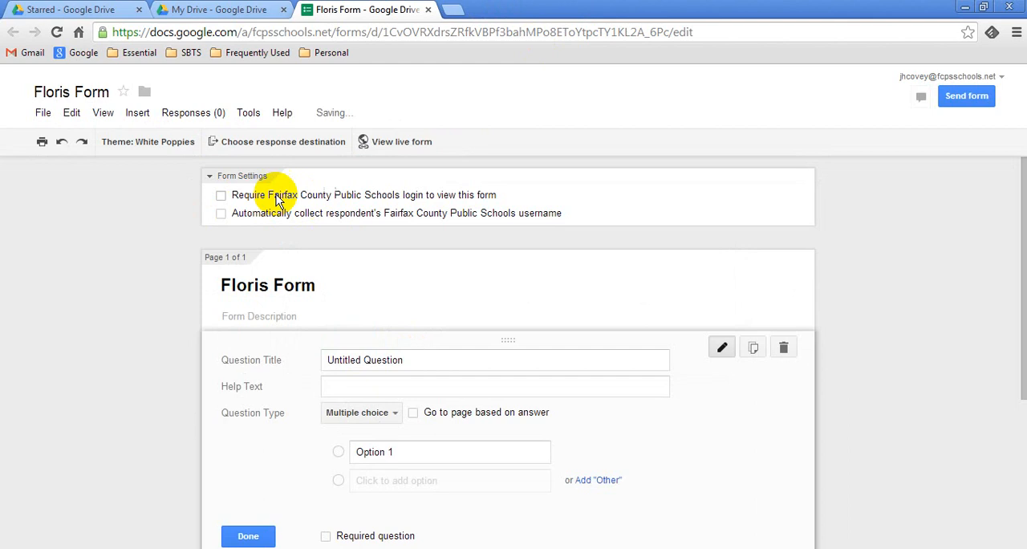
pyautogui.moveTo(385, 202)
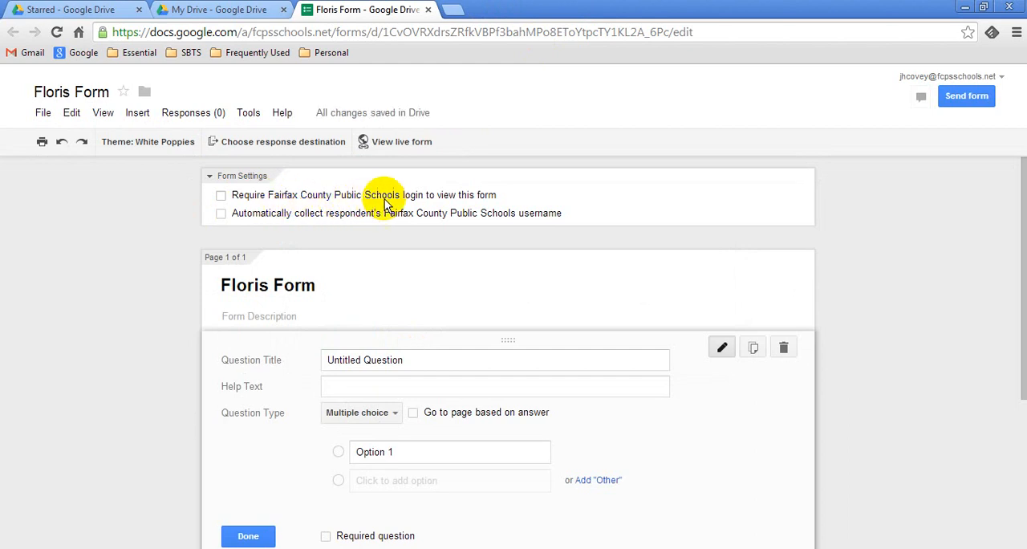
pyautogui.moveTo(245, 199)
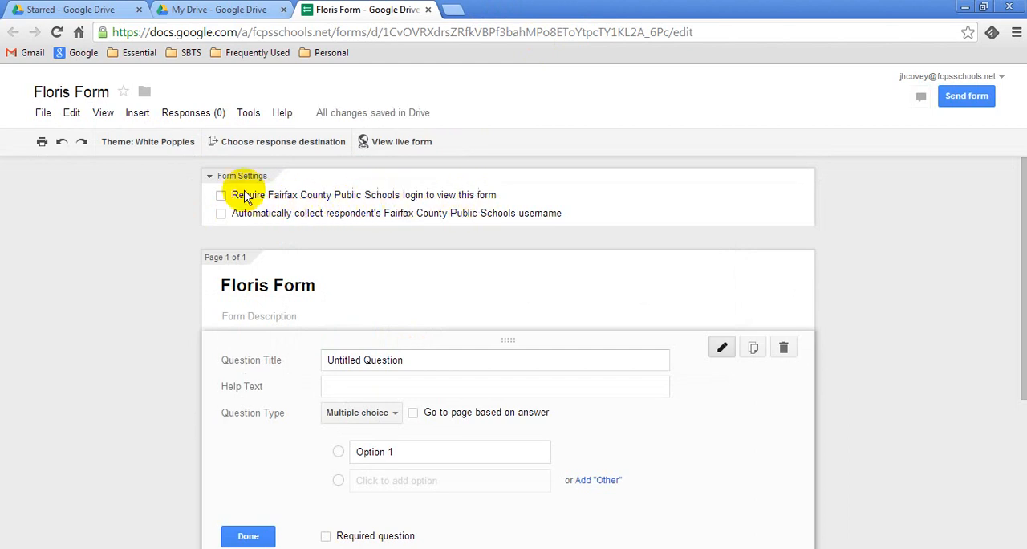
pyautogui.click(220, 195)
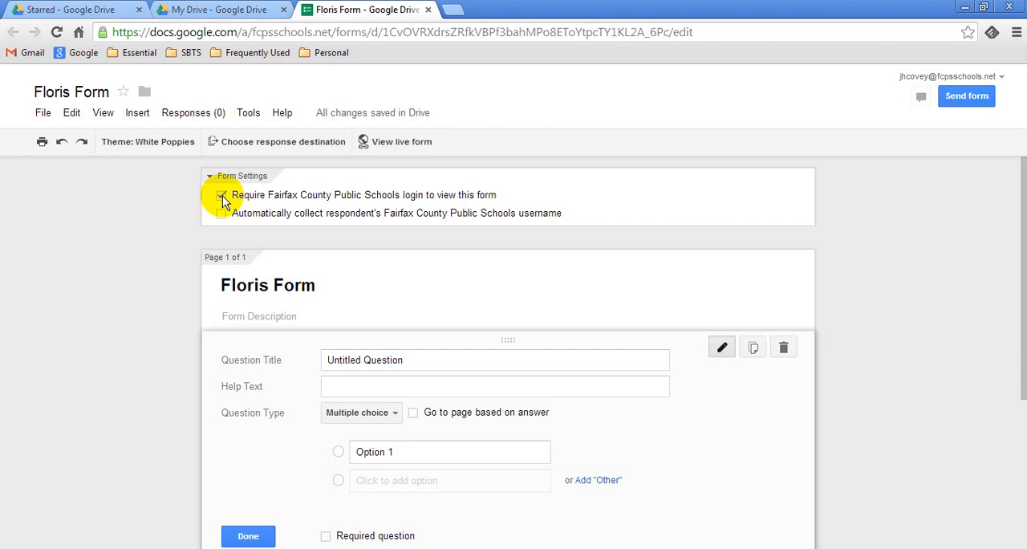
pyautogui.click(223, 195)
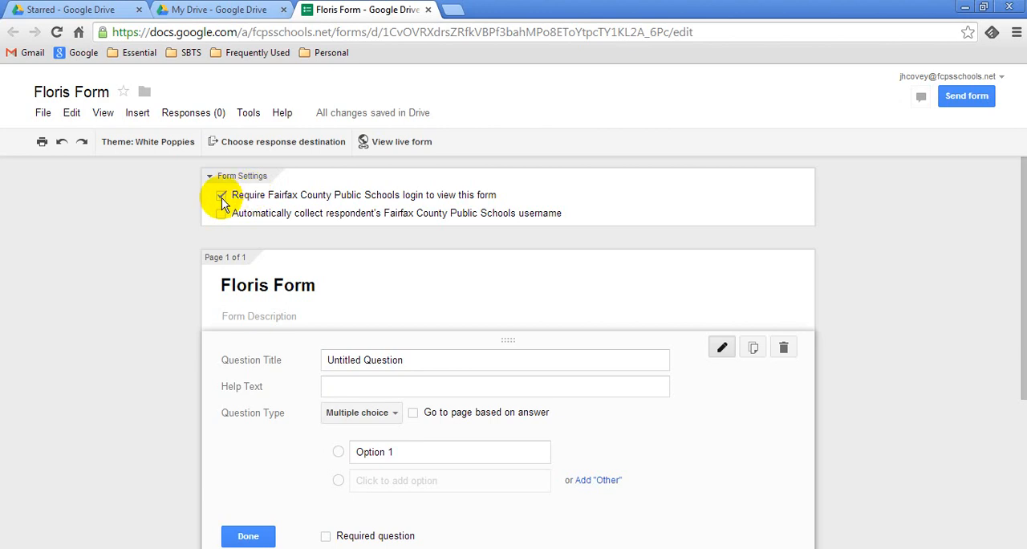
pyautogui.click(223, 196)
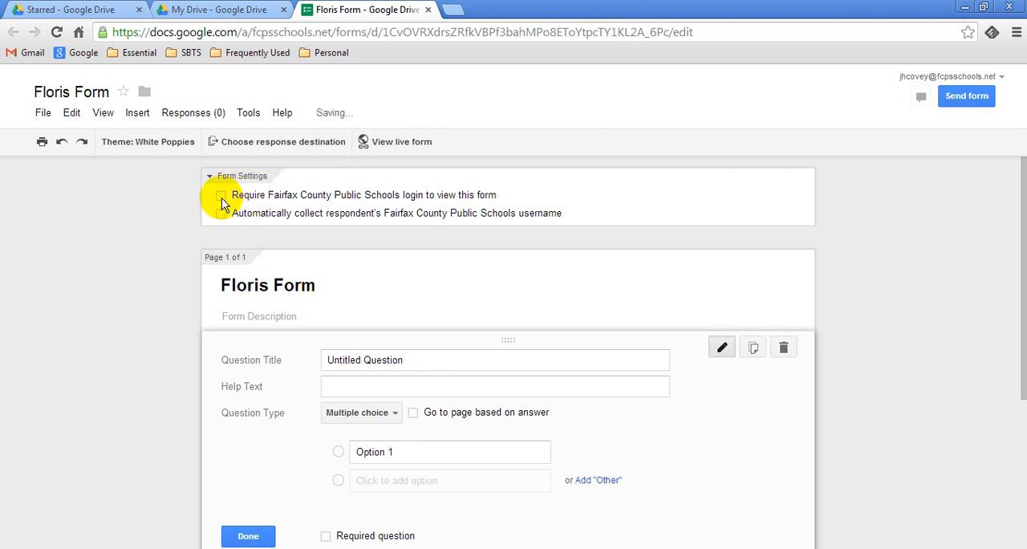
pyautogui.click(220, 194)
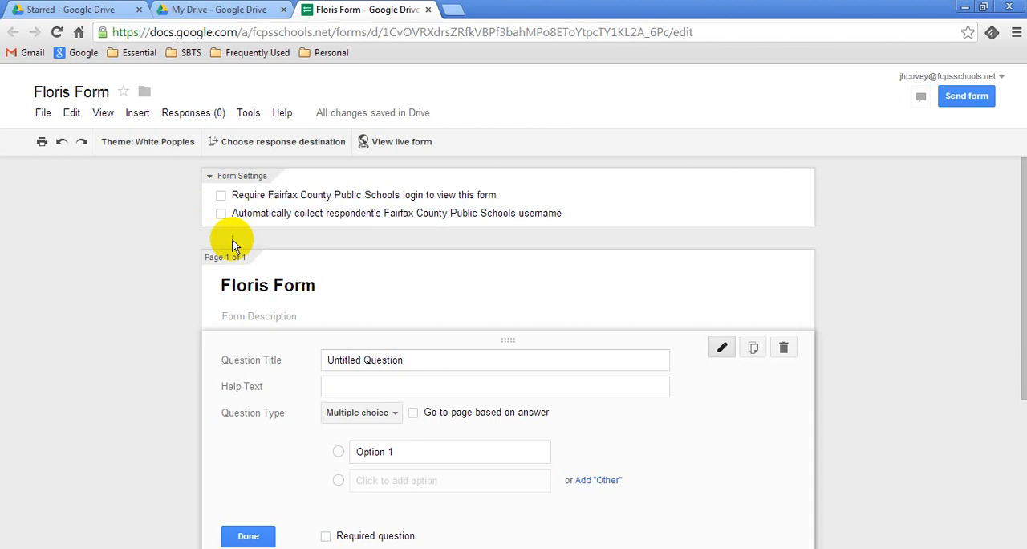
pyautogui.moveTo(251, 223)
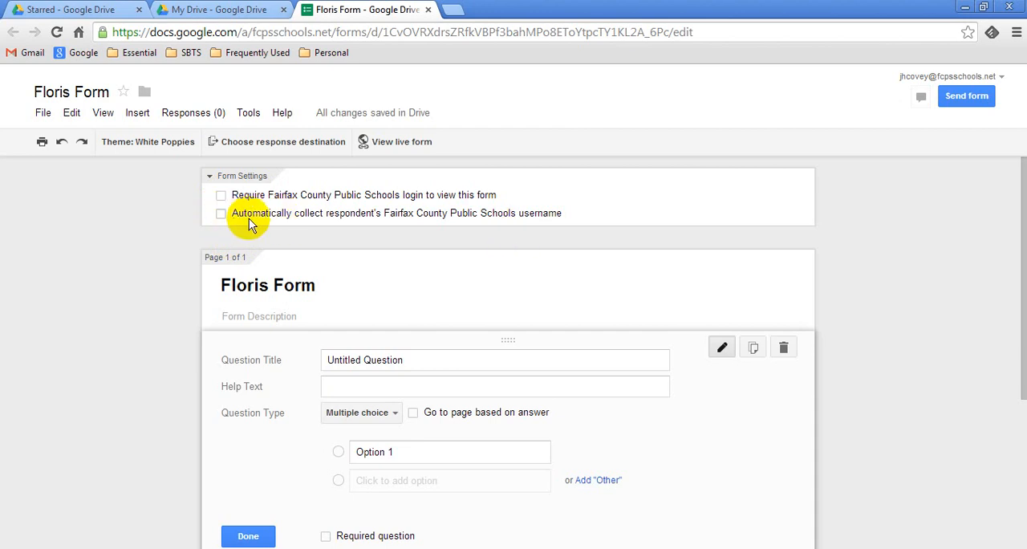
pyautogui.moveTo(308, 219)
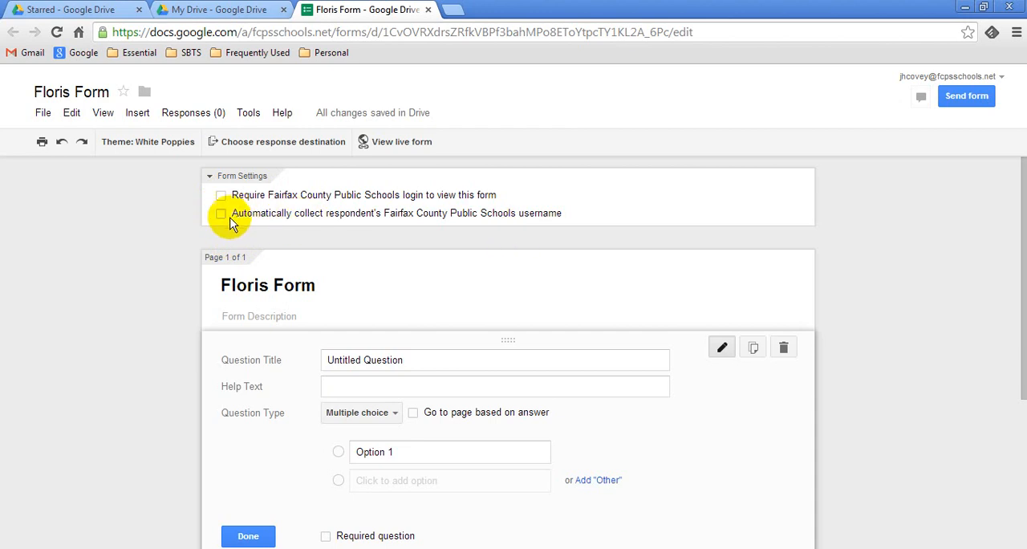
pyautogui.click(221, 194)
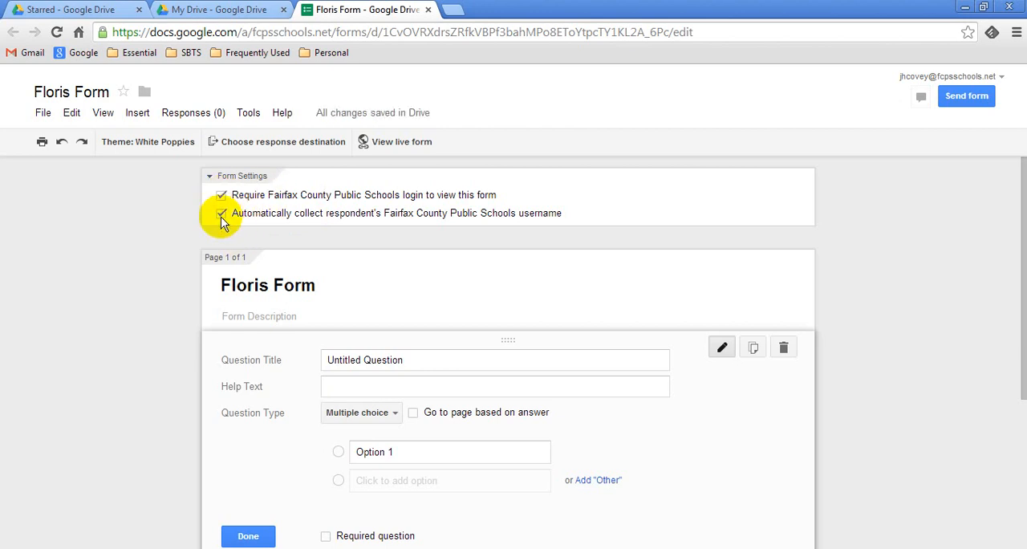
pyautogui.click(221, 194)
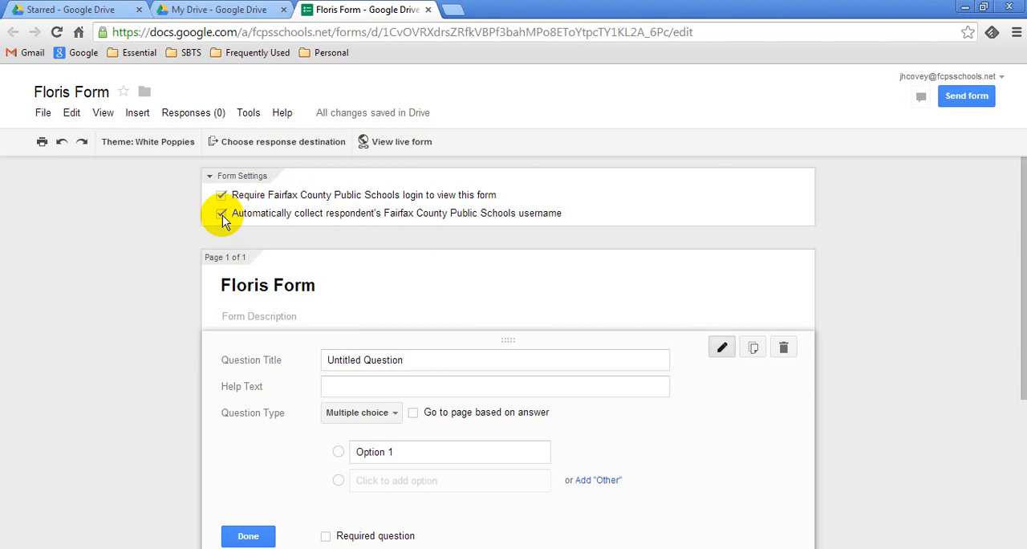
# Collapse Form Settings and show the first question's Multiple choice type list.
pyautogui.click(209, 176)
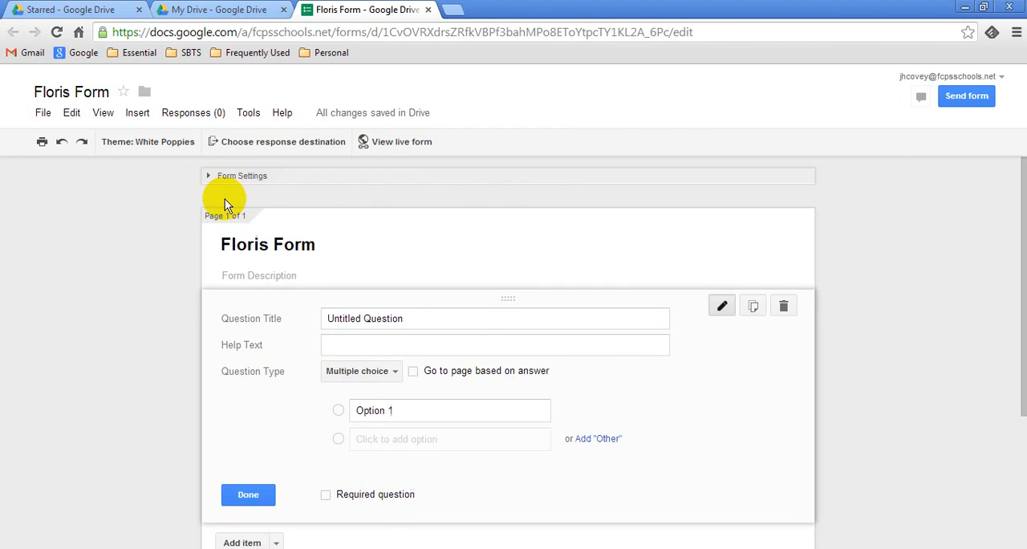
pyautogui.click(242, 175)
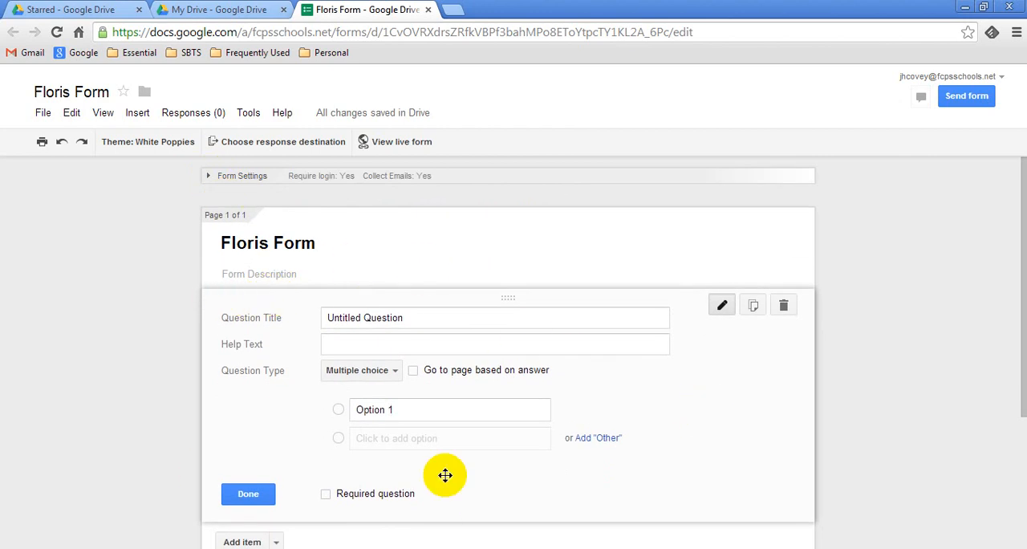
pyautogui.moveTo(517, 420)
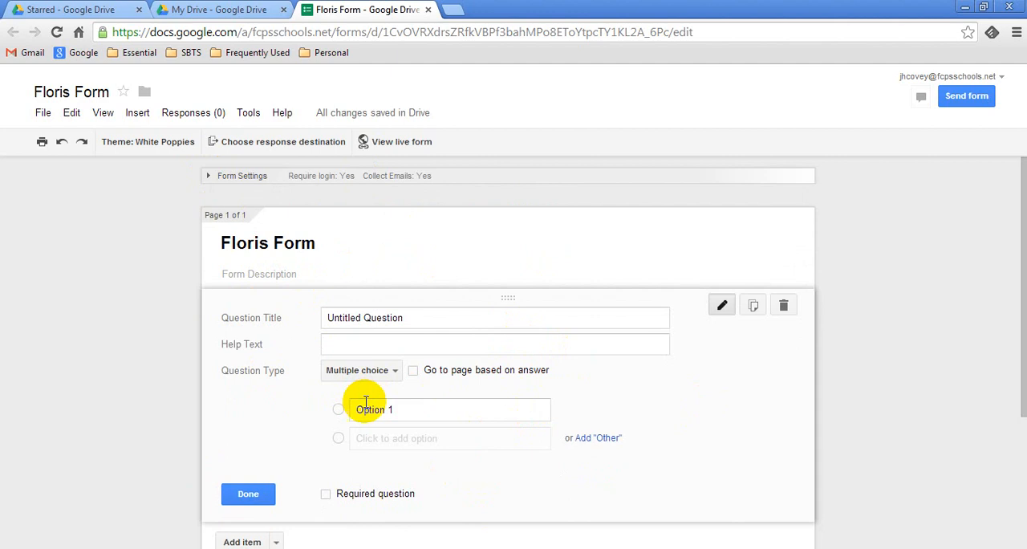
pyautogui.moveTo(385, 385)
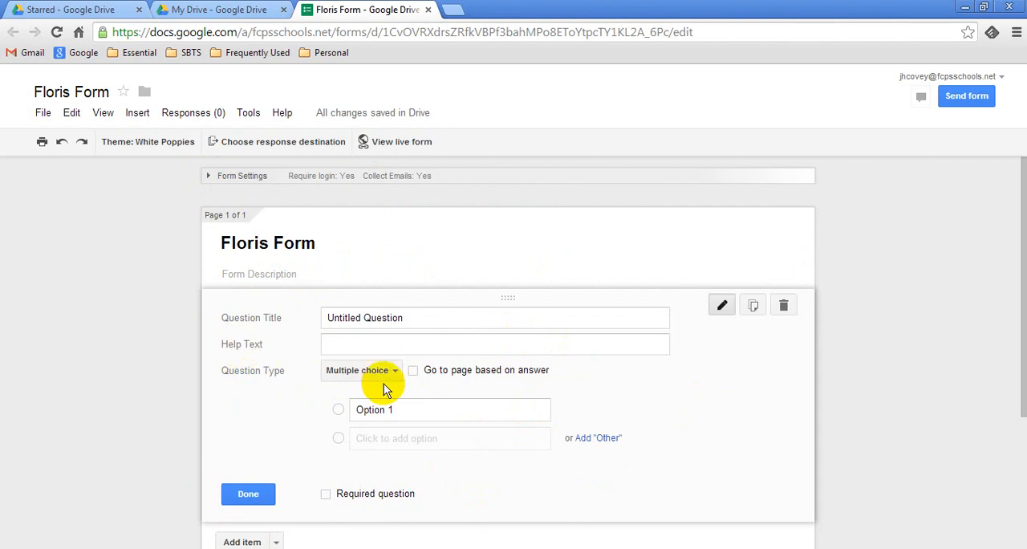
pyautogui.moveTo(361, 378)
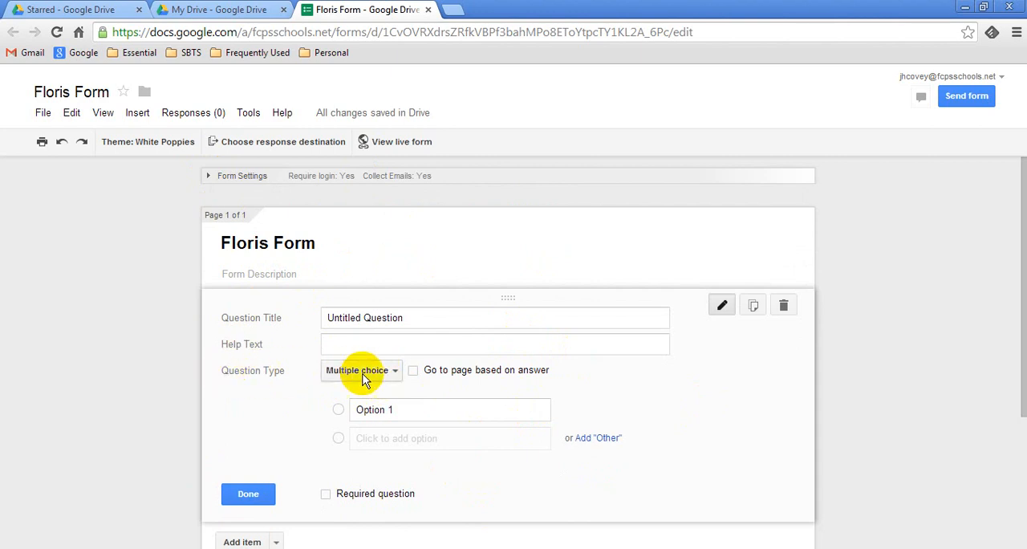
pyautogui.click(361, 370)
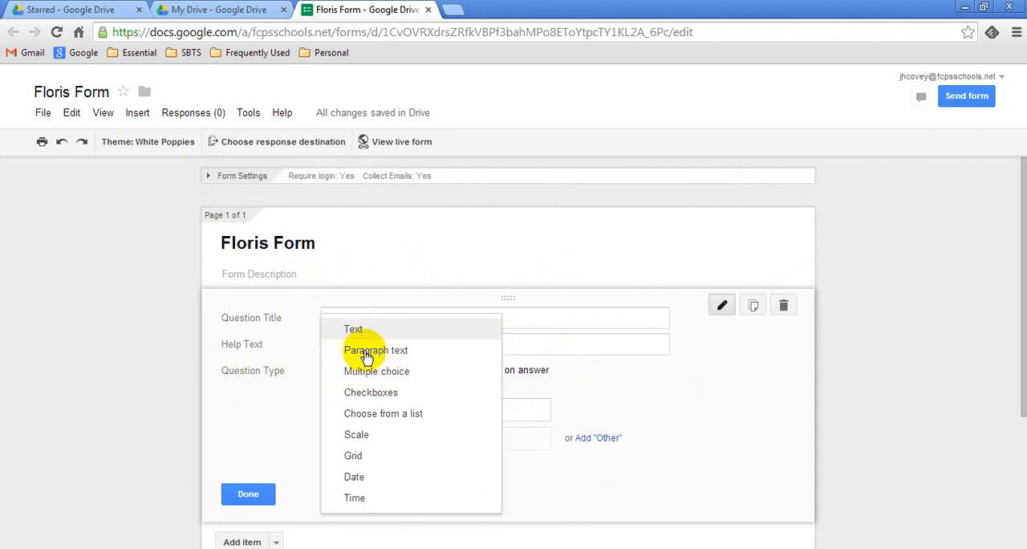
pyautogui.moveTo(360, 396)
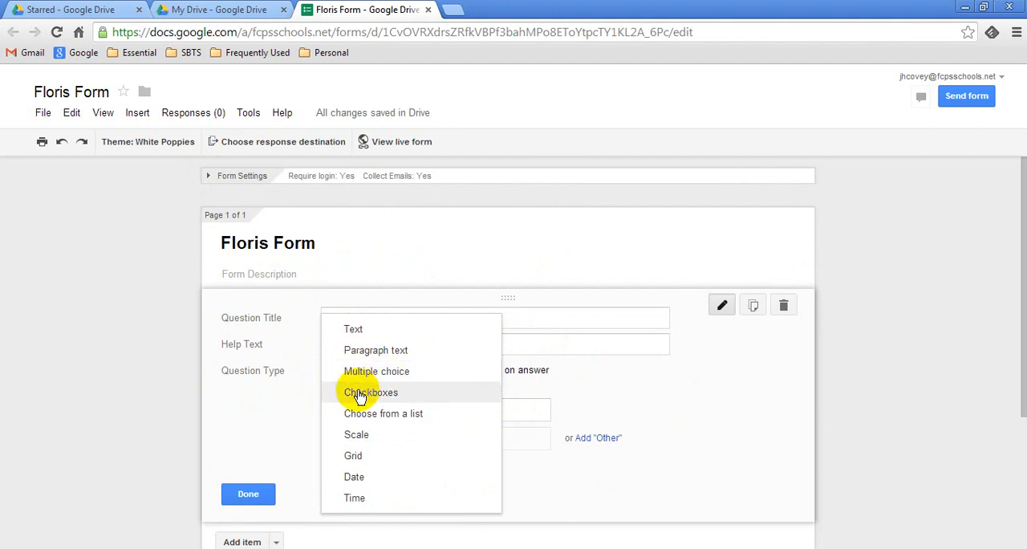
pyautogui.moveTo(490, 413)
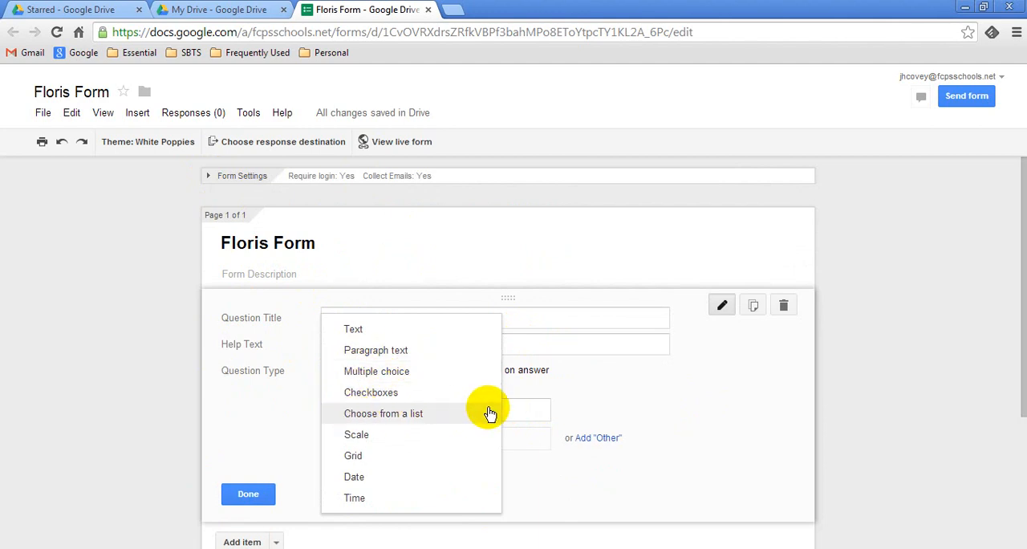
pyautogui.moveTo(367, 376)
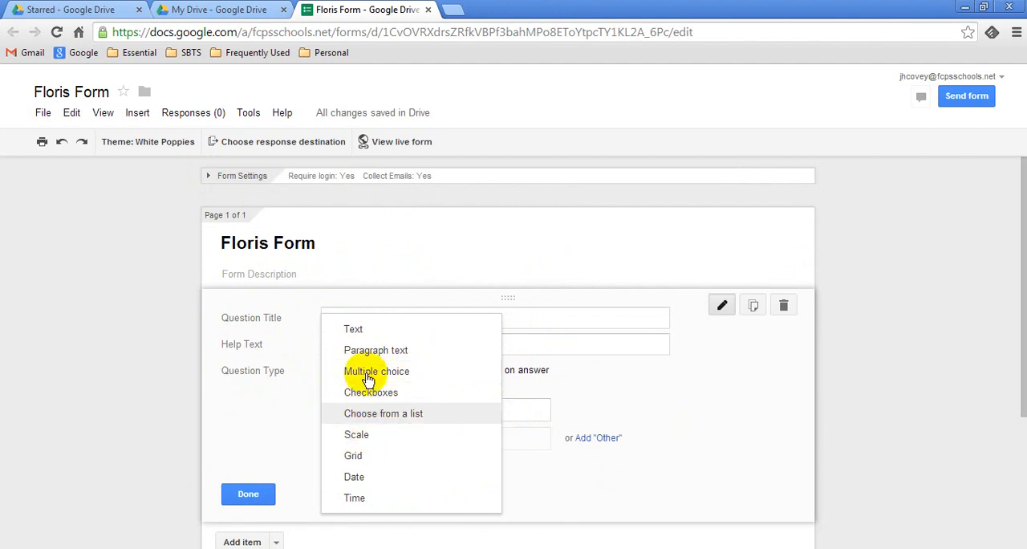
pyautogui.moveTo(356, 377)
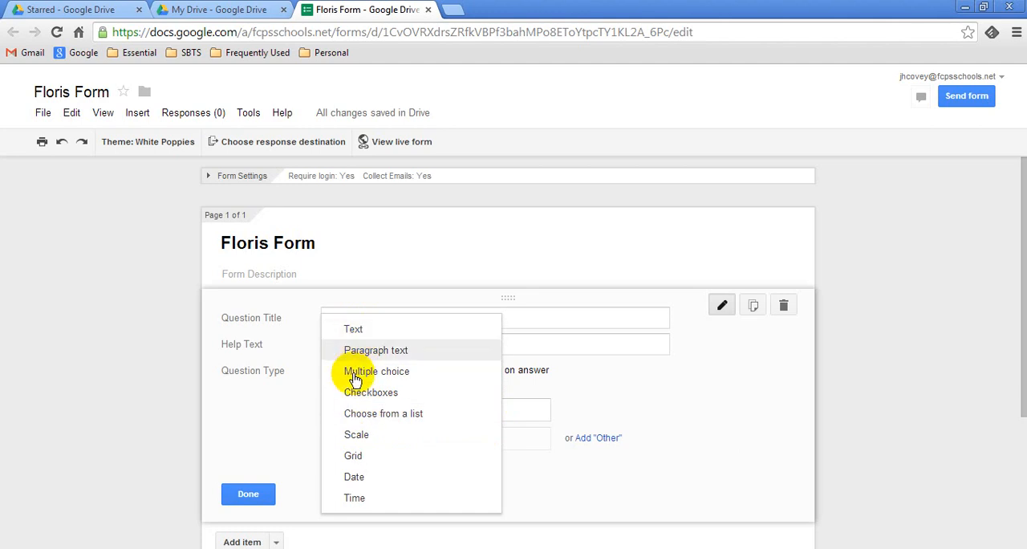
pyautogui.moveTo(363, 498)
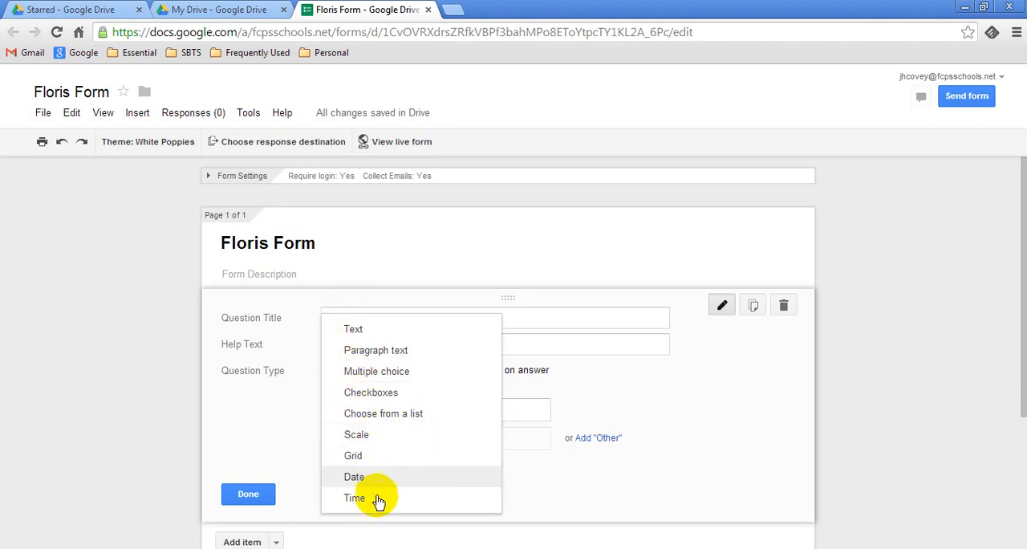
pyautogui.moveTo(432, 476)
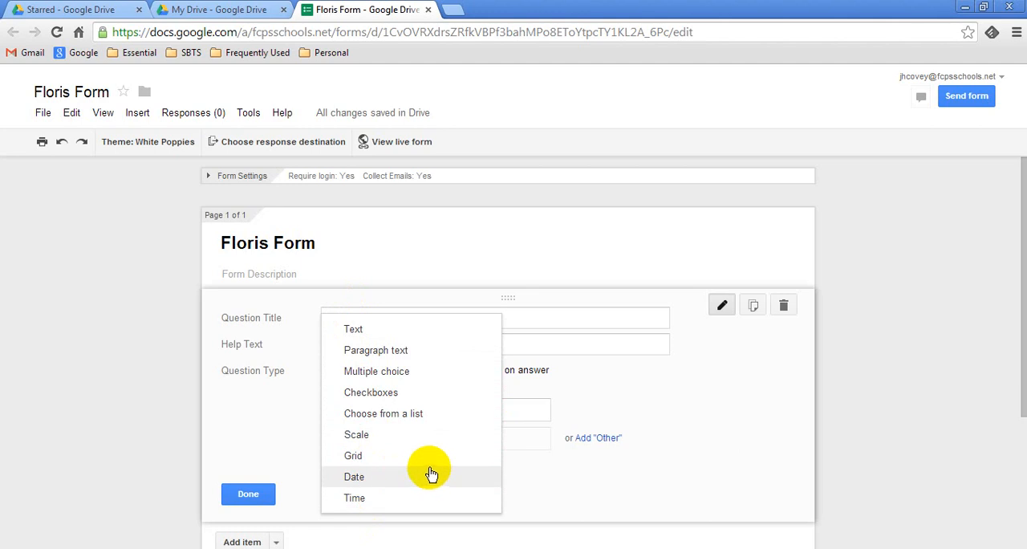
pyautogui.moveTo(353, 455)
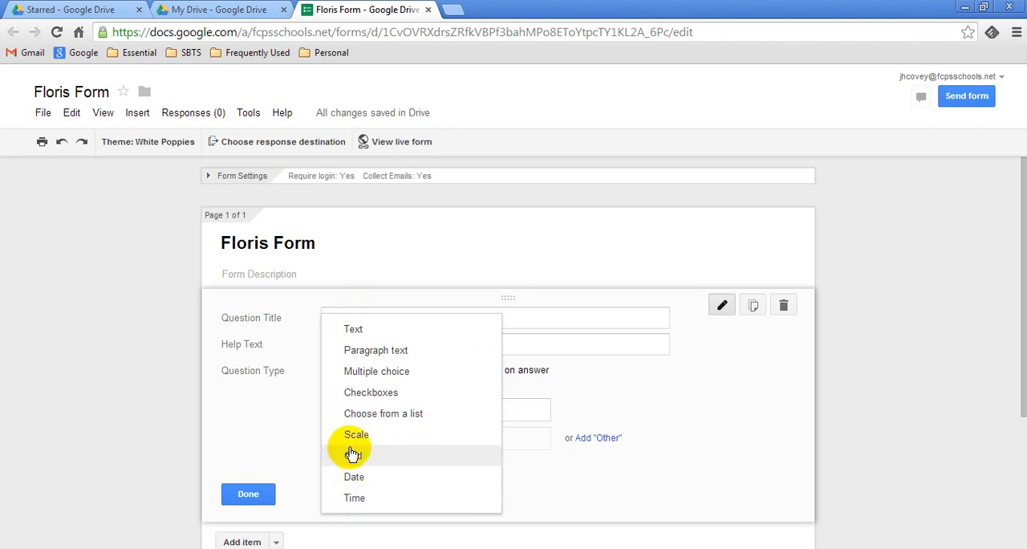
pyautogui.moveTo(354, 329)
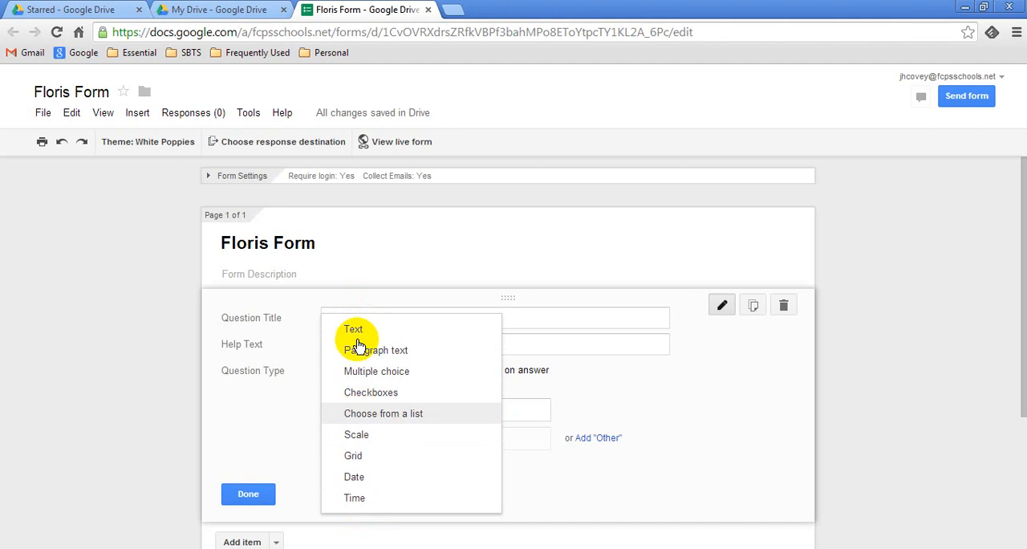
# Set the first question to Text type, mark it required, and finish editing.
pyautogui.click(353, 329)
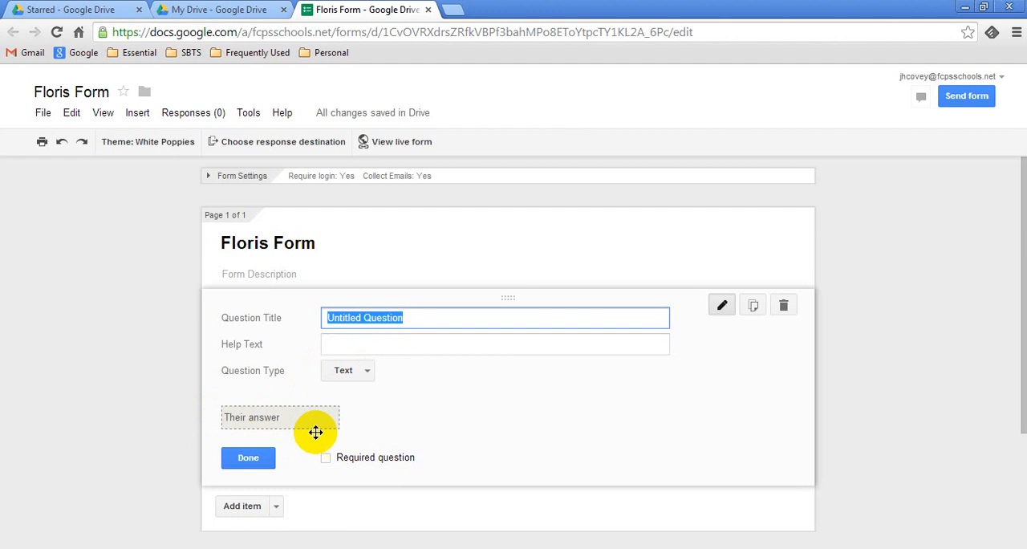
pyautogui.moveTo(274, 417)
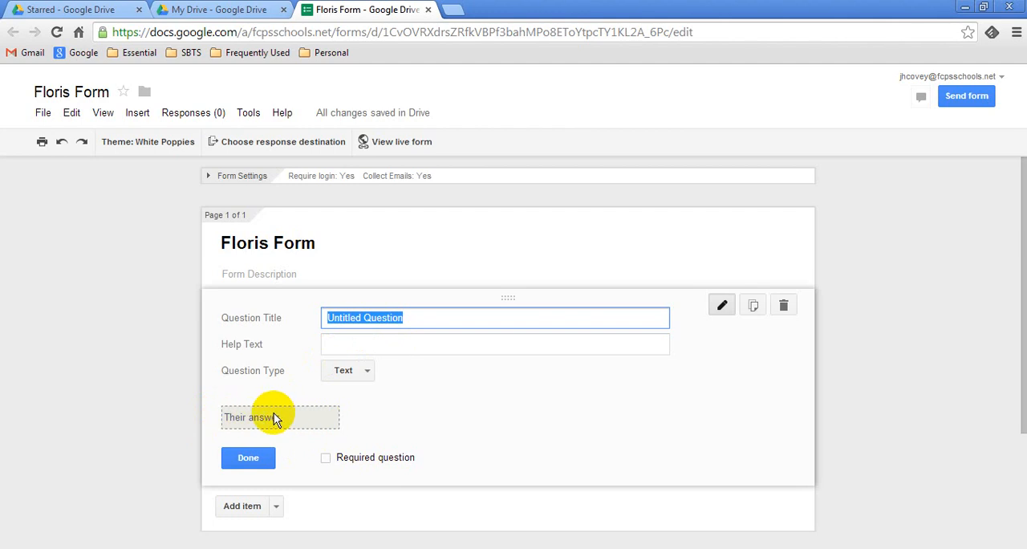
pyautogui.click(326, 458)
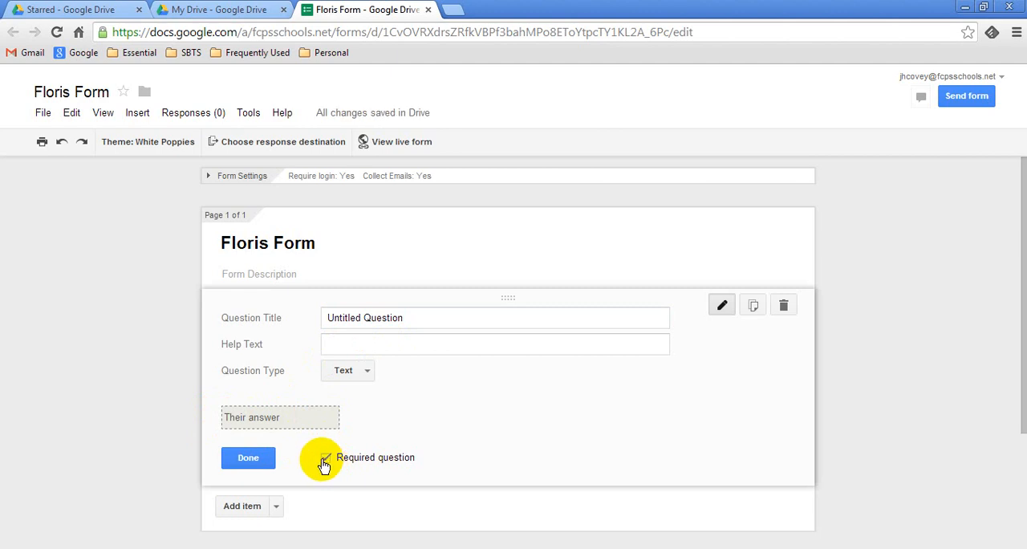
pyautogui.click(248, 457)
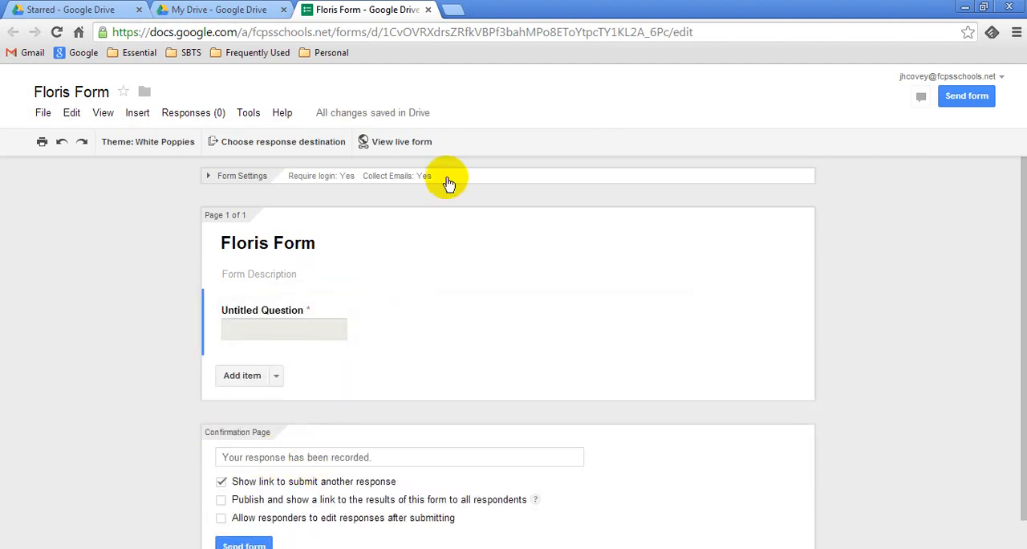
# Preview the live form with its one required question, then return to the editor.
pyautogui.click(394, 142)
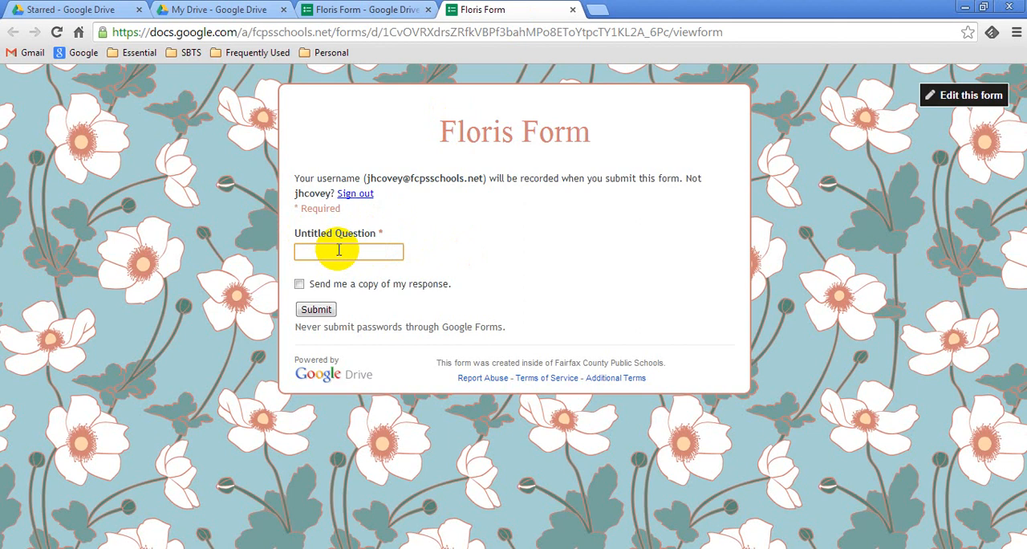
pyautogui.moveTo(571, 14)
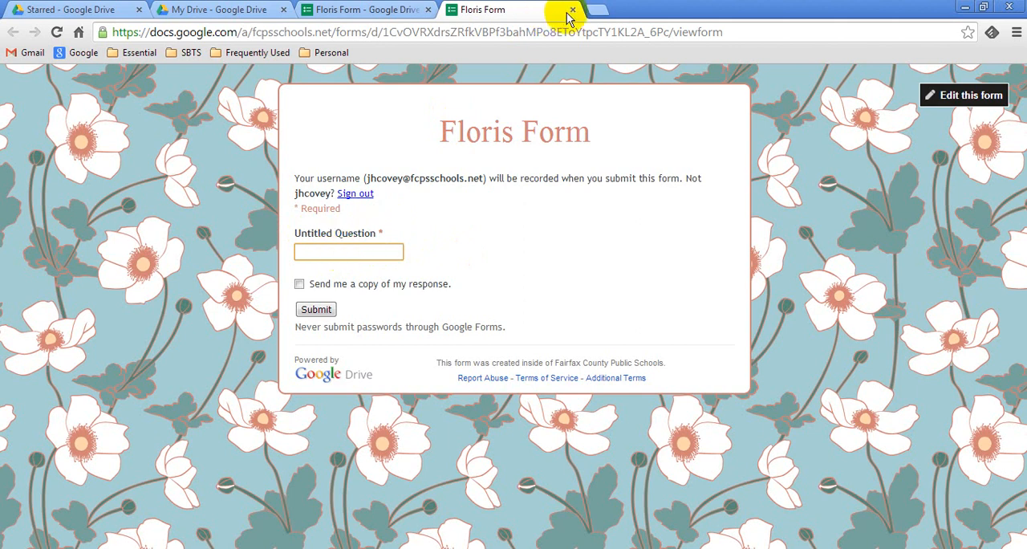
pyautogui.click(572, 10)
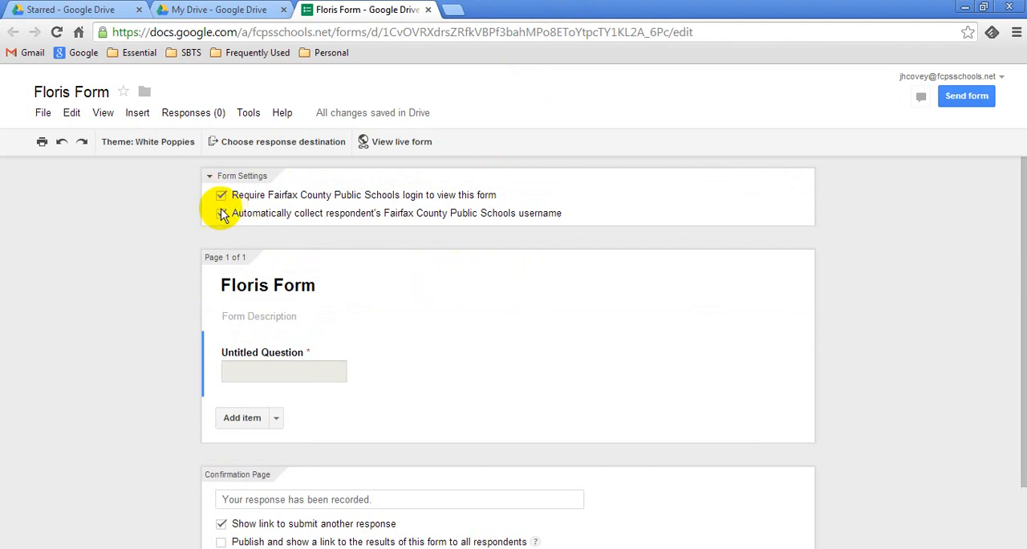
pyautogui.click(401, 141)
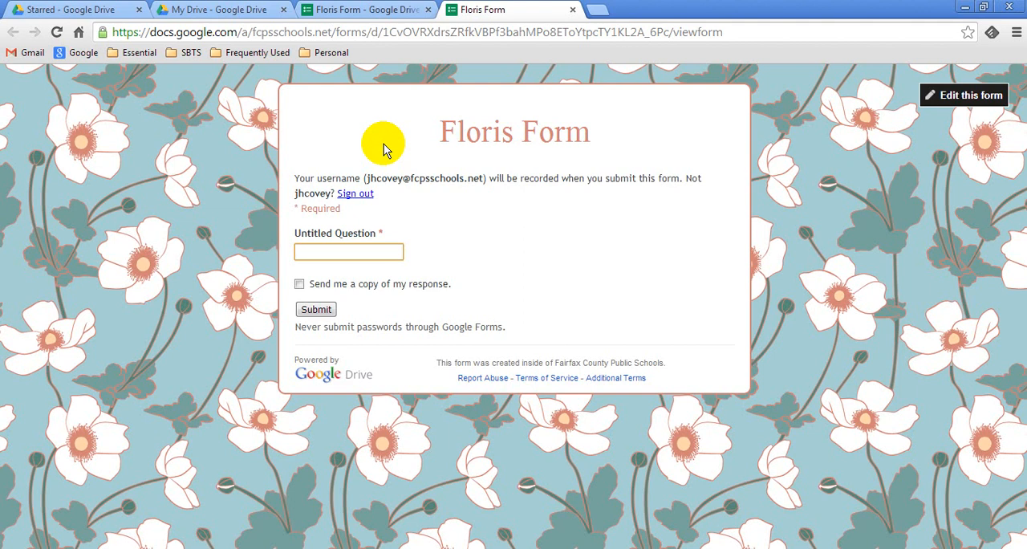
pyautogui.moveTo(395, 175)
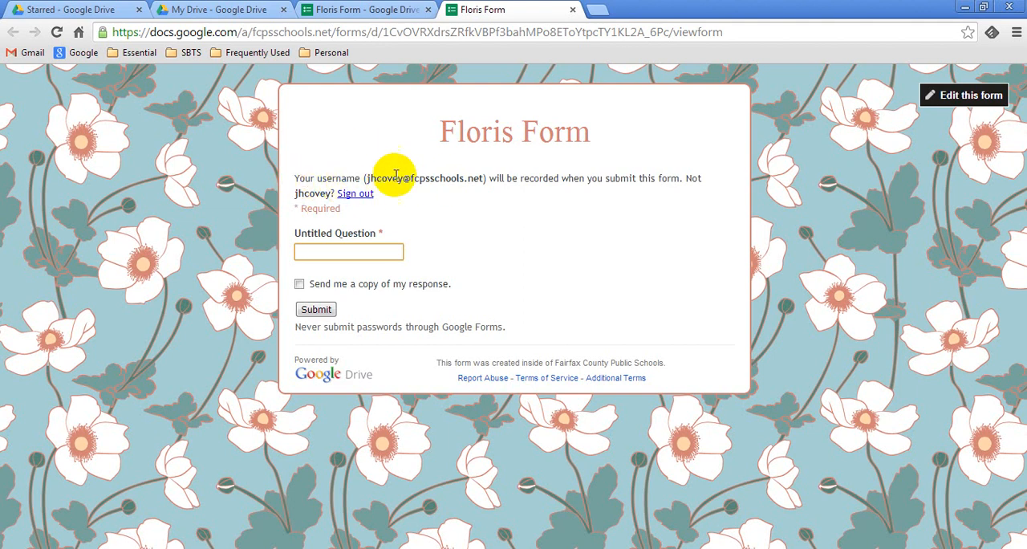
pyautogui.moveTo(596, 179)
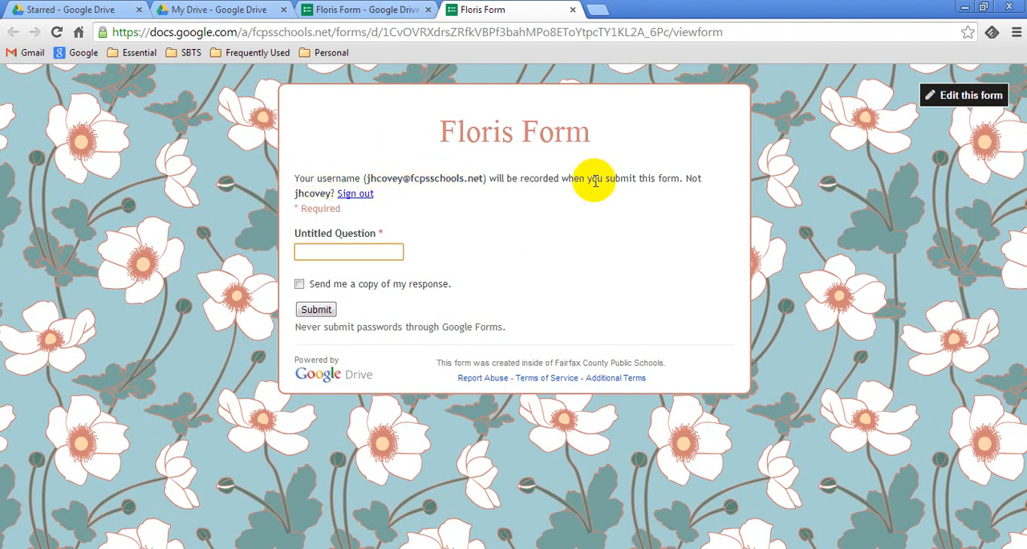
pyautogui.moveTo(624, 183)
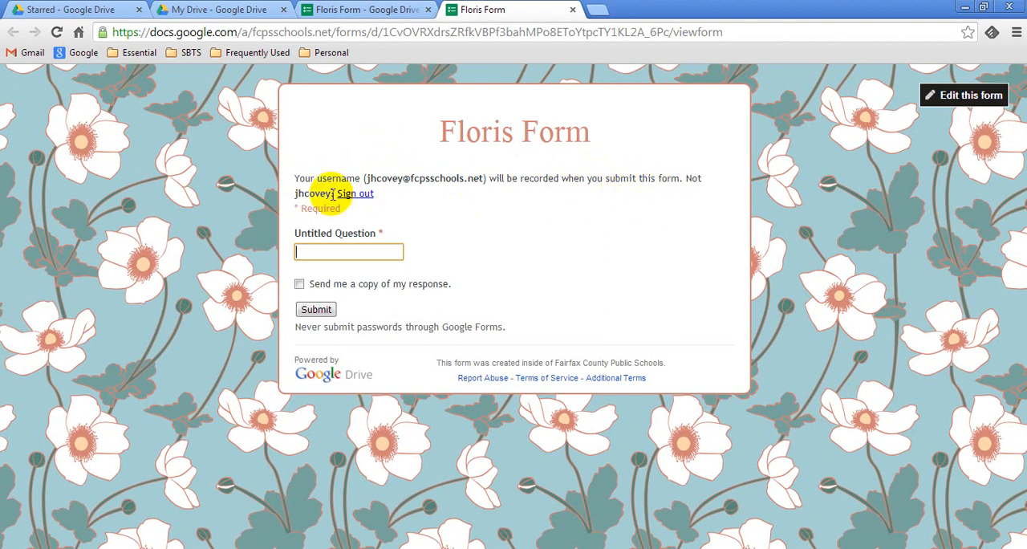
pyautogui.moveTo(566, 223)
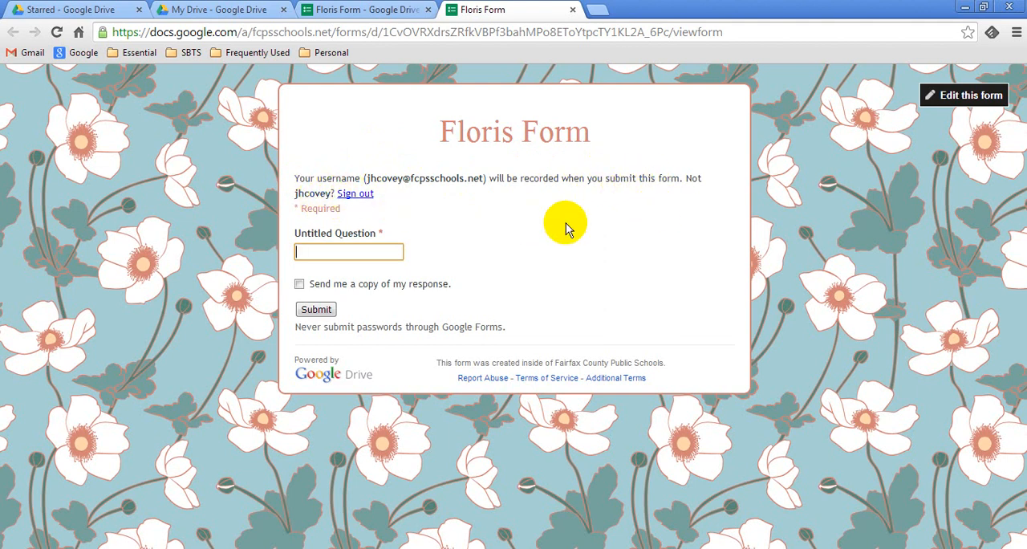
pyautogui.moveTo(582, 16)
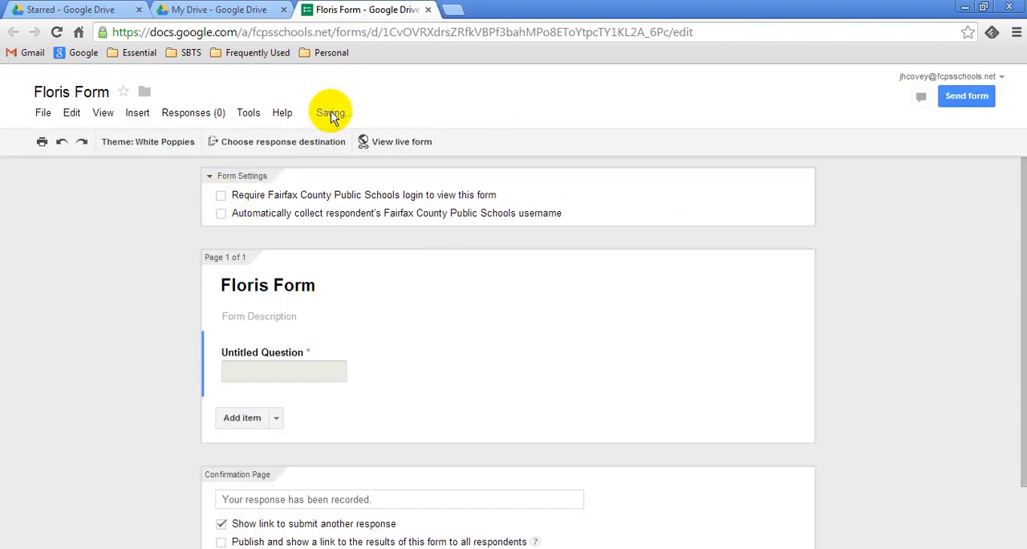
pyautogui.click(401, 141)
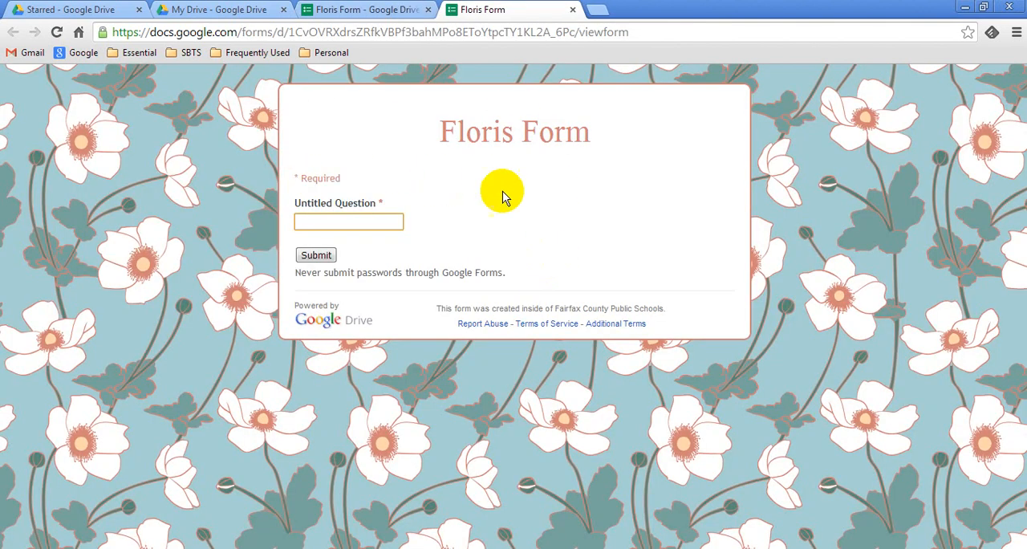
pyautogui.moveTo(627, 228)
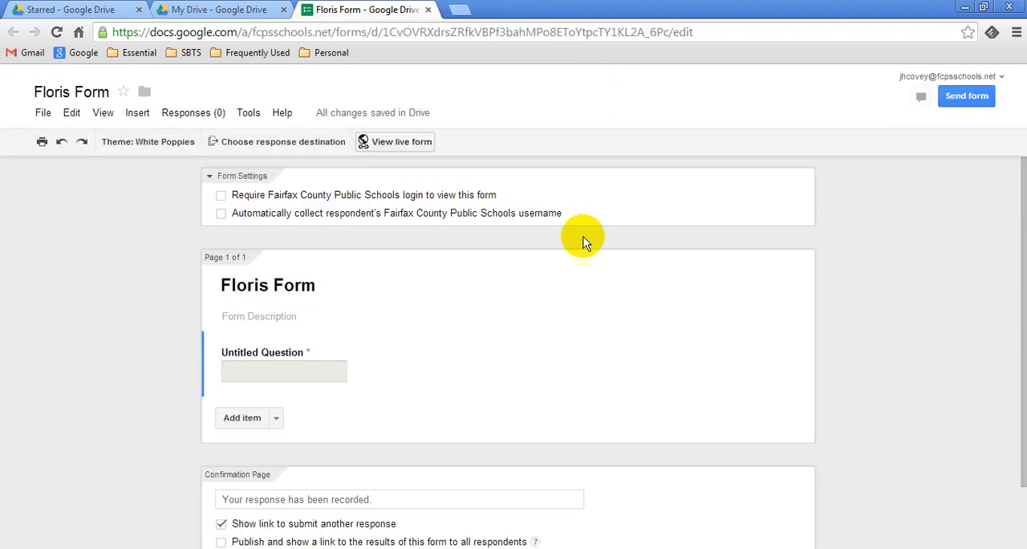
pyautogui.moveTo(245, 417)
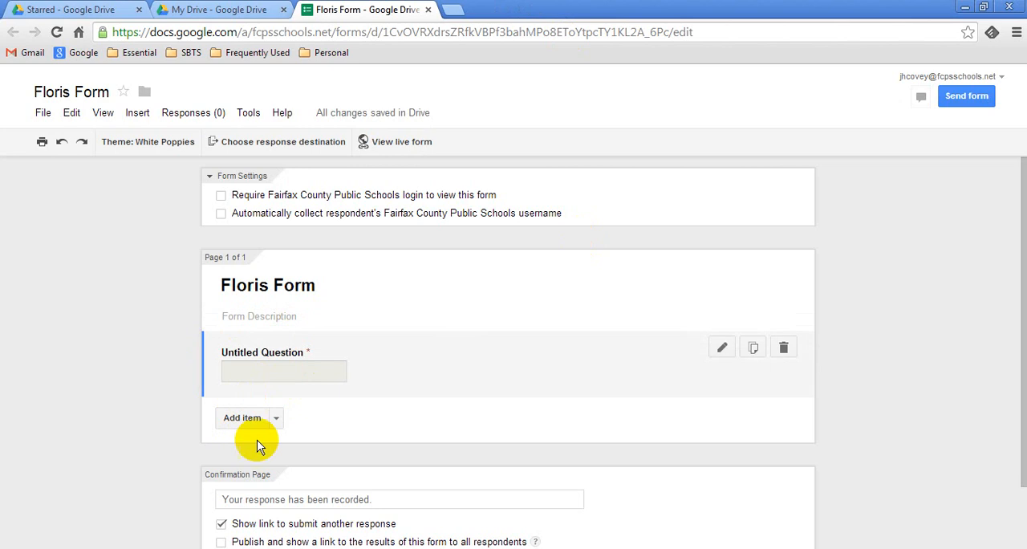
# Add a second question, try Paragraph text, then Multiple choice with an Other option.
pyautogui.click(242, 418)
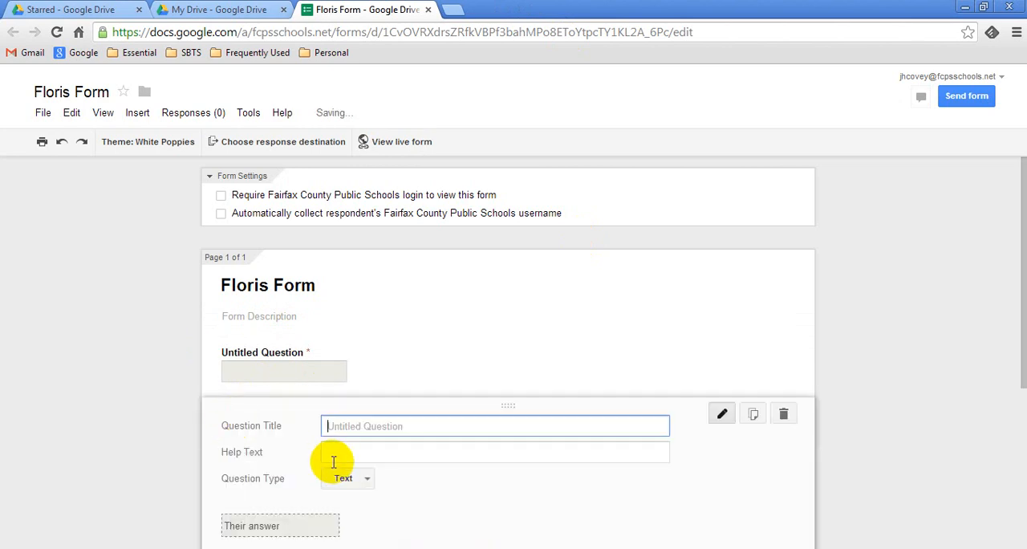
pyautogui.click(347, 477)
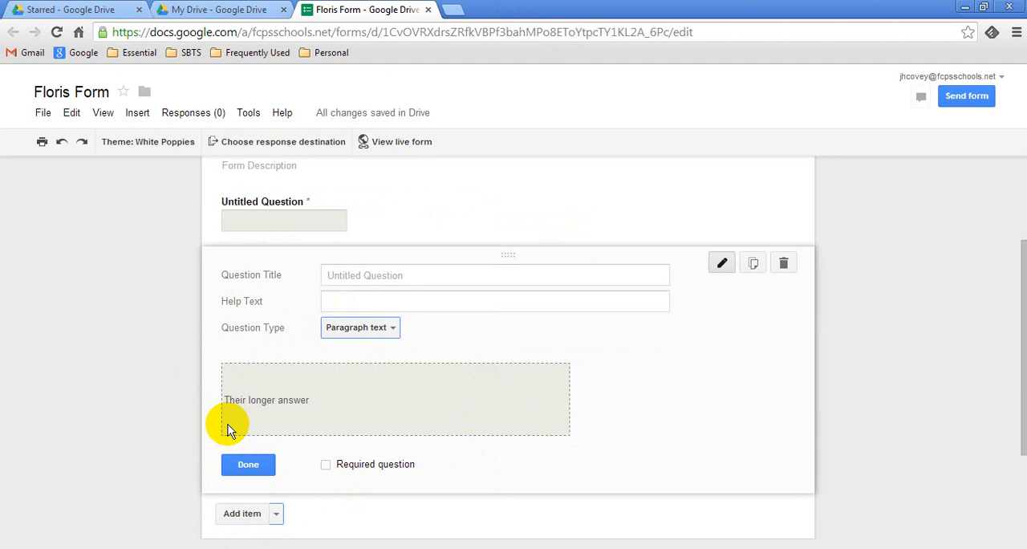
pyautogui.moveTo(484, 401)
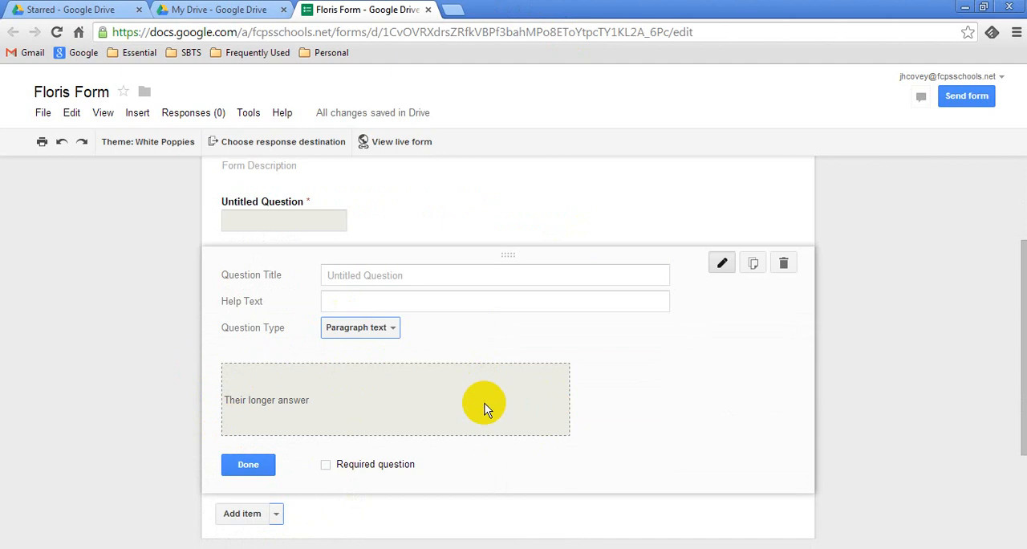
pyautogui.moveTo(376, 472)
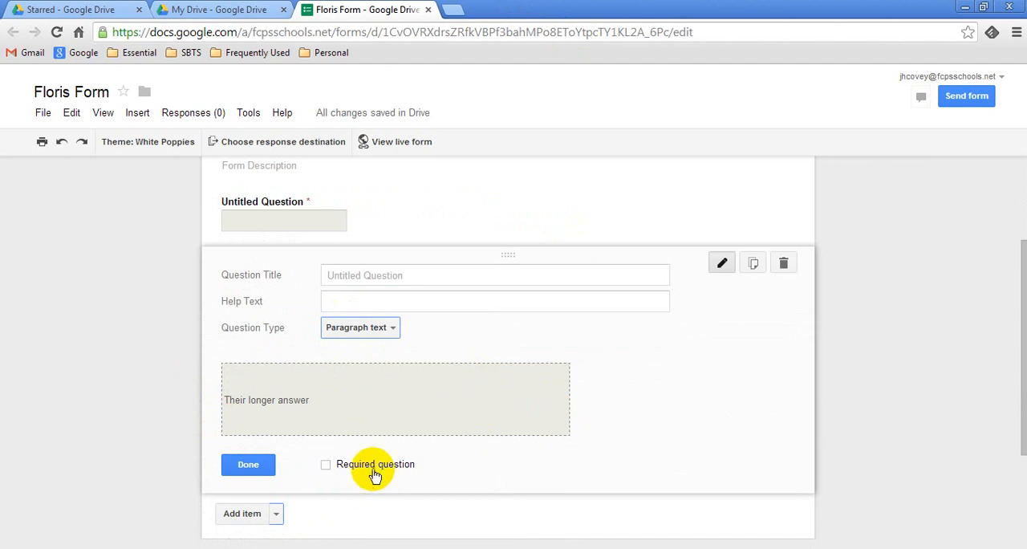
pyautogui.click(359, 328)
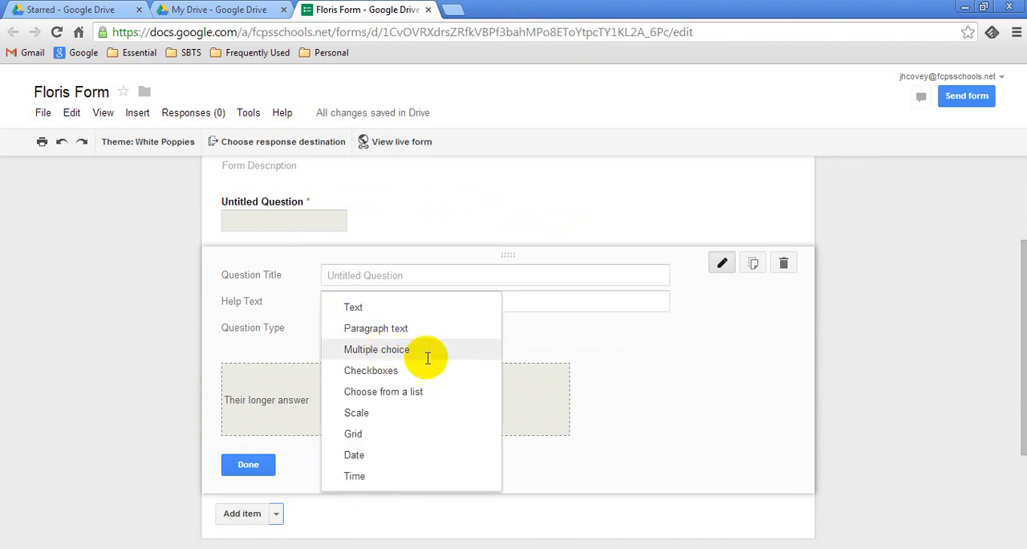
pyautogui.click(377, 349)
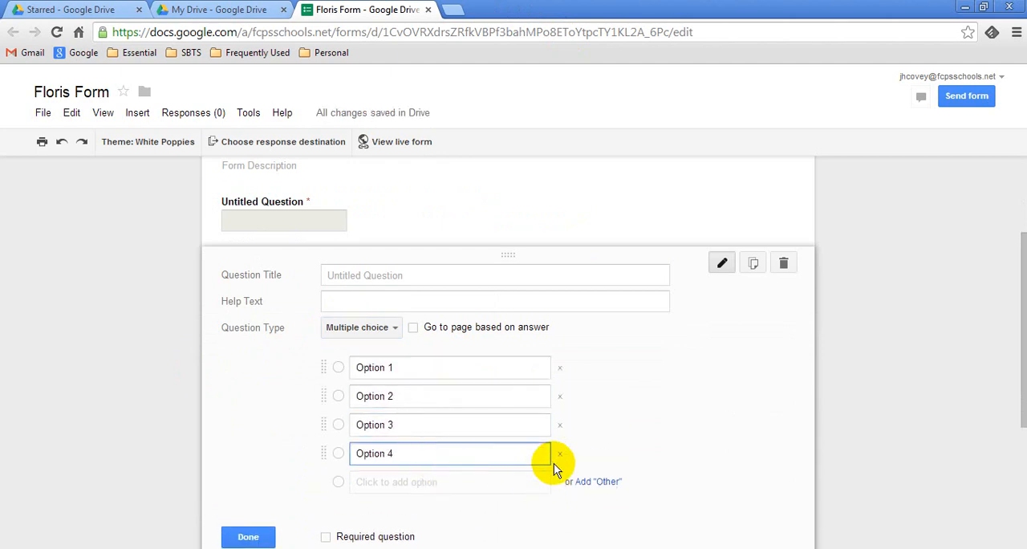
pyautogui.moveTo(346, 377)
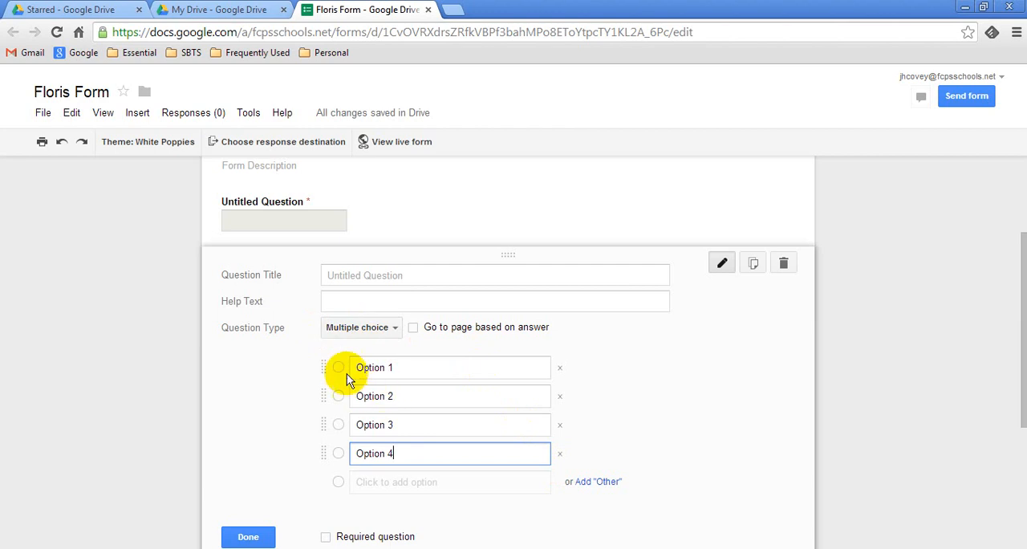
pyautogui.moveTo(340, 424)
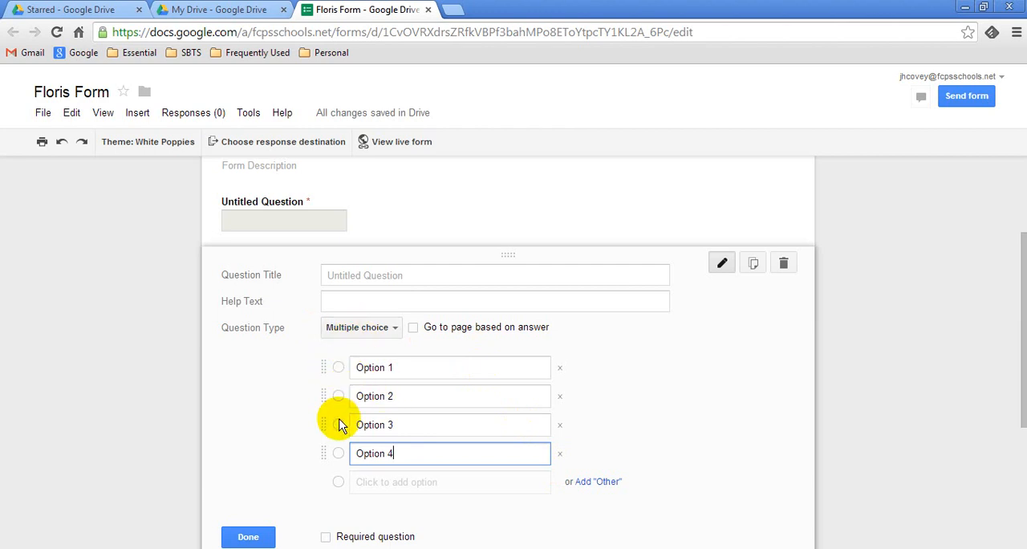
pyautogui.moveTo(597, 482)
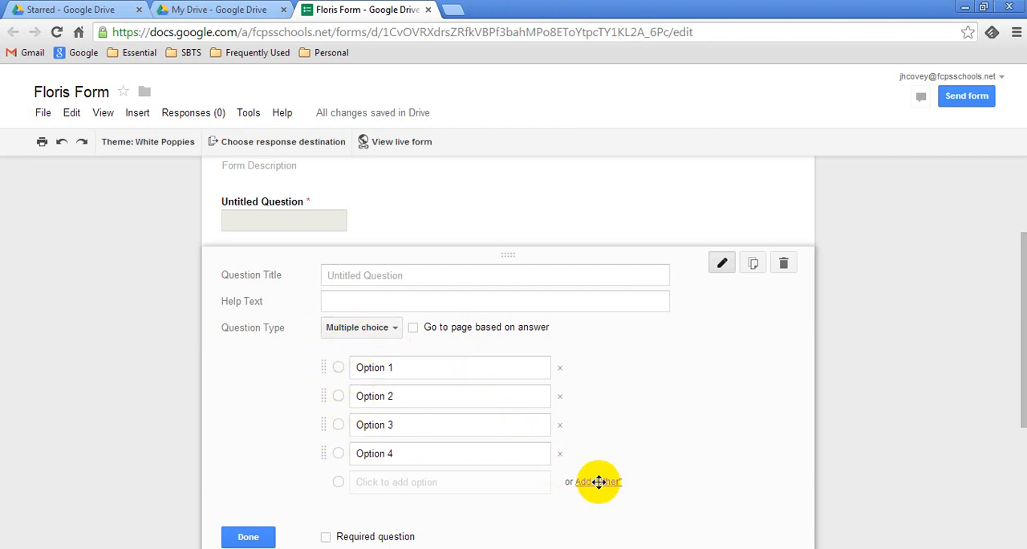
pyautogui.click(597, 482)
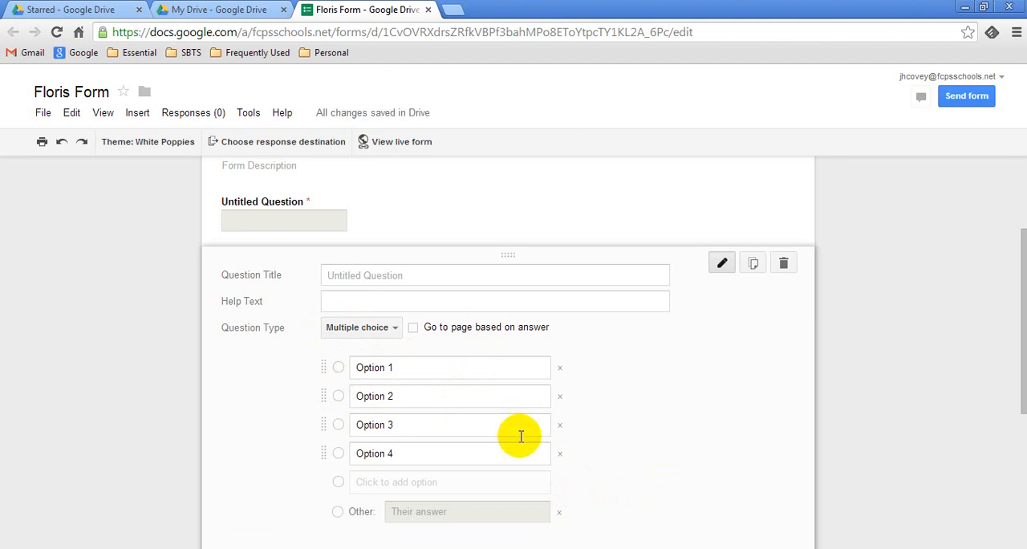
pyautogui.moveTo(339, 374)
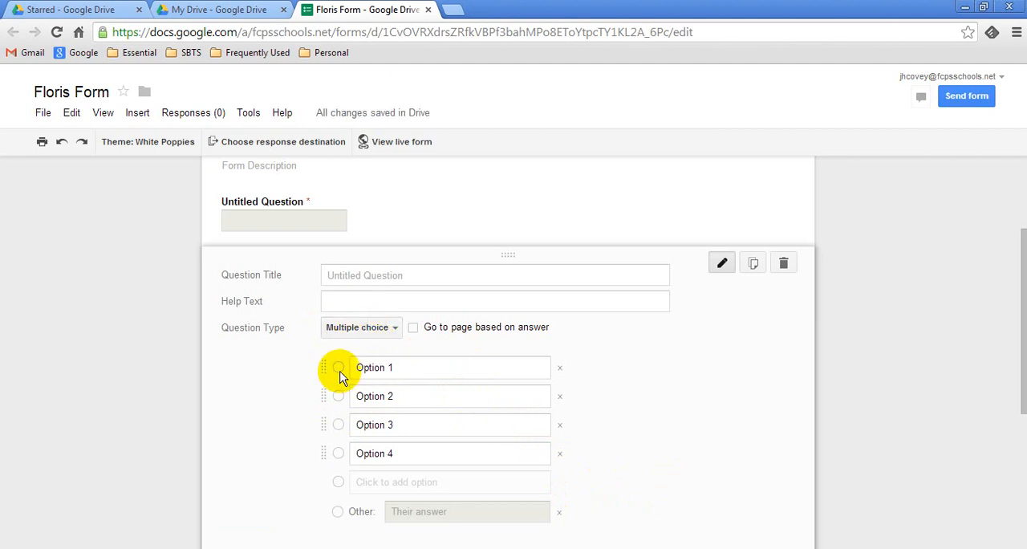
# Switch the second question to Checkboxes, then to Choose from a list.
pyautogui.click(360, 326)
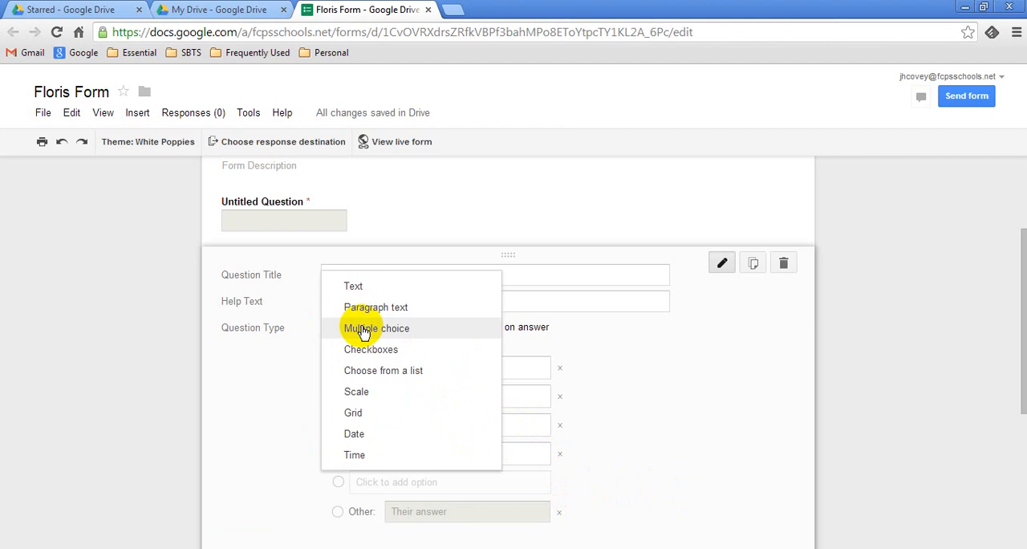
pyautogui.click(371, 349)
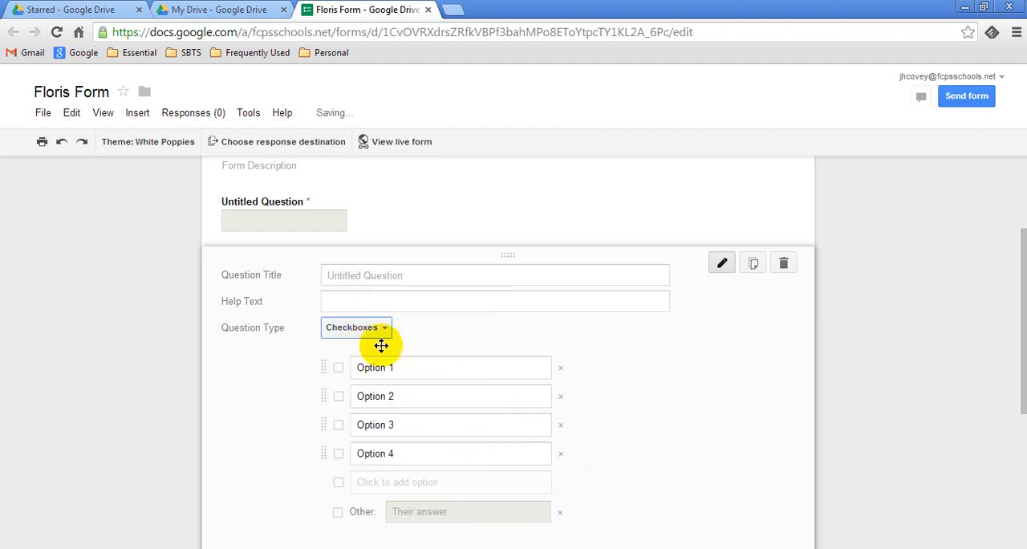
pyautogui.scroll(3)
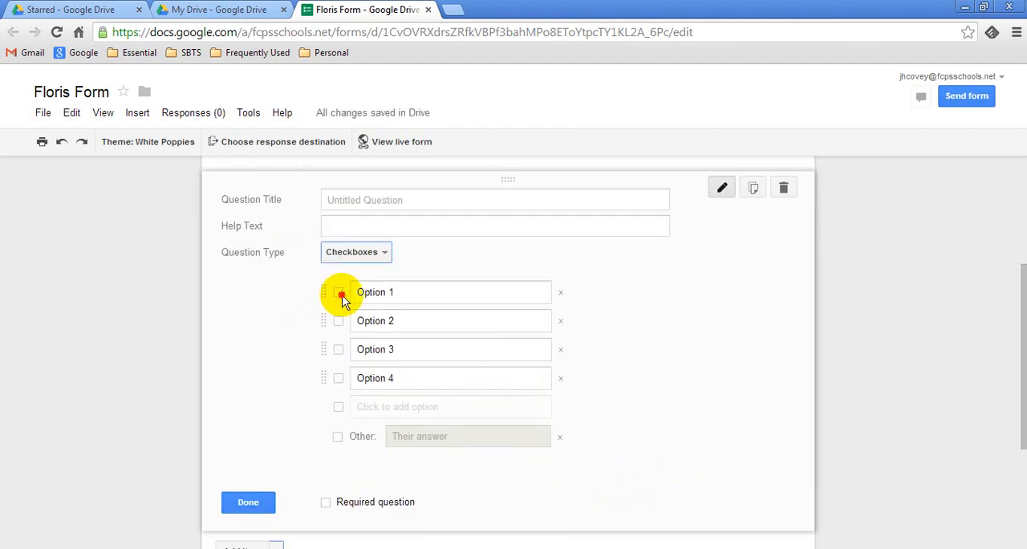
pyautogui.moveTo(336, 321)
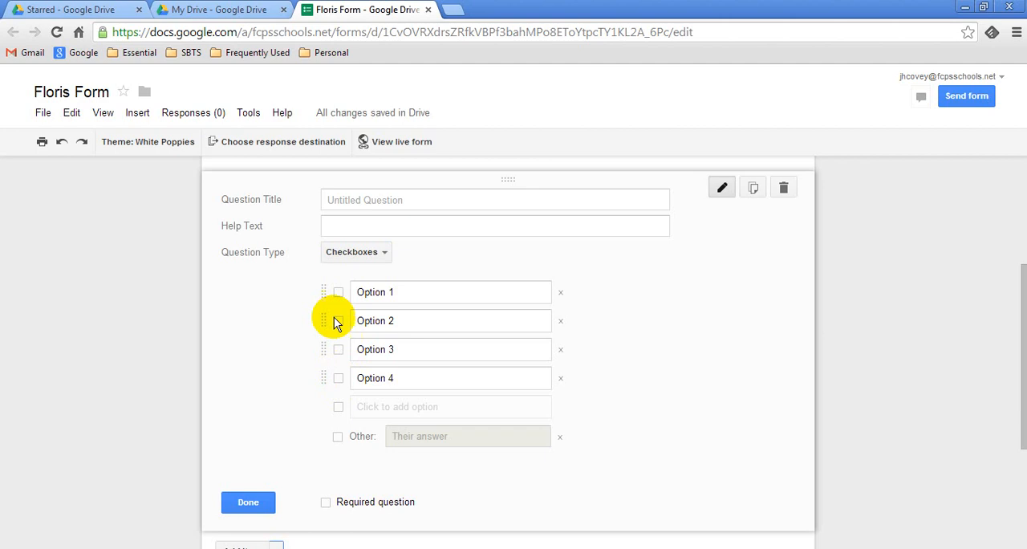
pyautogui.moveTo(382, 378)
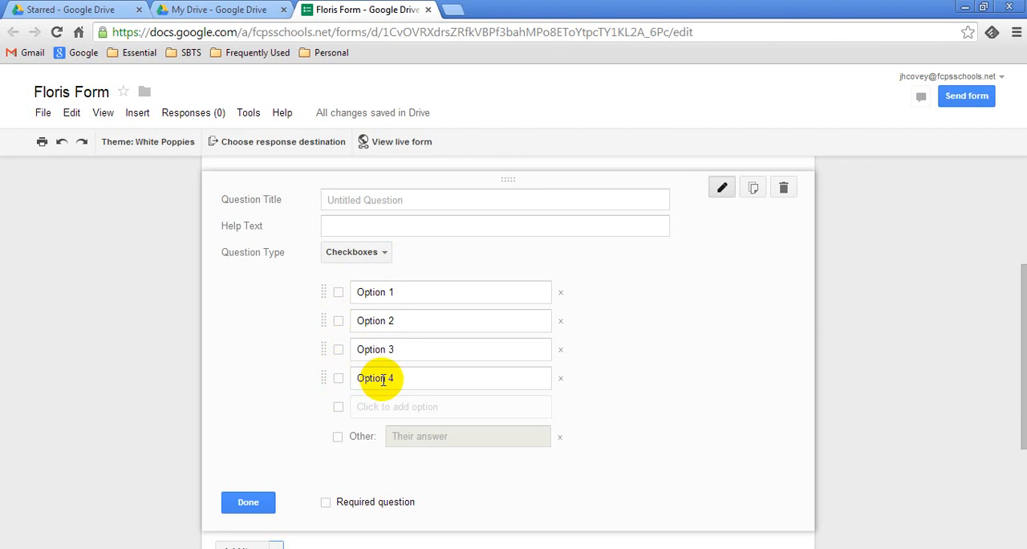
pyautogui.click(356, 251)
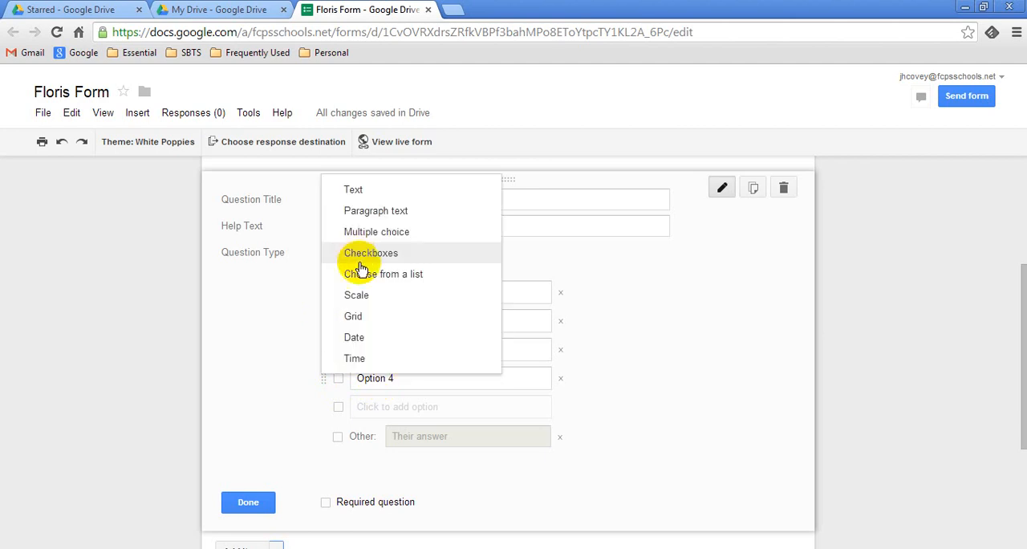
pyautogui.click(382, 273)
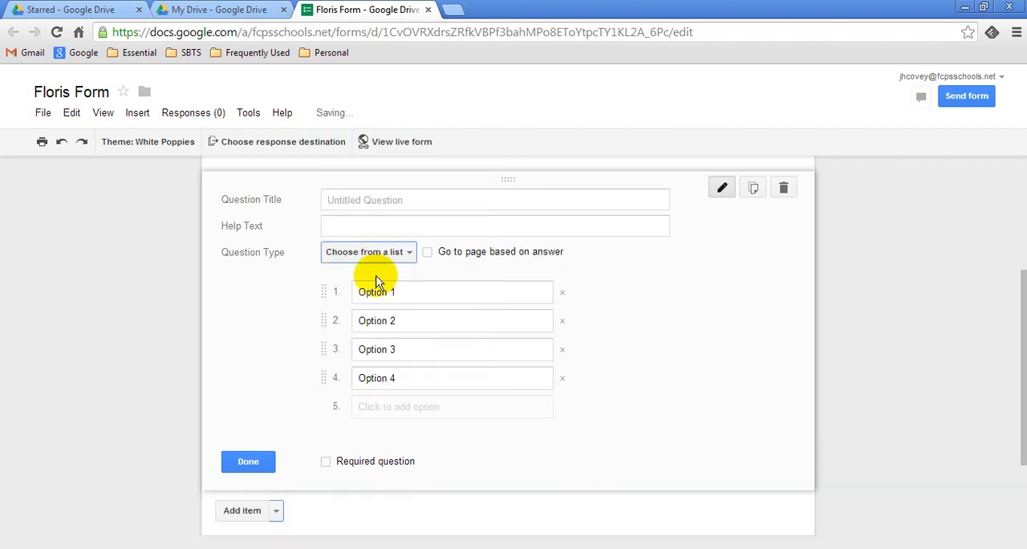
pyautogui.moveTo(409, 261)
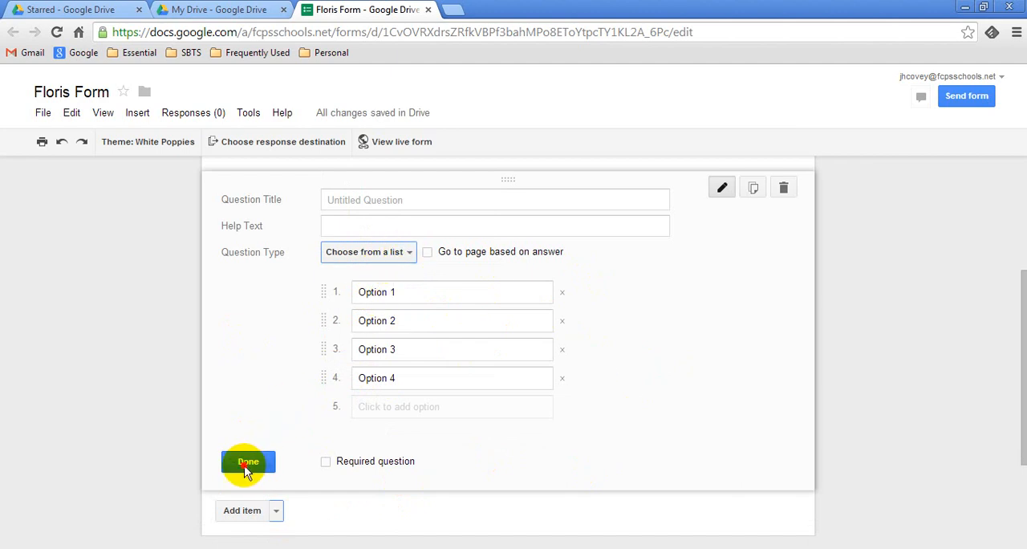
# Finish the dropdown question, preview the live form, and submit it with no answers.
pyautogui.click(248, 461)
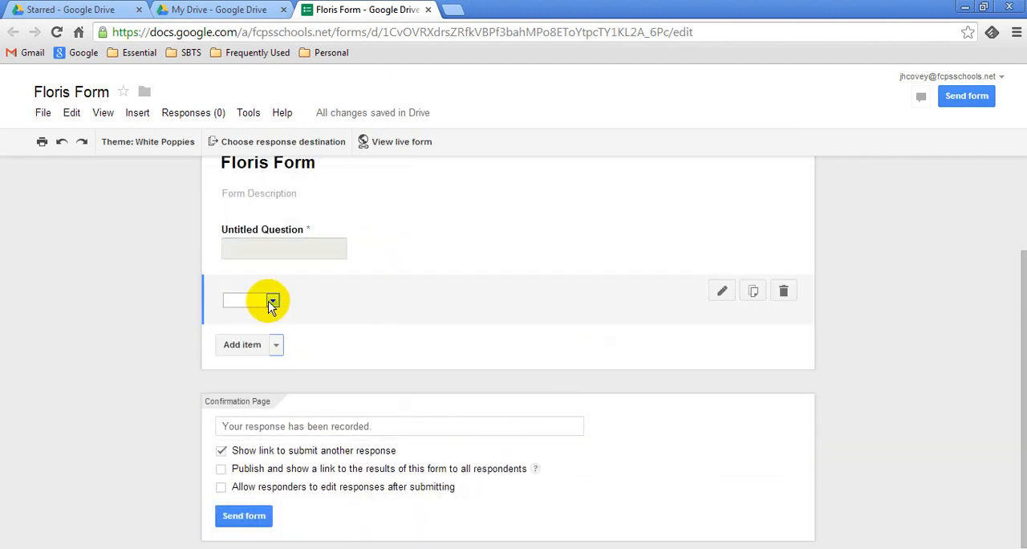
pyautogui.click(401, 141)
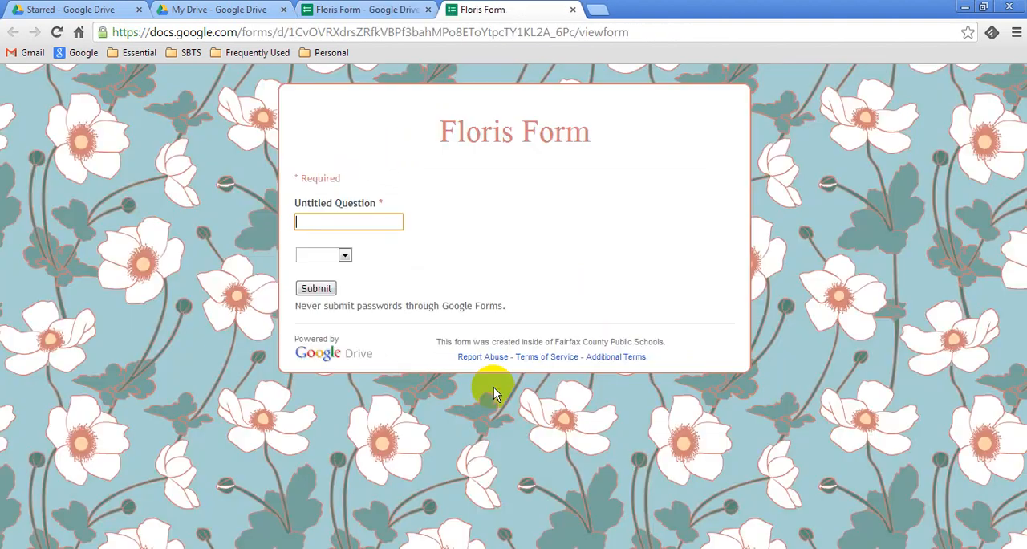
pyautogui.click(324, 254)
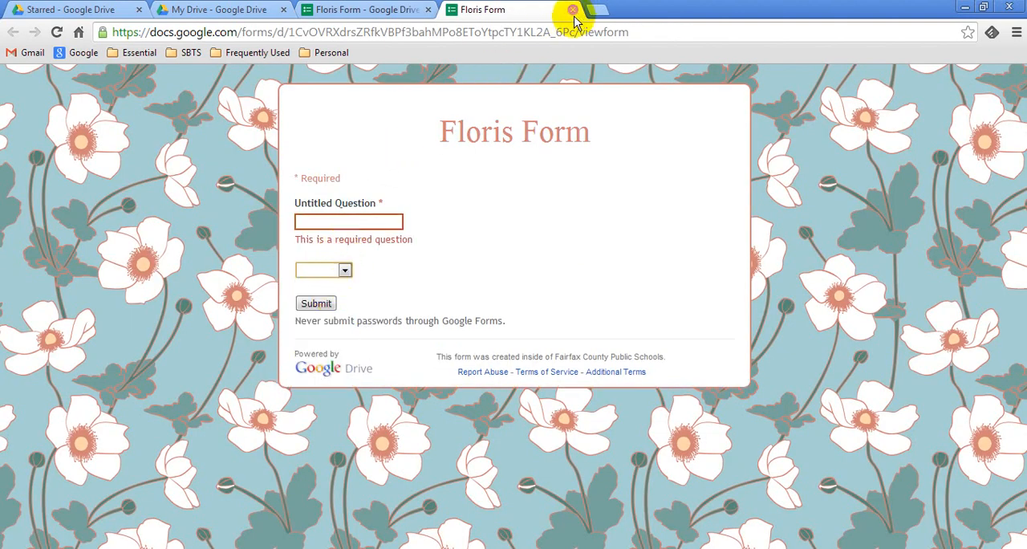
pyautogui.click(573, 9)
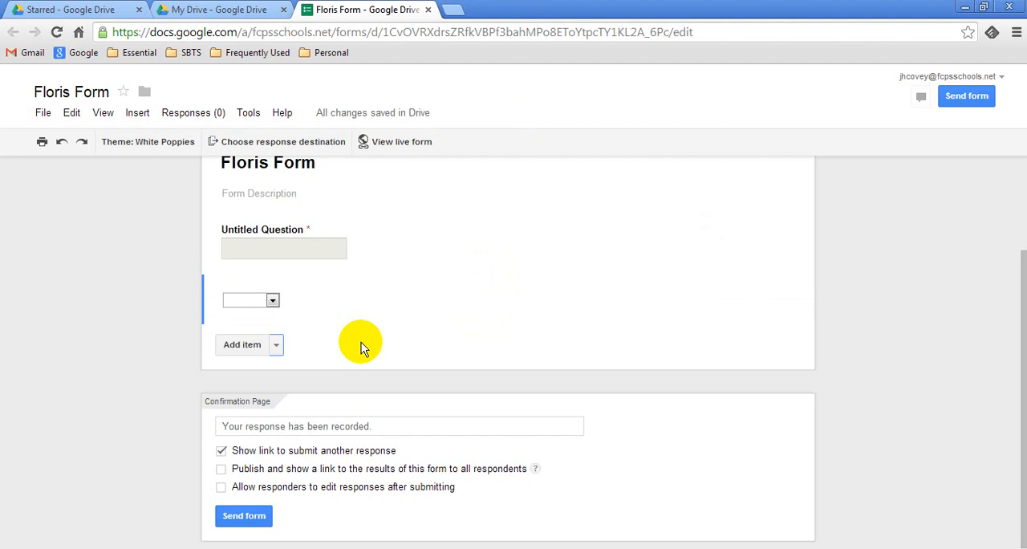
pyautogui.scroll(3)
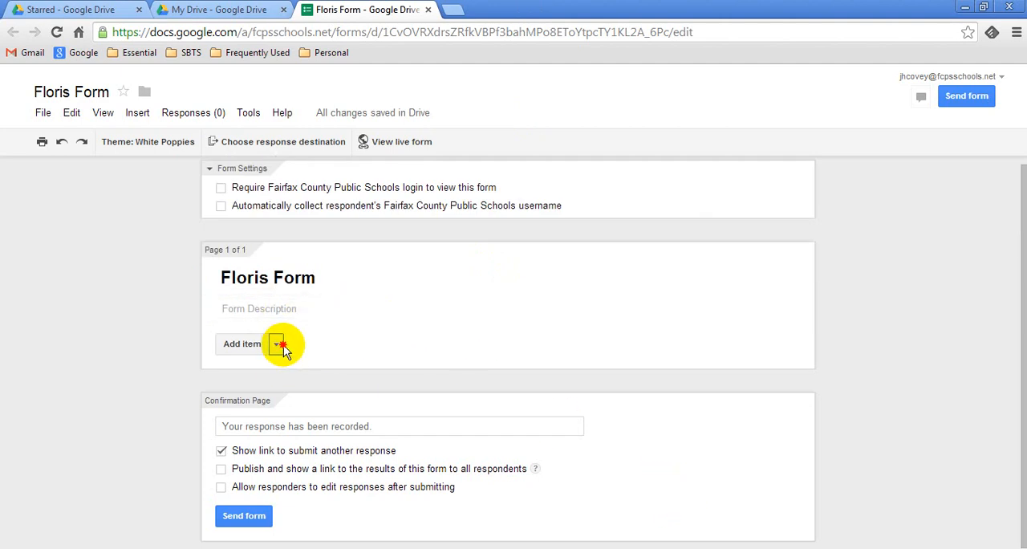
# Add a Text question titled 'Last Name', finish it, and start another question.
pyautogui.click(276, 343)
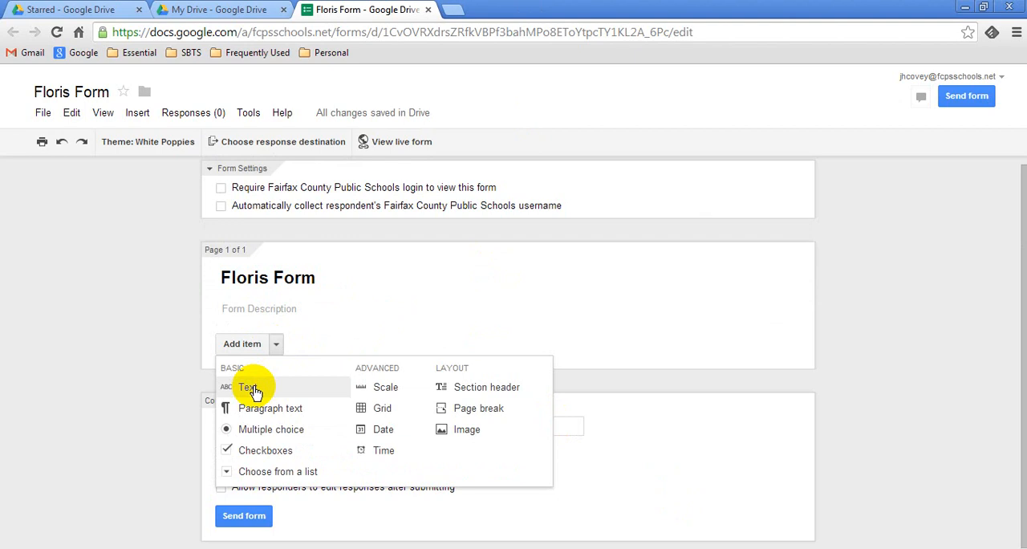
pyautogui.click(247, 387)
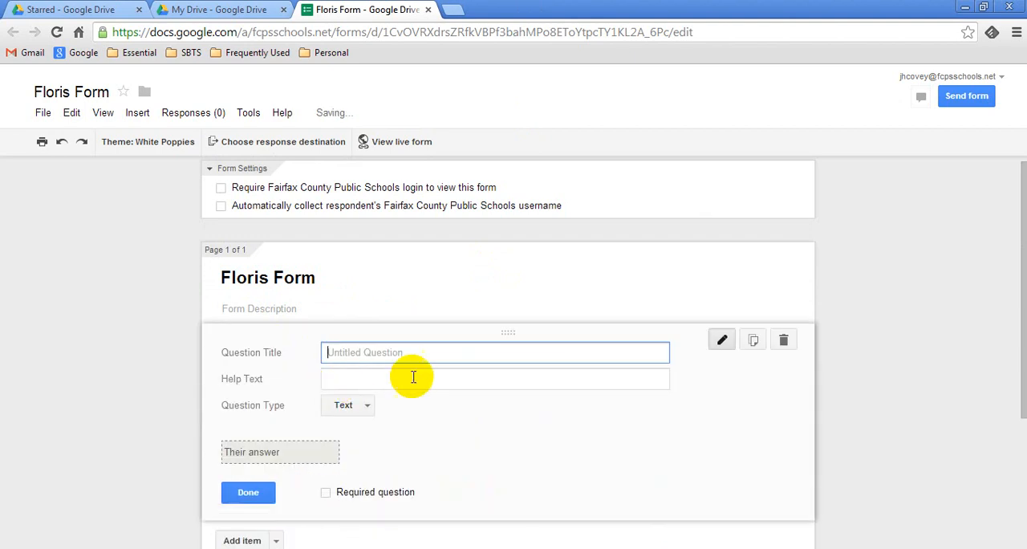
pyautogui.write('La')
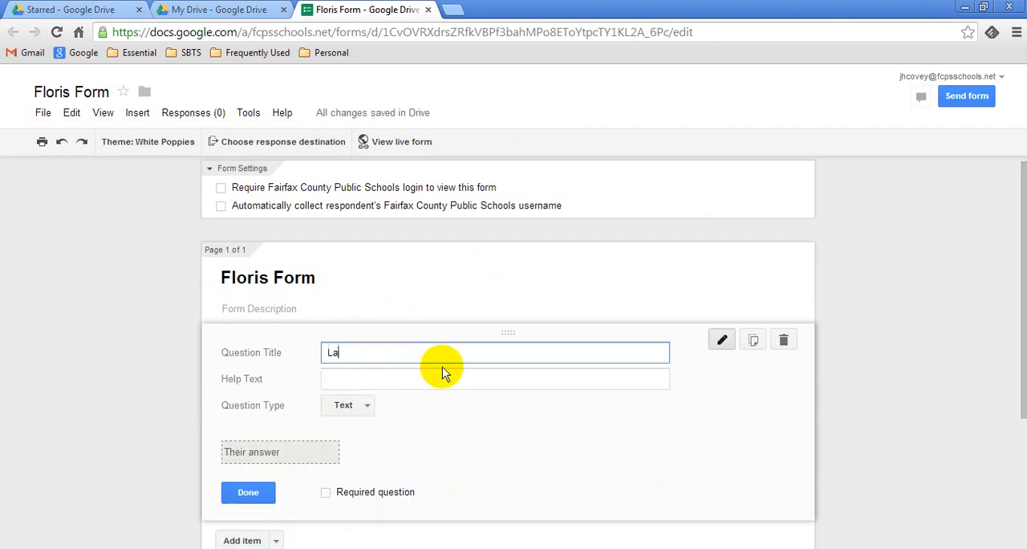
pyautogui.write('st Name')
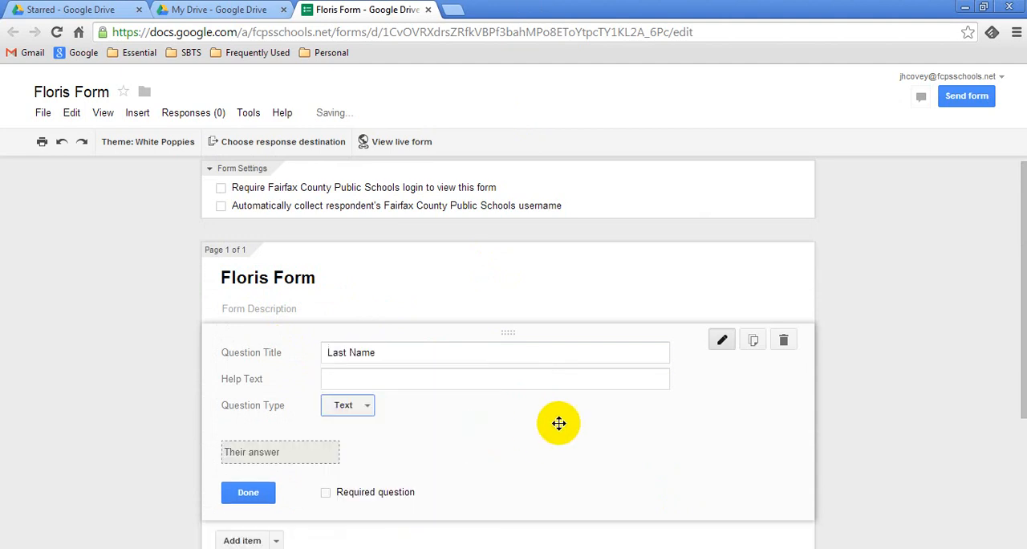
pyautogui.click(248, 492)
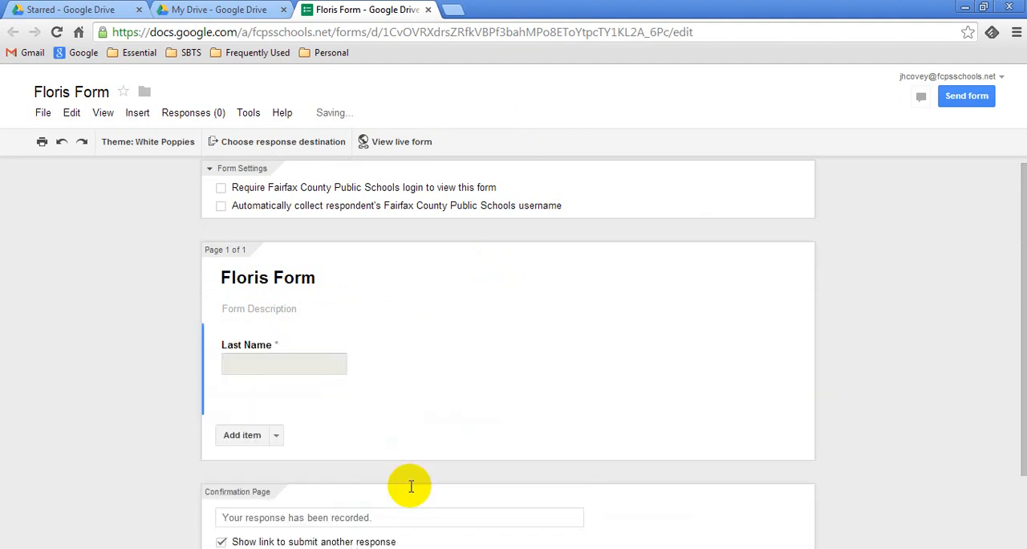
pyautogui.click(241, 435)
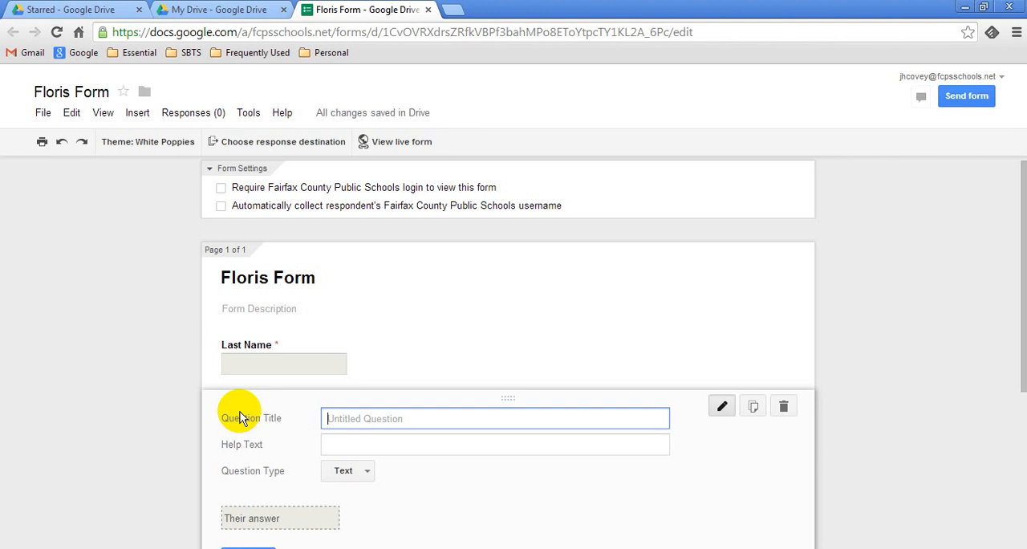
# Title the new question 'Which Google App are you most excited to use?'.
pyautogui.write('Which goog')
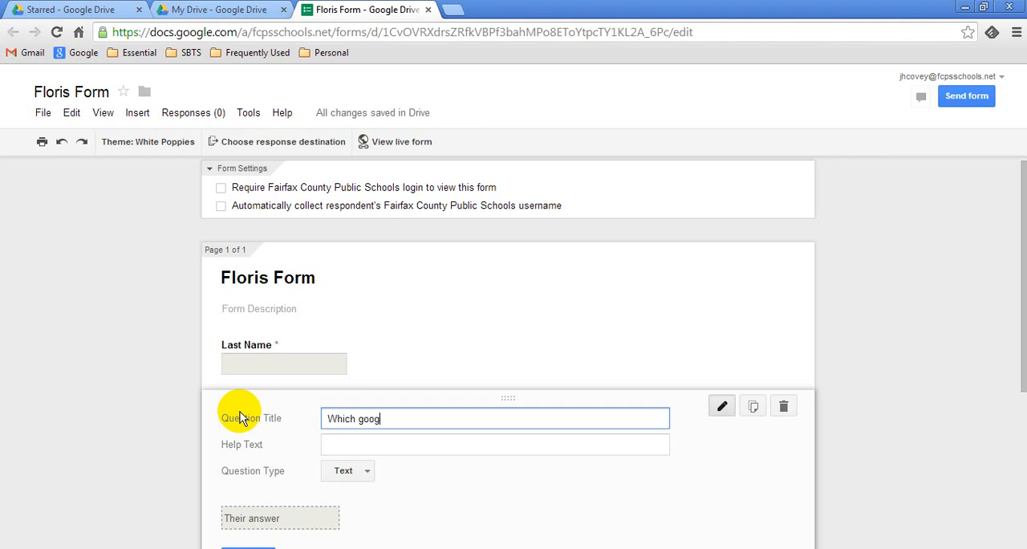
pyautogui.write('le A')
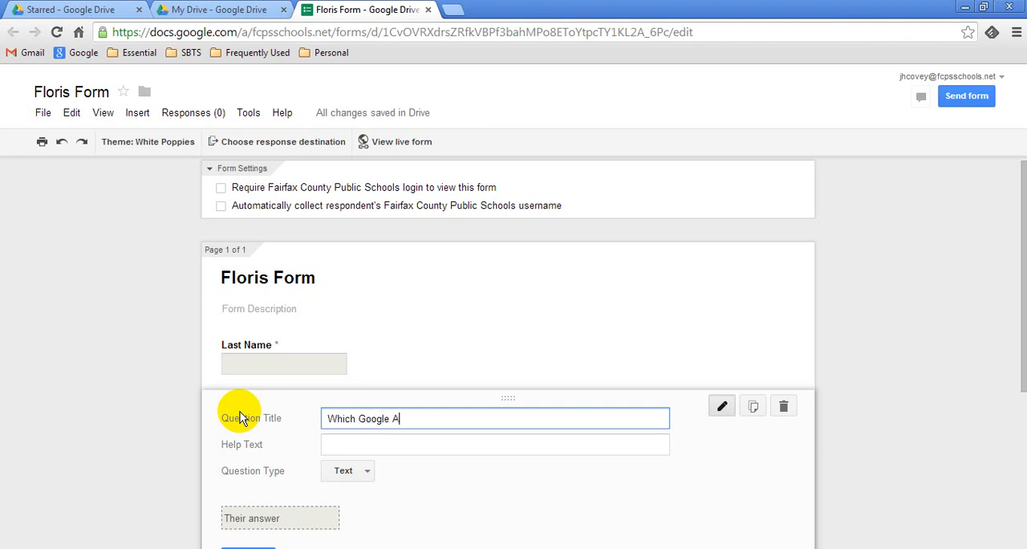
pyautogui.write('pp')
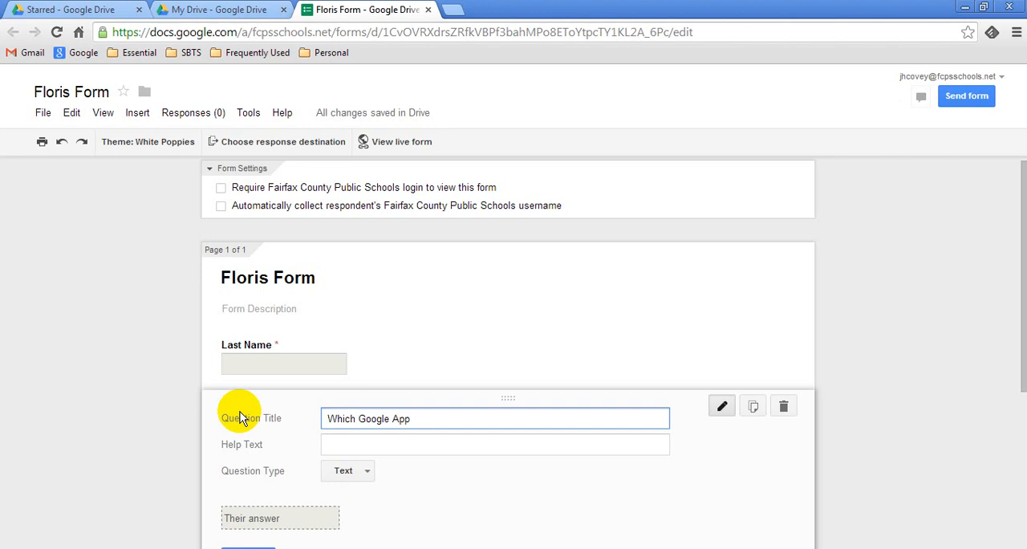
pyautogui.write('are you')
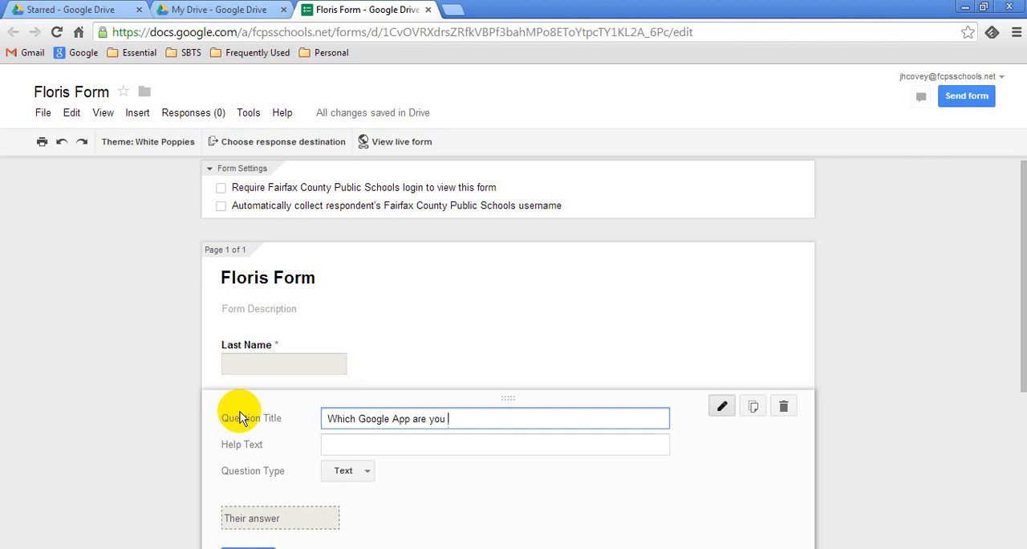
pyautogui.write('most excited')
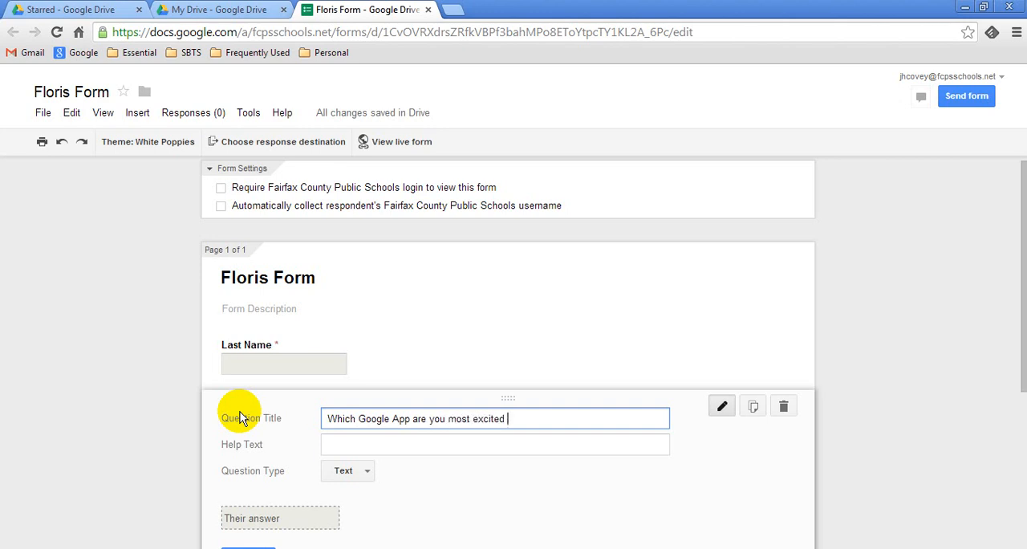
pyautogui.write('to use?')
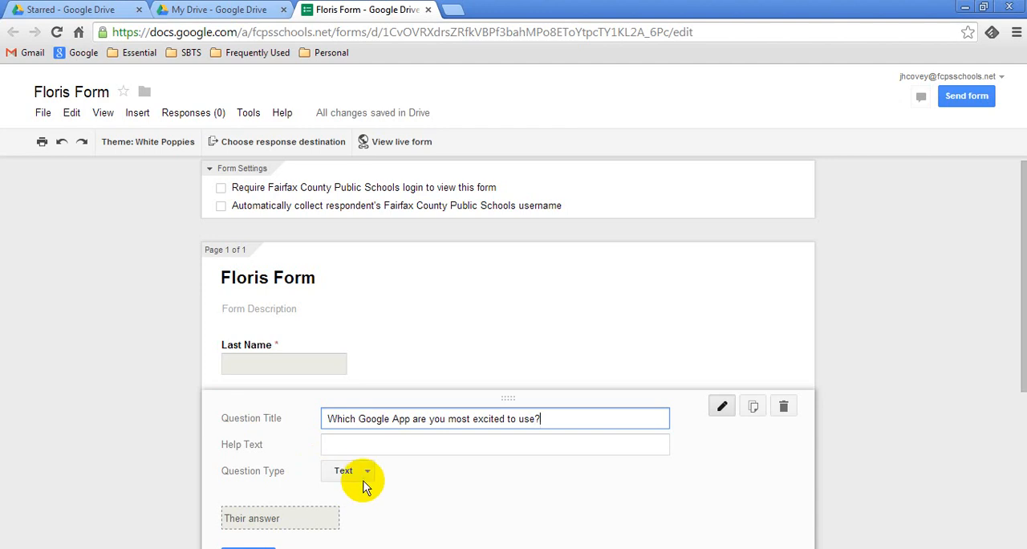
# Make it a required multiple-choice question with Docs, Forms, Sheets, Slides and Other.
pyautogui.click(349, 470)
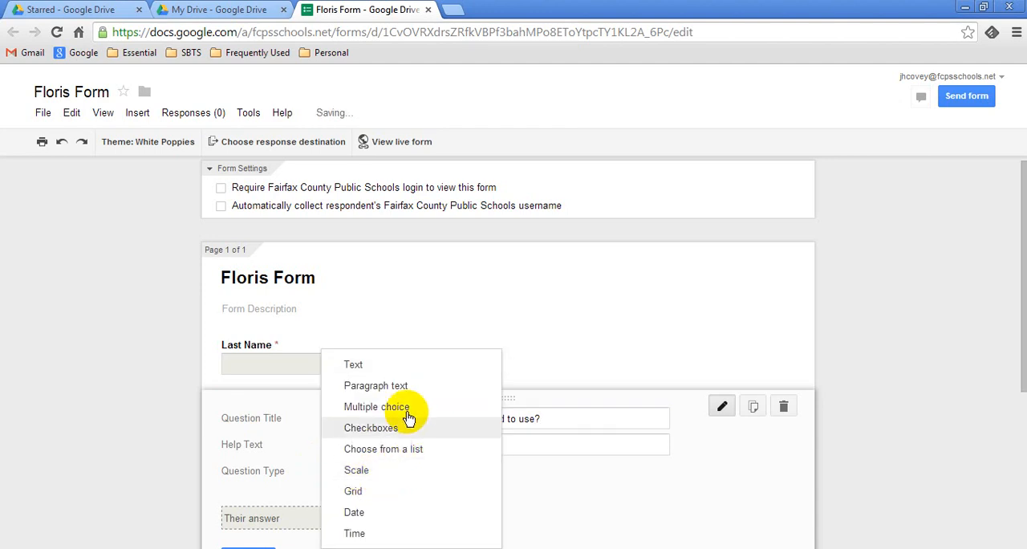
pyautogui.click(353, 364)
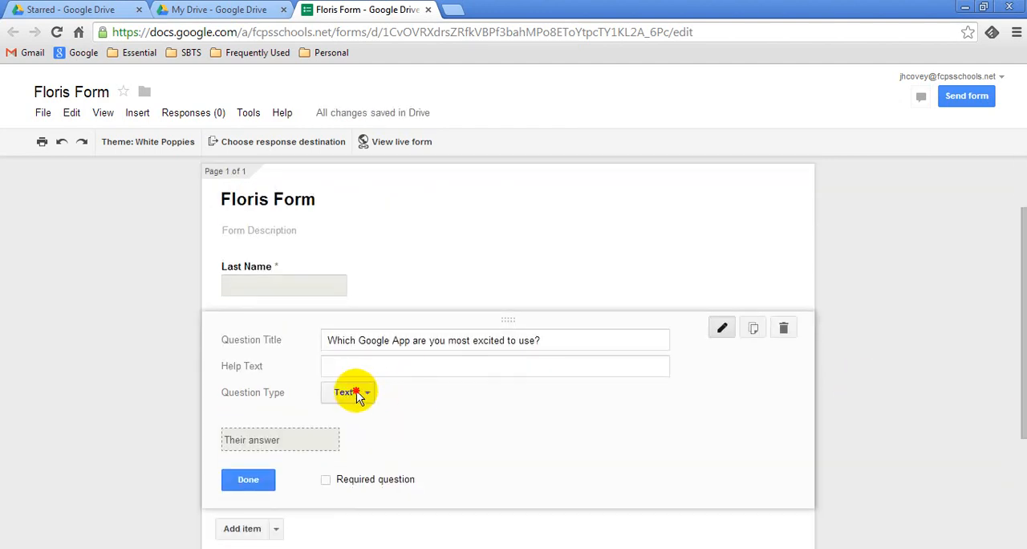
pyautogui.click(347, 393)
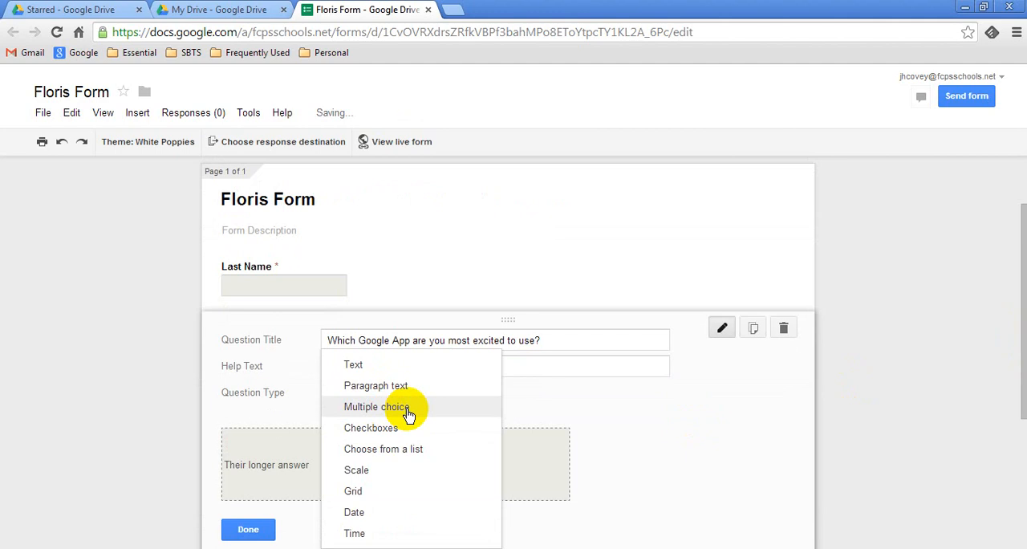
pyautogui.click(376, 407)
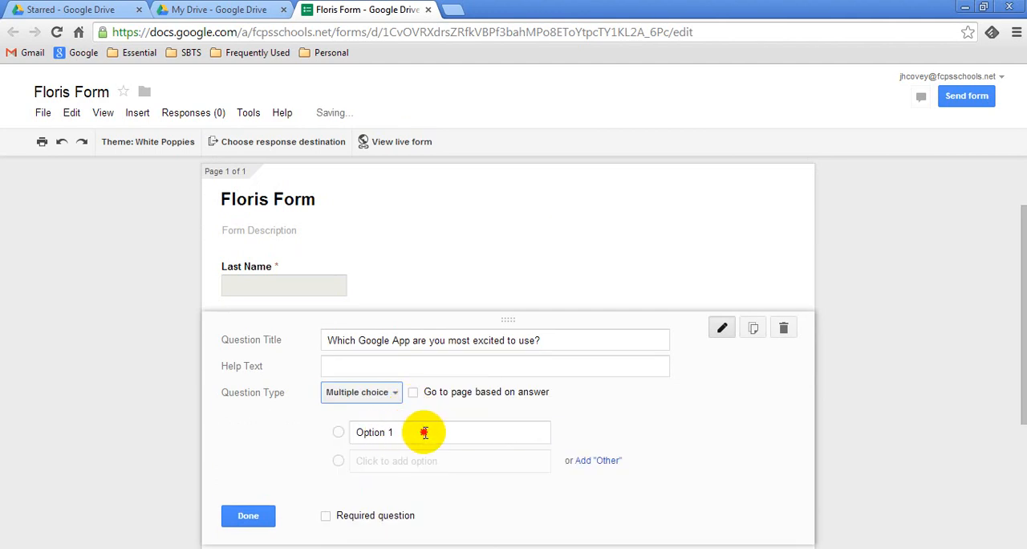
pyautogui.write('Docs')
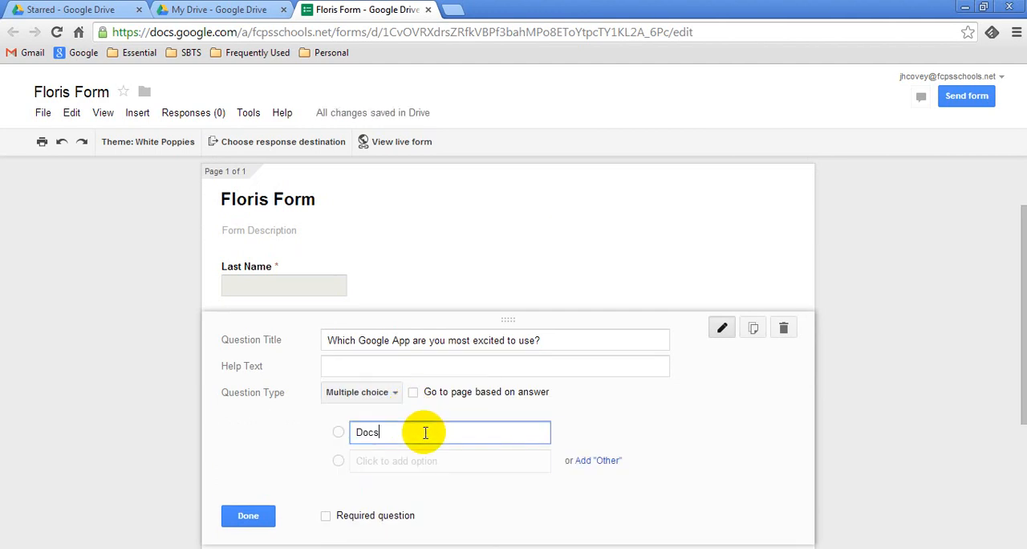
pyautogui.write('Forms')
pyautogui.write('Sl')
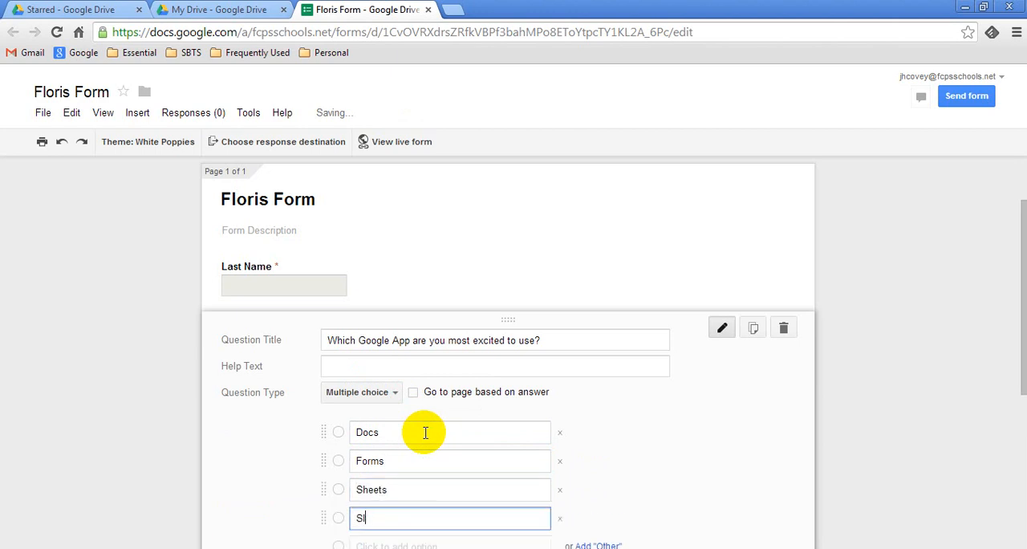
pyautogui.write('ides')
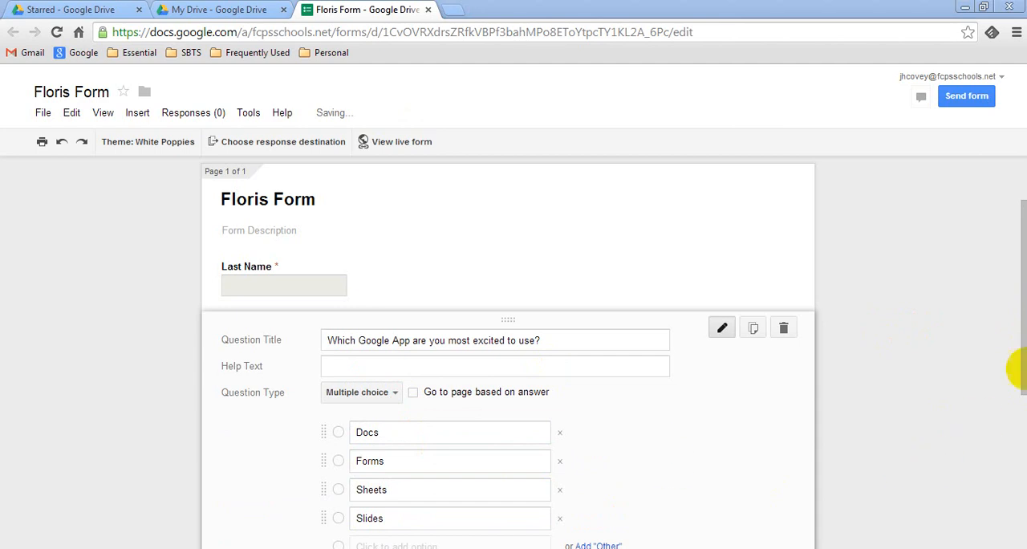
pyautogui.scroll(-3)
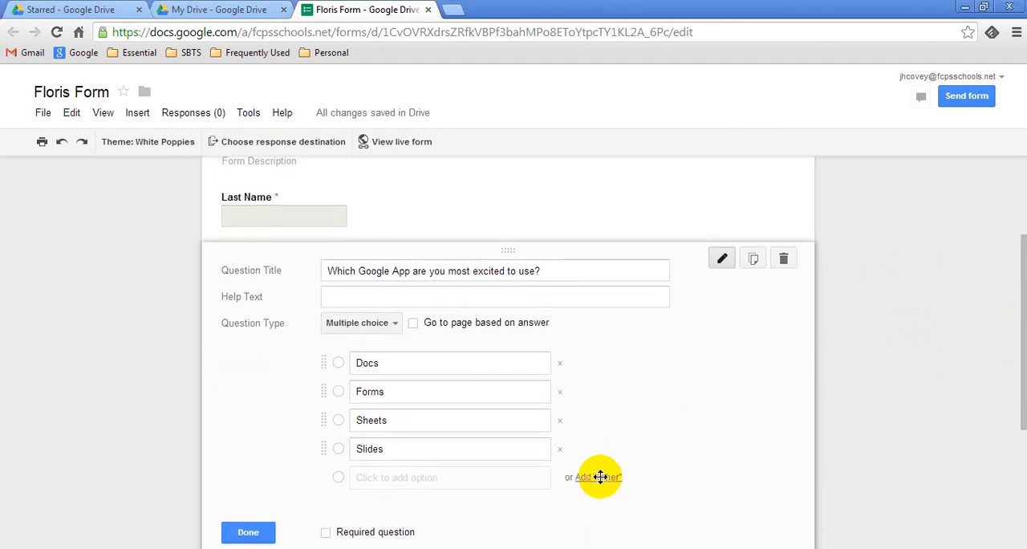
pyautogui.click(598, 476)
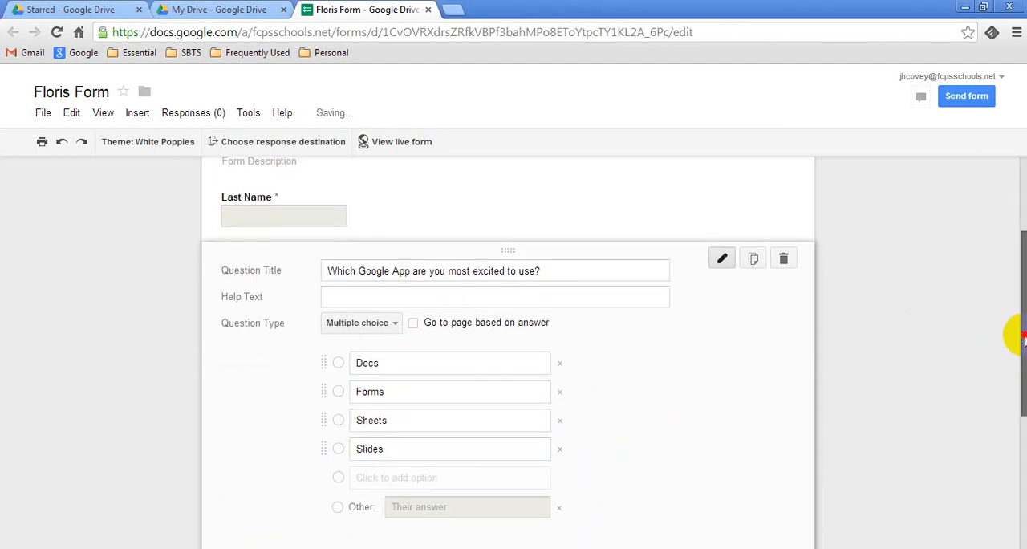
pyautogui.scroll(-3)
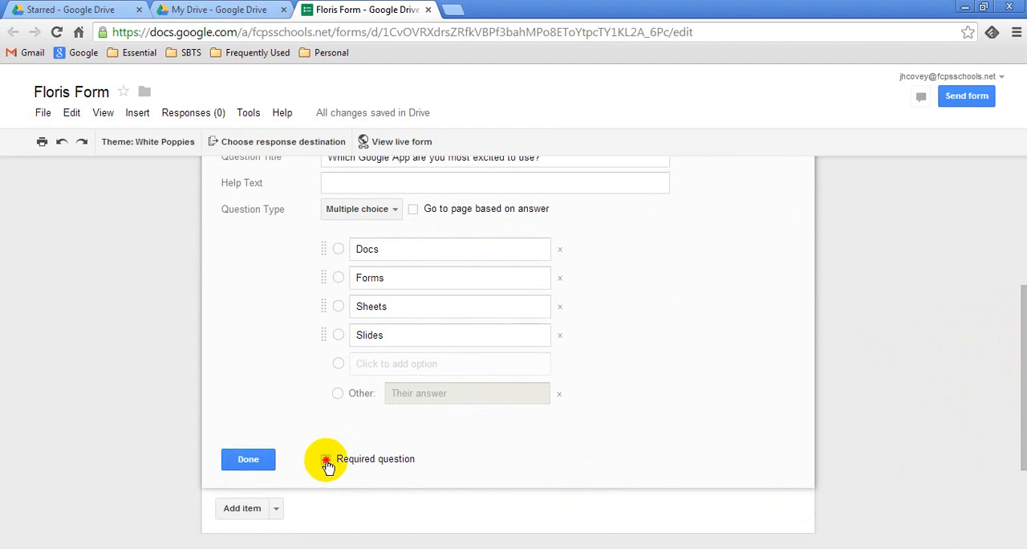
pyautogui.click(248, 459)
pyautogui.write('What')
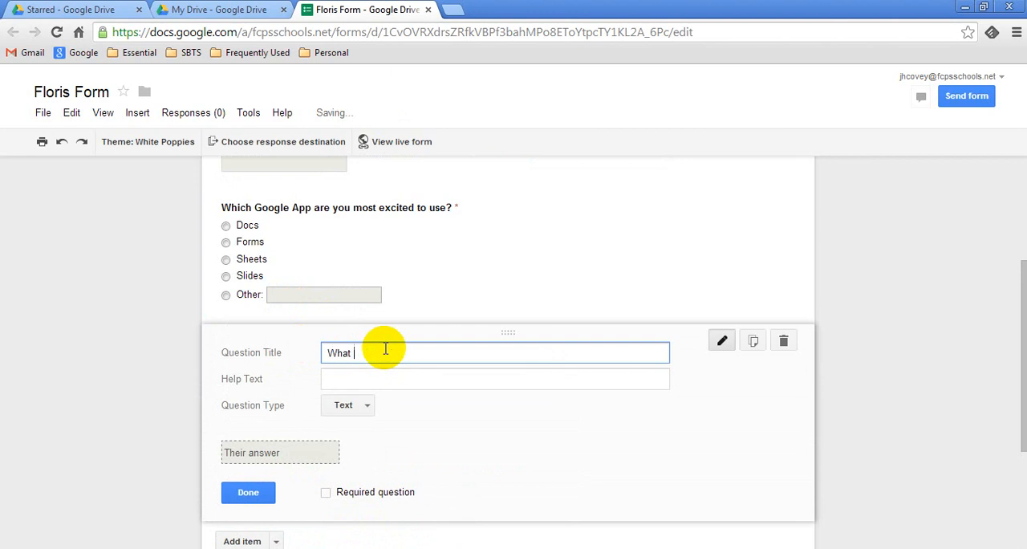
# Title the question 'What would you like training on next?' and set it to Checkboxes.
pyautogui.write('would y')
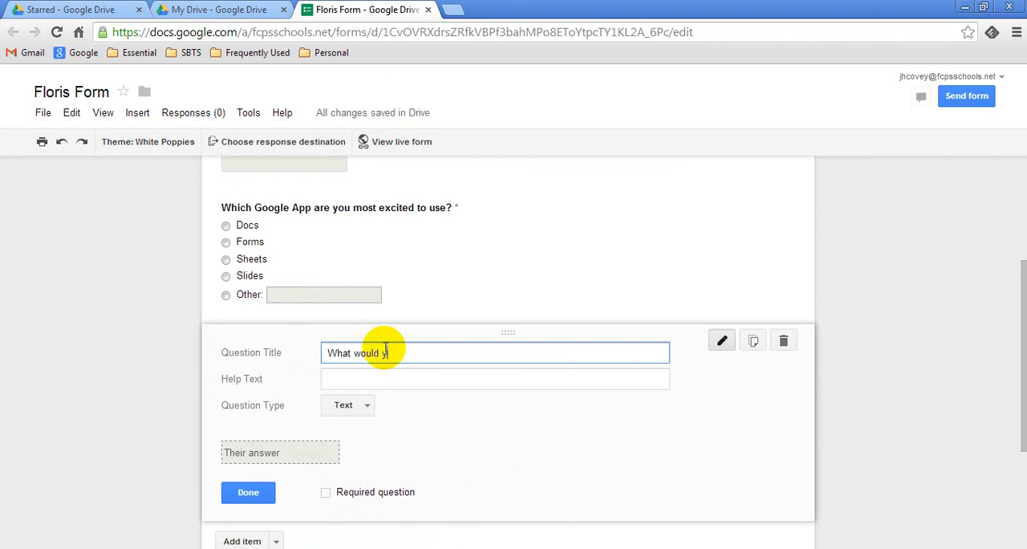
pyautogui.write('ou like training o')
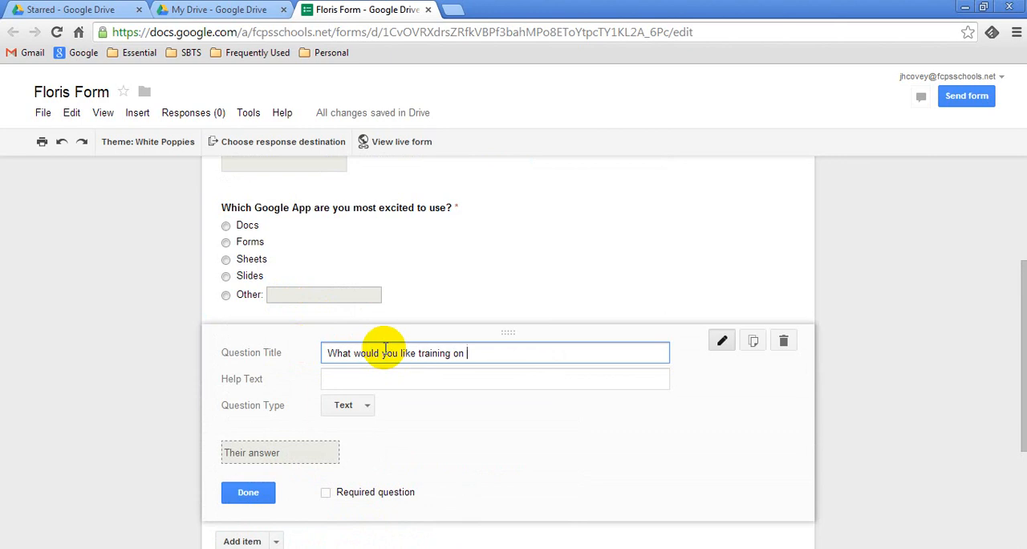
pyautogui.write('next')
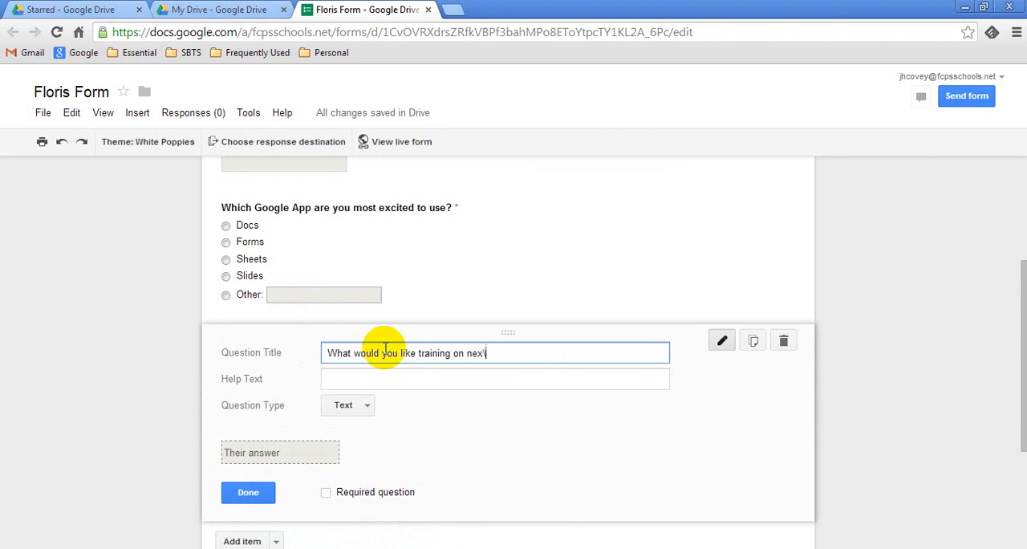
pyautogui.click(347, 405)
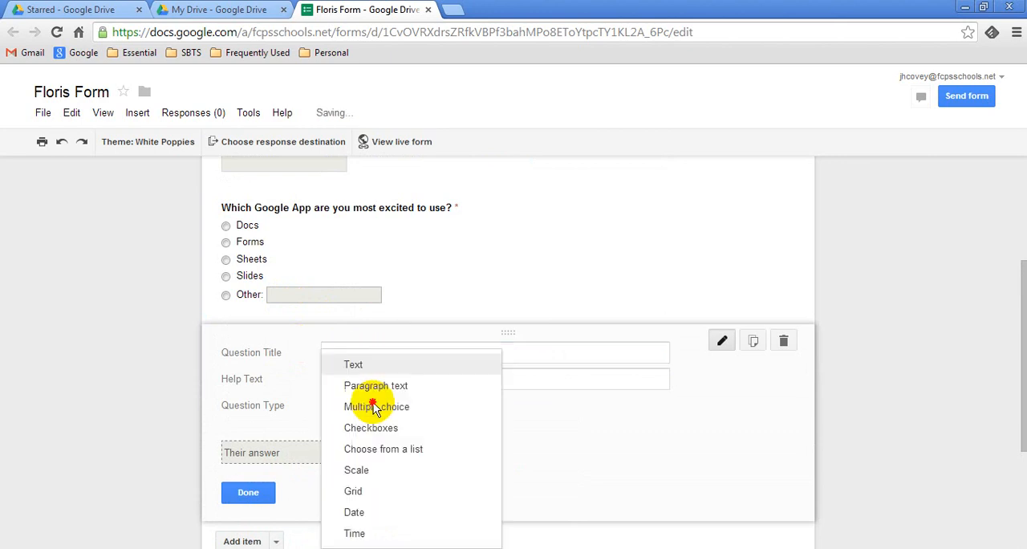
pyautogui.click(370, 428)
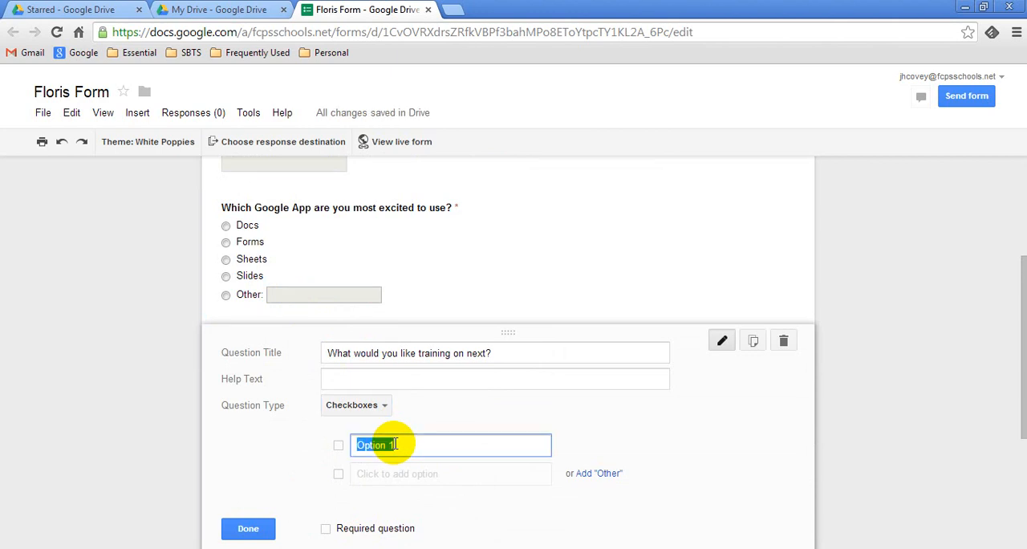
# Add options More Google Apps, iSIS, eCart, Tech Titians and Other, then finish editing.
pyautogui.write('More google')
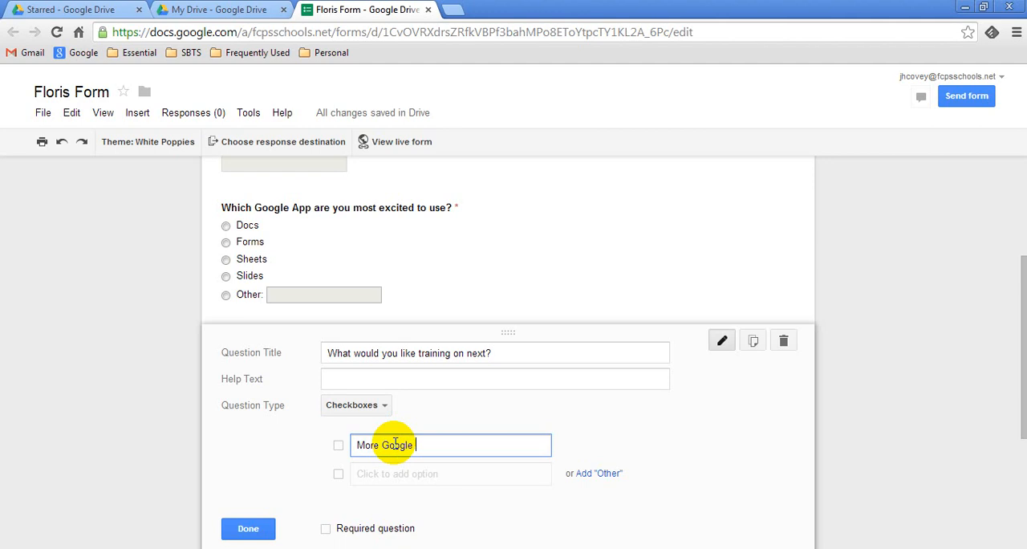
pyautogui.write('Apps')
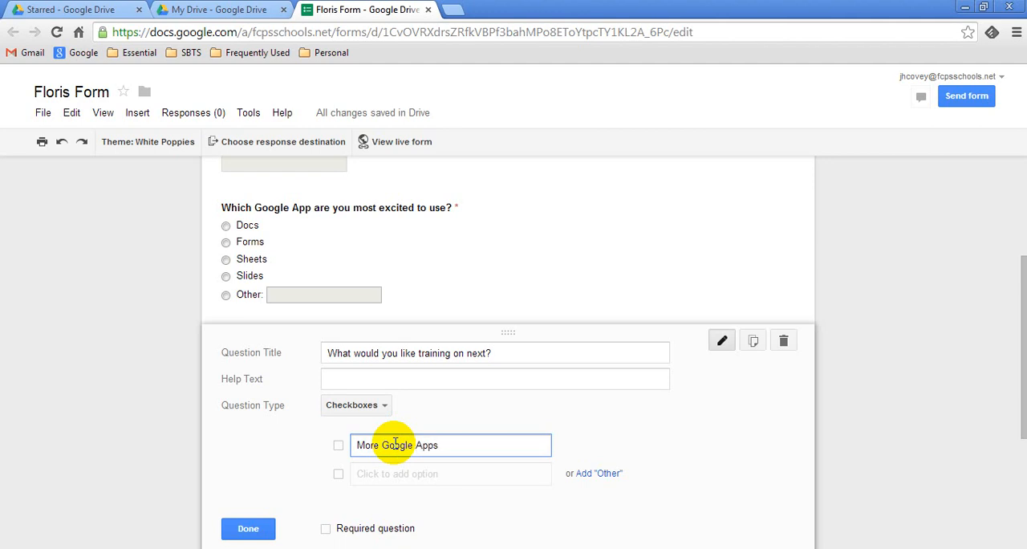
pyautogui.write('iS')
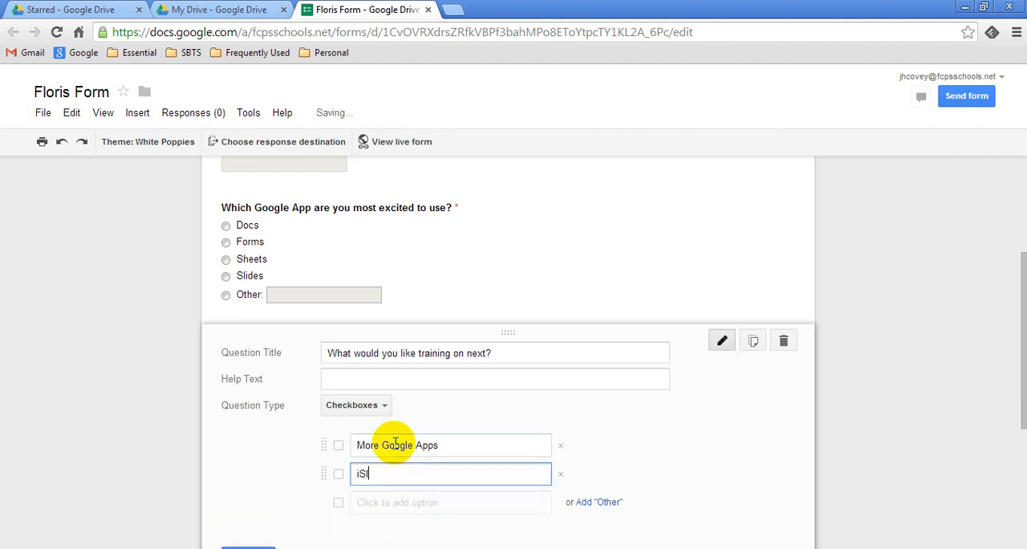
pyautogui.write('IS')
pyautogui.click(451, 502)
pyautogui.write('eCart')
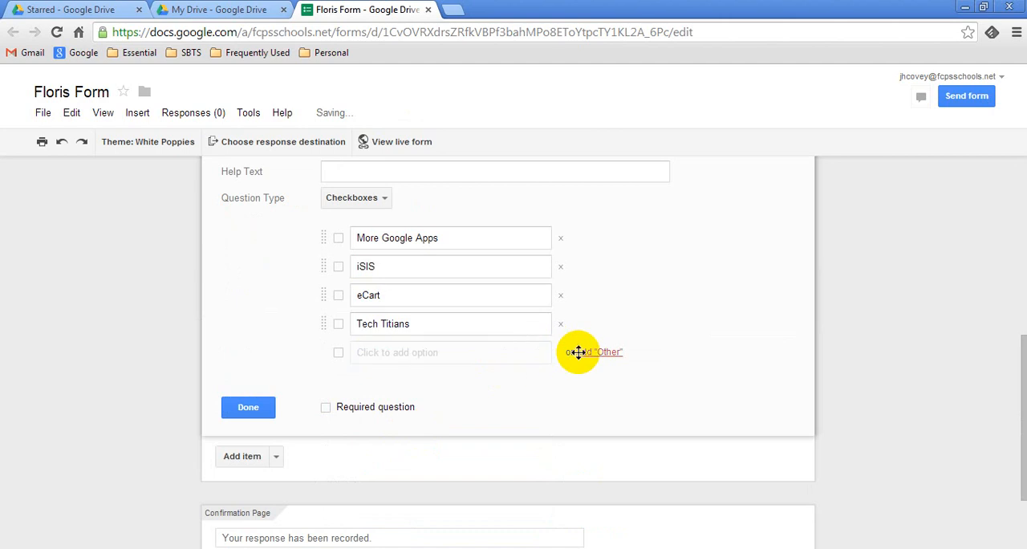
pyautogui.click(593, 351)
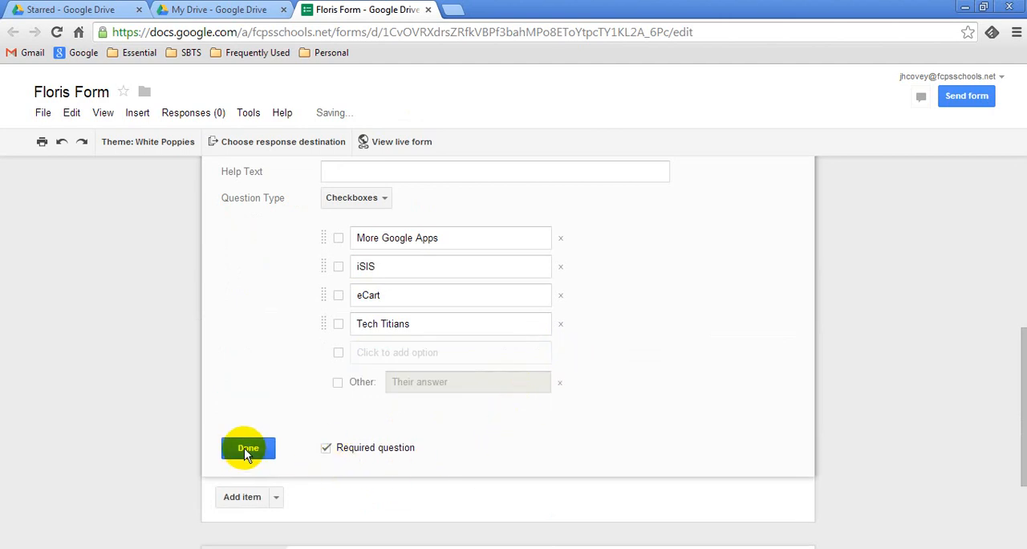
pyautogui.click(247, 447)
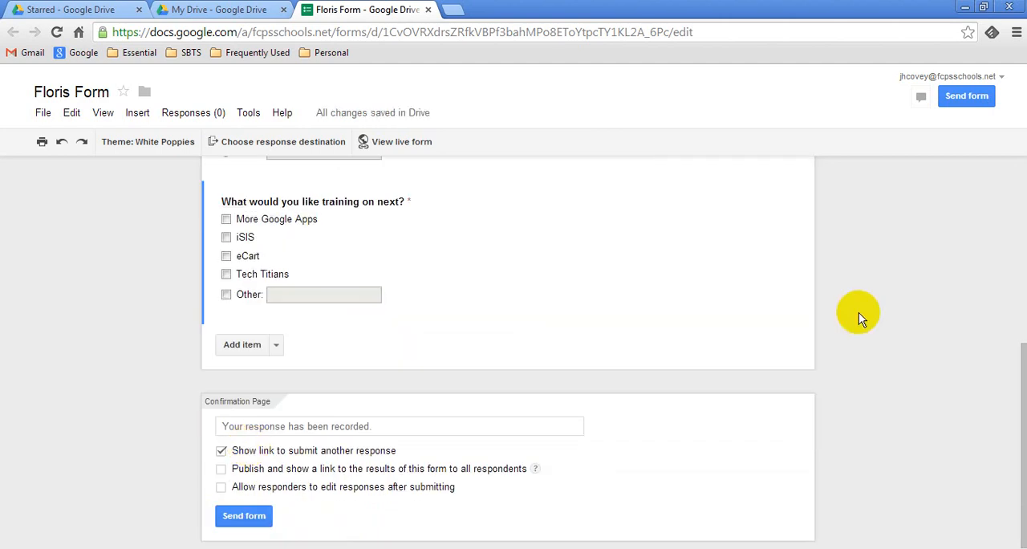
# Preview the live Floris Form and check the required warning for empty Last Name.
pyautogui.scroll(3)
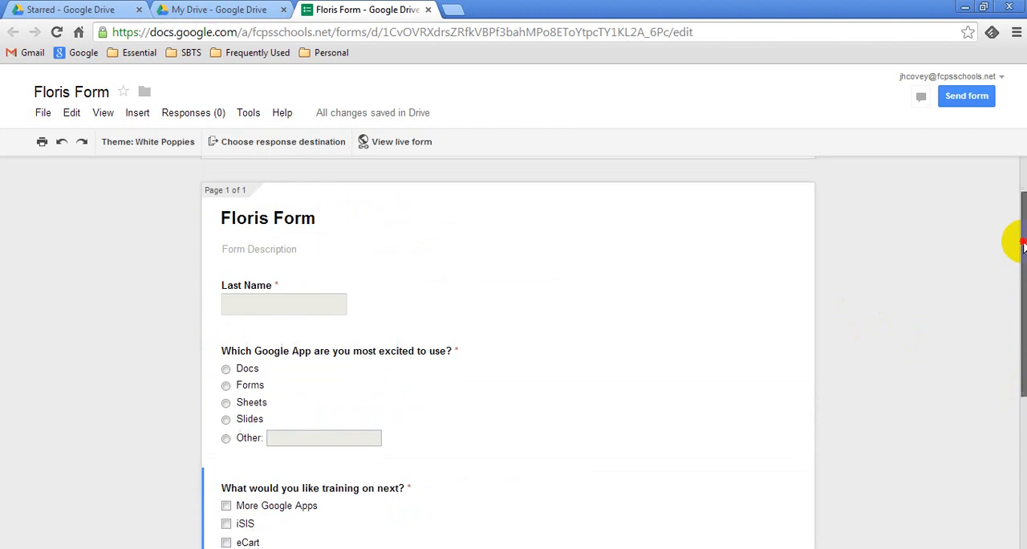
pyautogui.moveTo(849, 258)
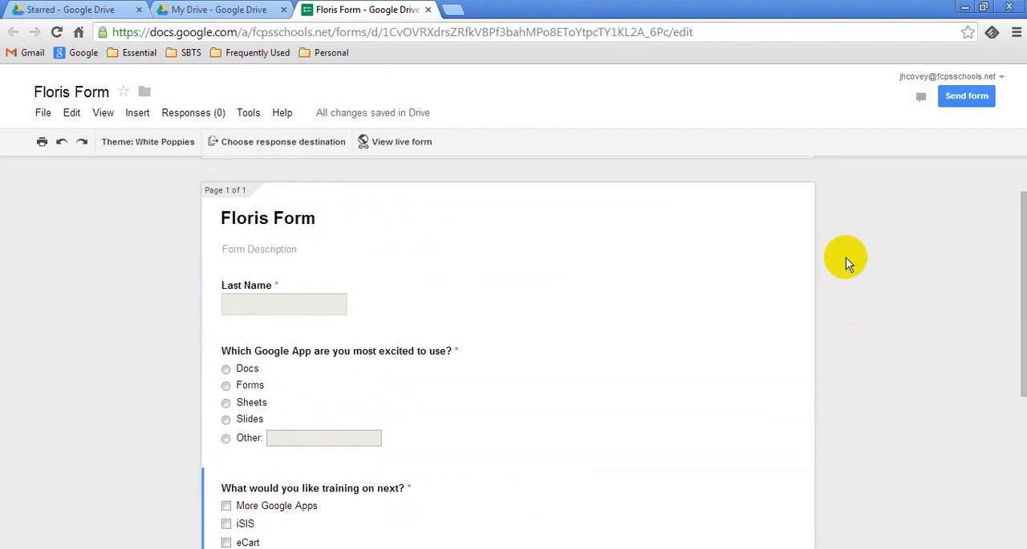
pyautogui.click(401, 141)
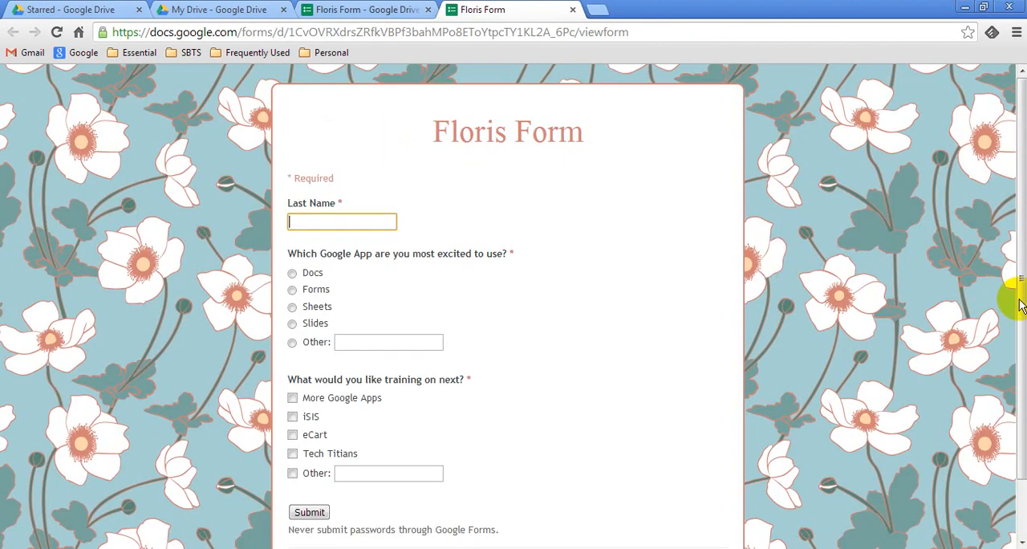
pyautogui.scroll(-3)
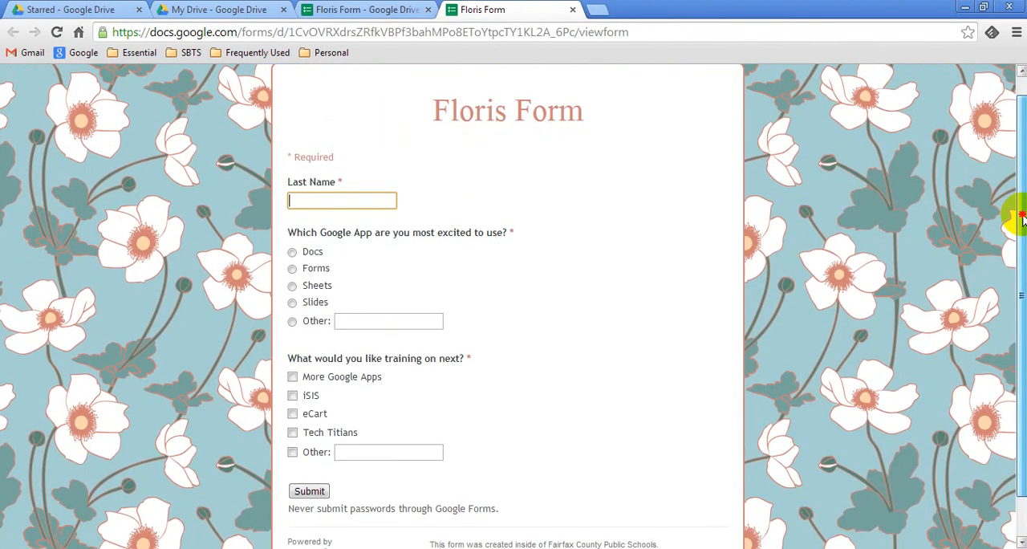
pyautogui.scroll(-3)
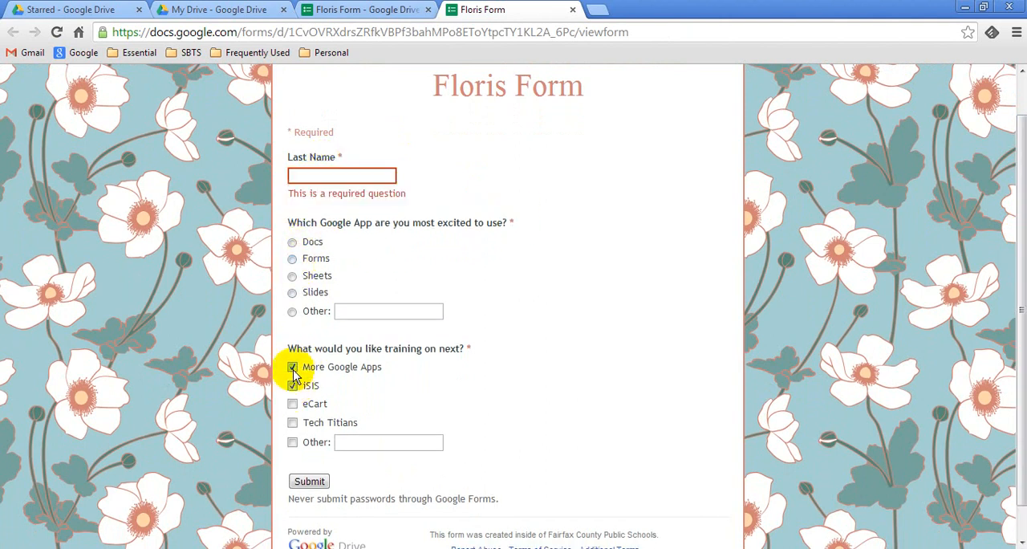
pyautogui.scroll(3)
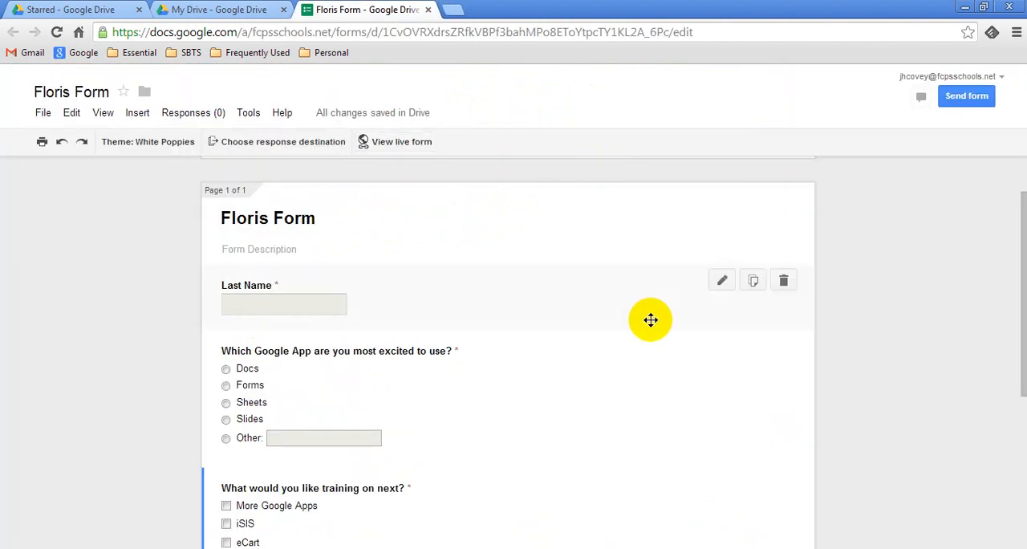
# Keep 'Submit another response', enable published results and response editing, and view the live form.
pyautogui.scroll(-3)
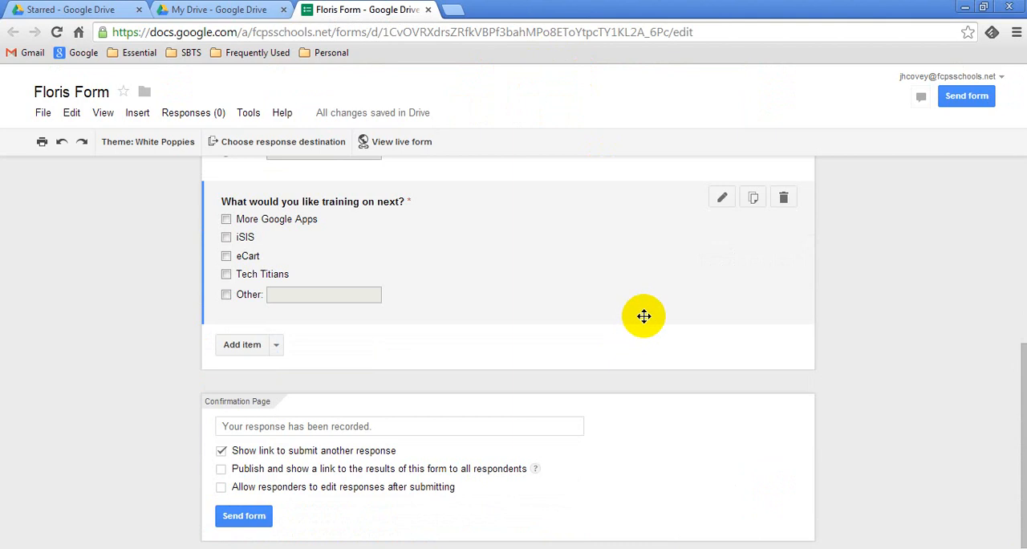
pyautogui.moveTo(265, 403)
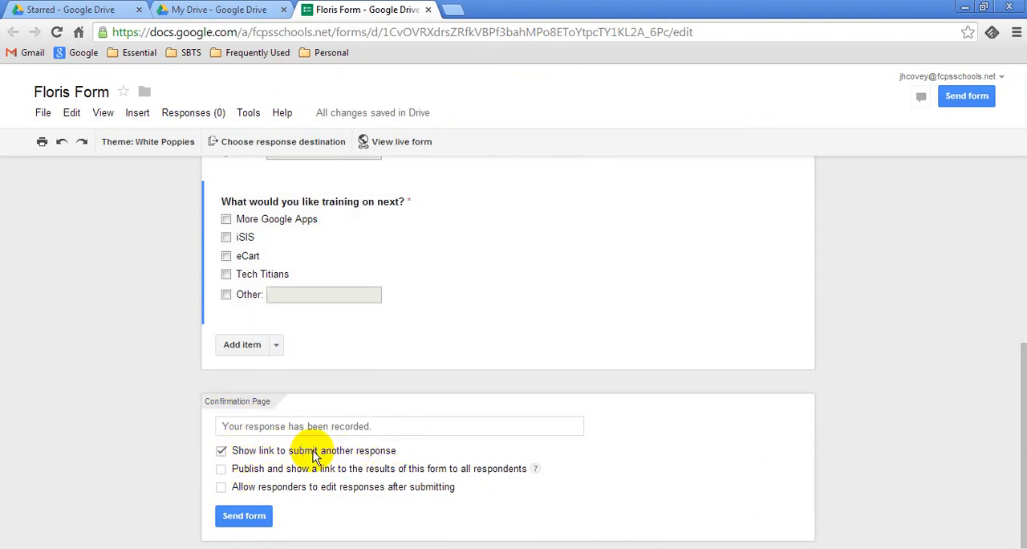
pyautogui.moveTo(436, 448)
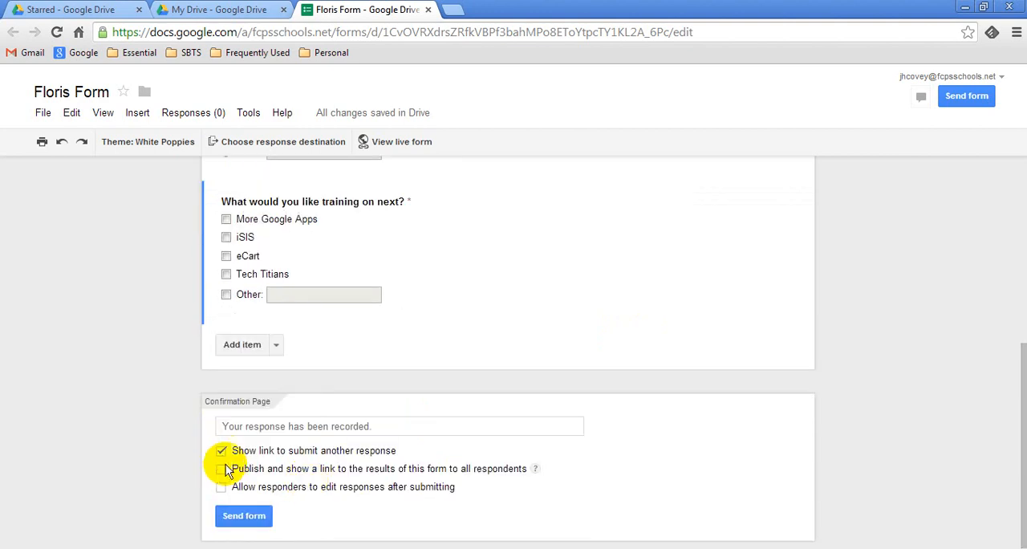
pyautogui.click(221, 450)
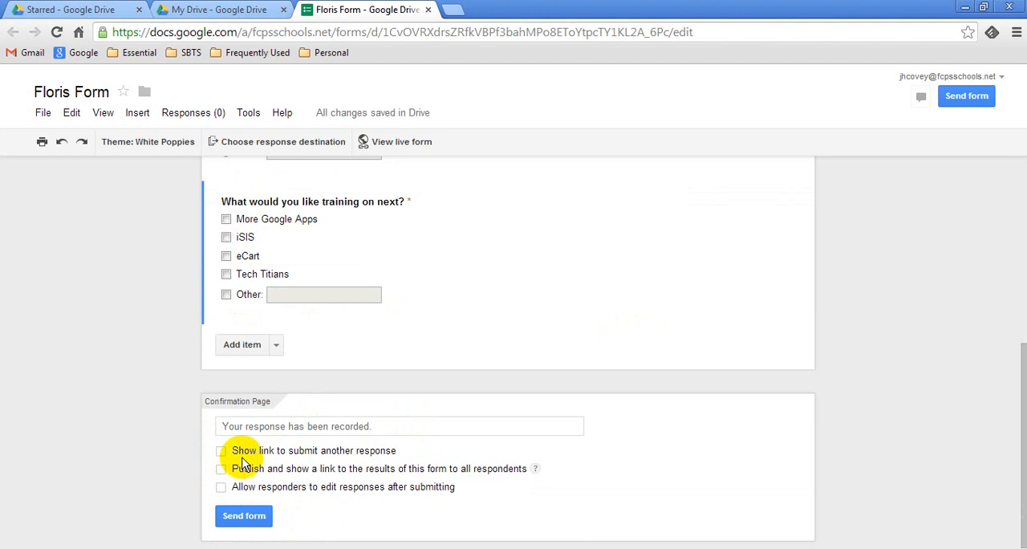
pyautogui.click(221, 450)
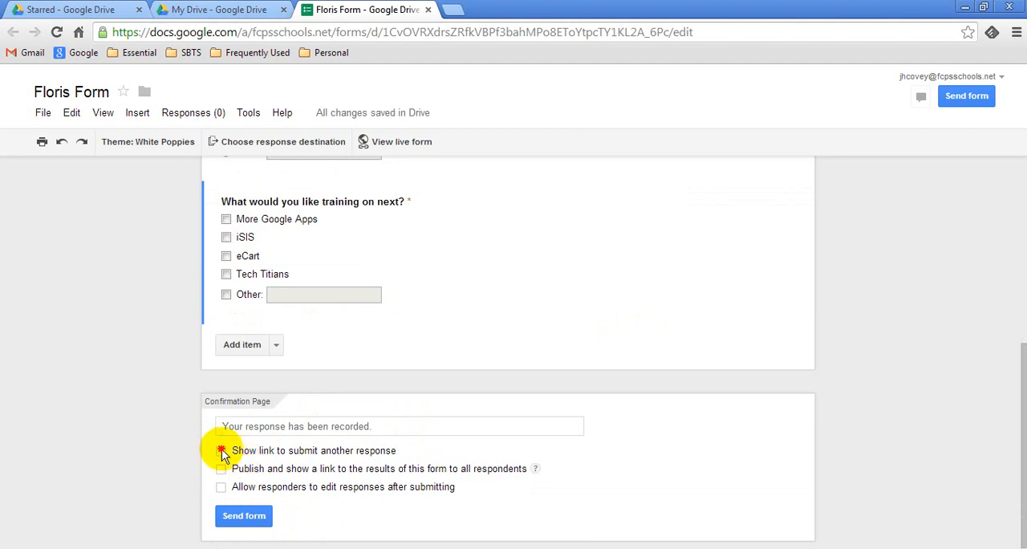
pyautogui.click(221, 450)
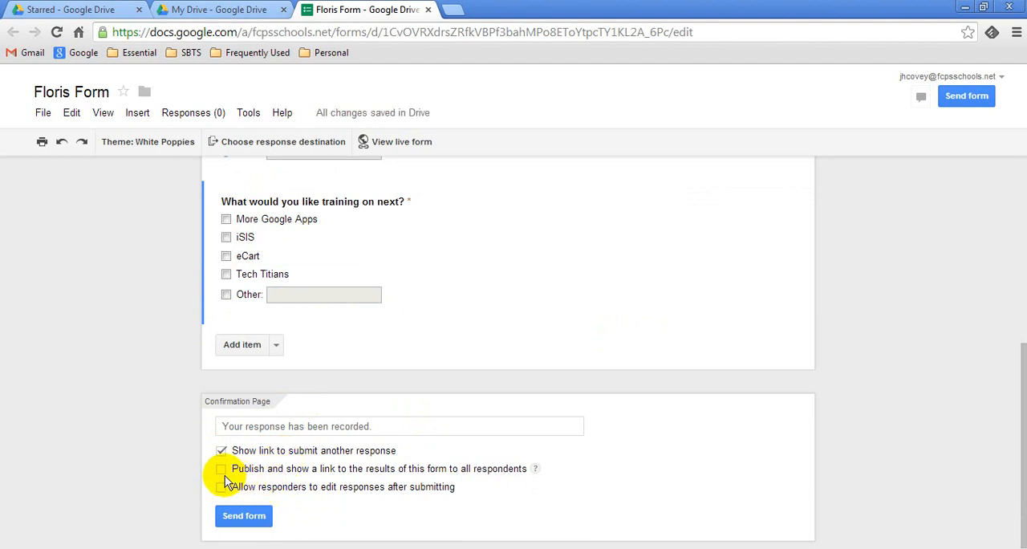
pyautogui.moveTo(285, 479)
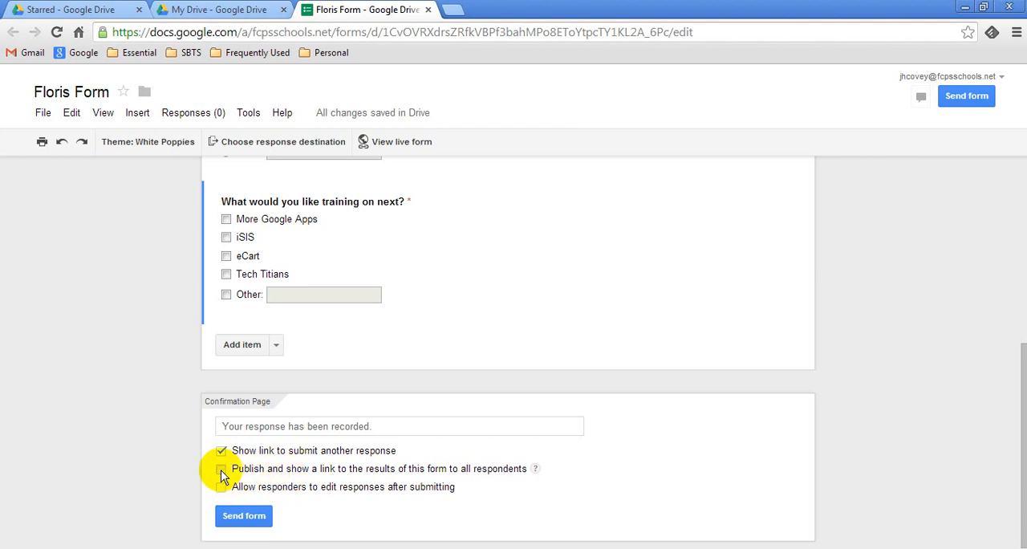
pyautogui.click(221, 468)
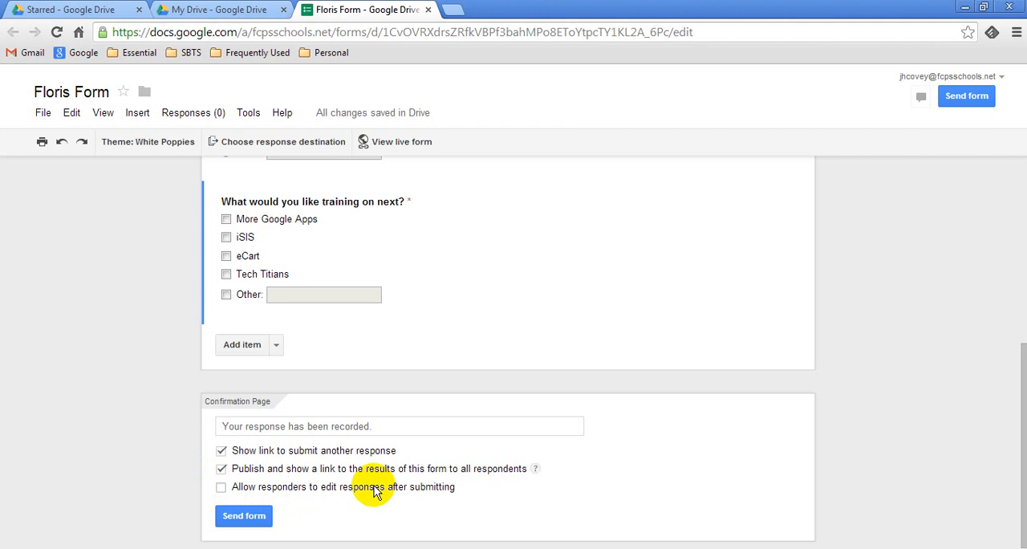
pyautogui.click(221, 486)
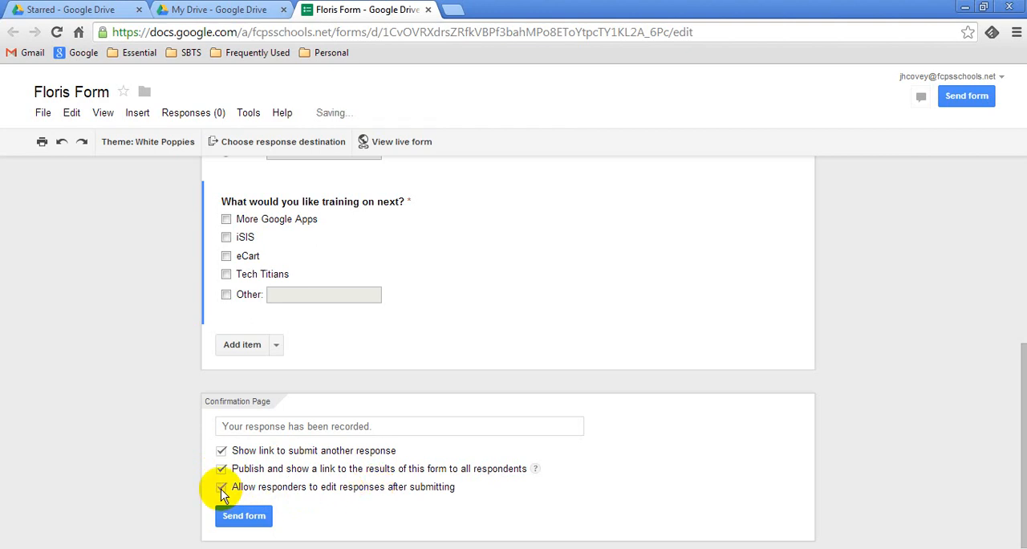
pyautogui.click(221, 486)
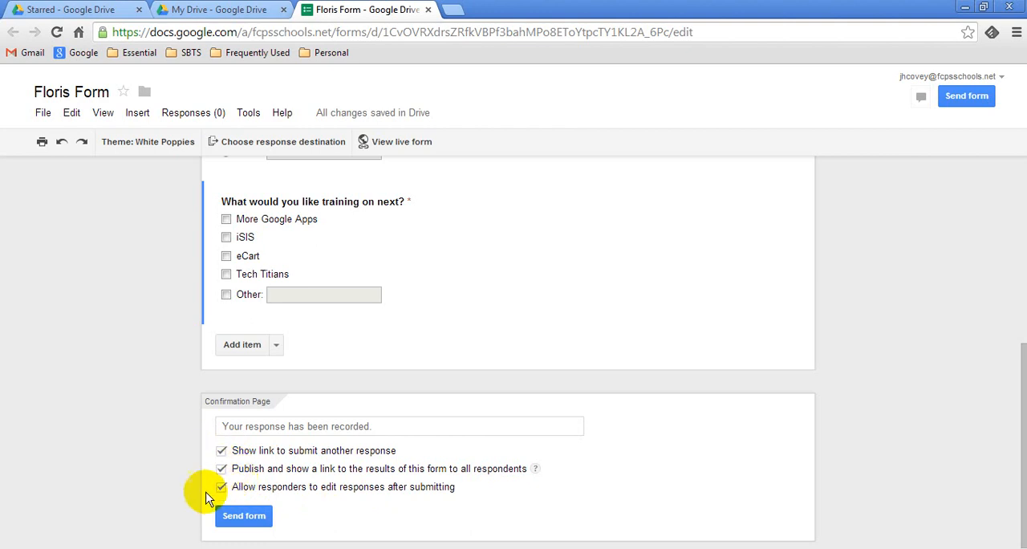
pyautogui.click(394, 141)
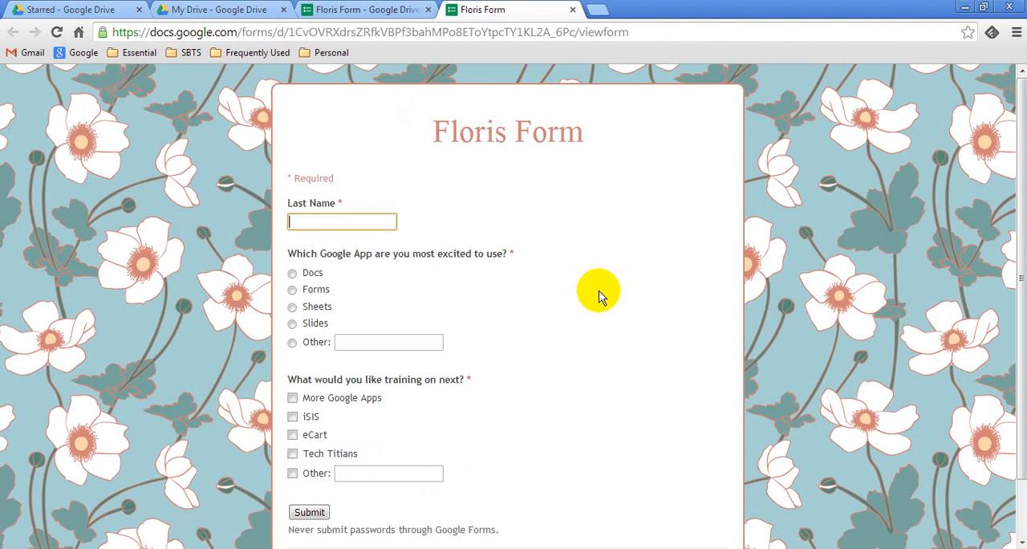
# Submit a Covey response choosing Sheets, then view and close the previous-responses summary.
pyautogui.scroll(-3)
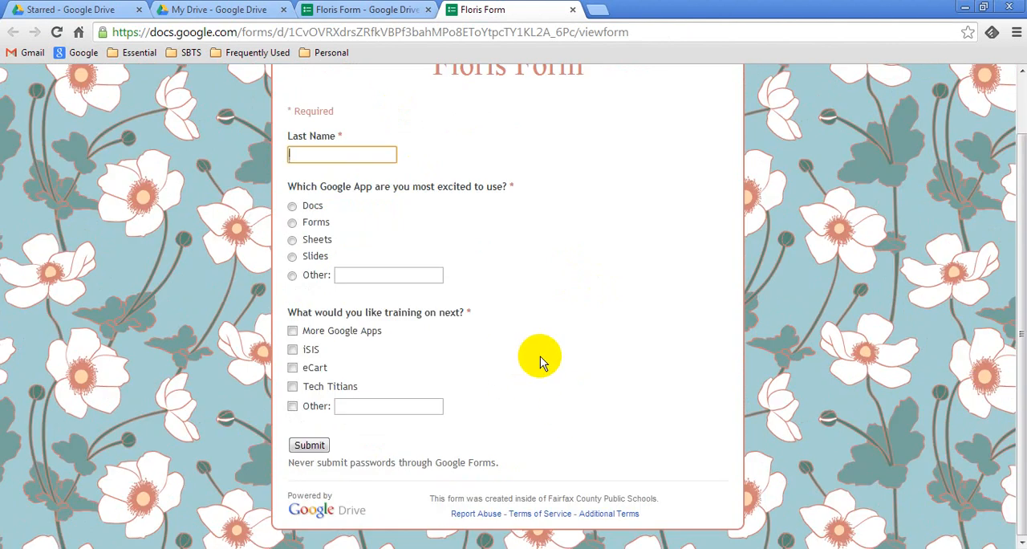
pyautogui.write('Covey')
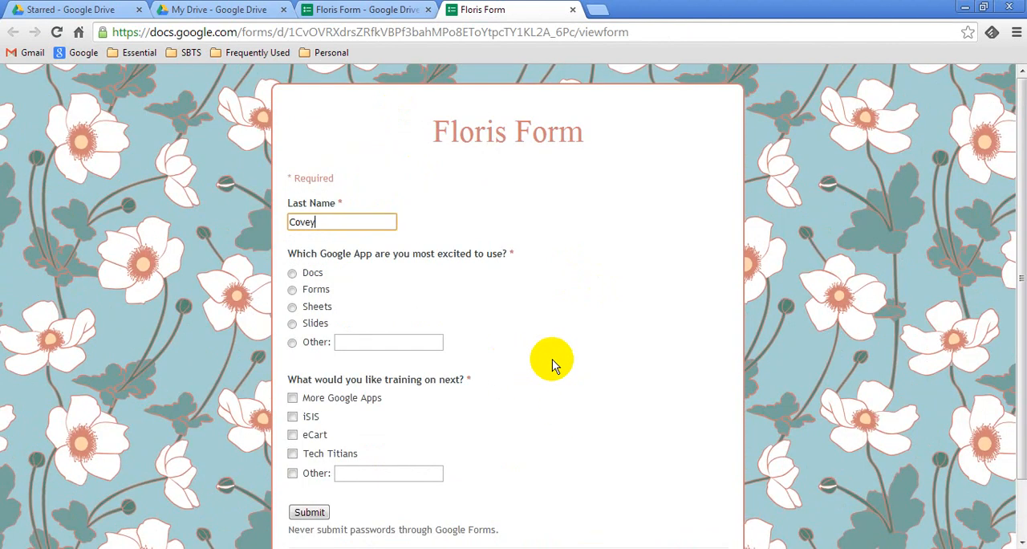
pyautogui.click(292, 415)
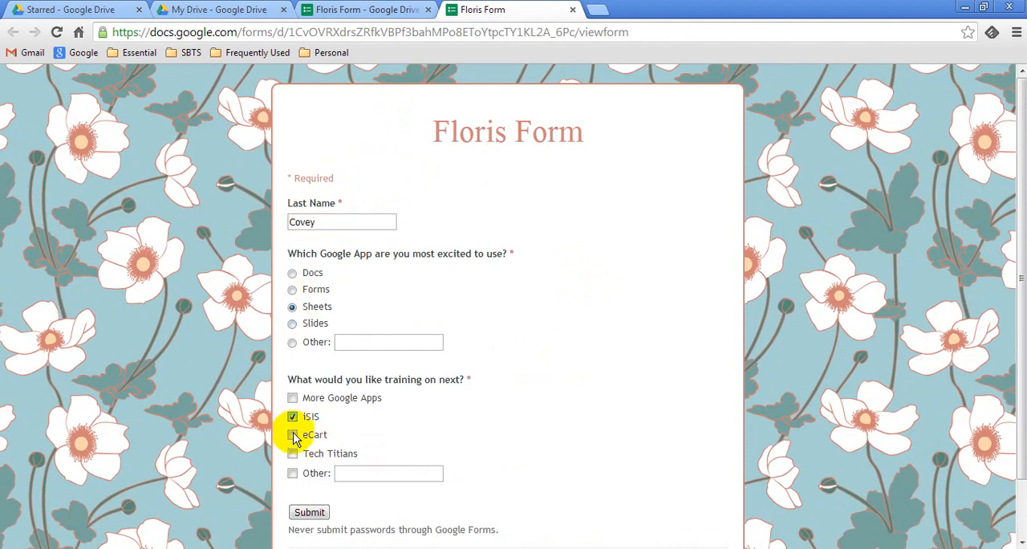
pyautogui.click(309, 512)
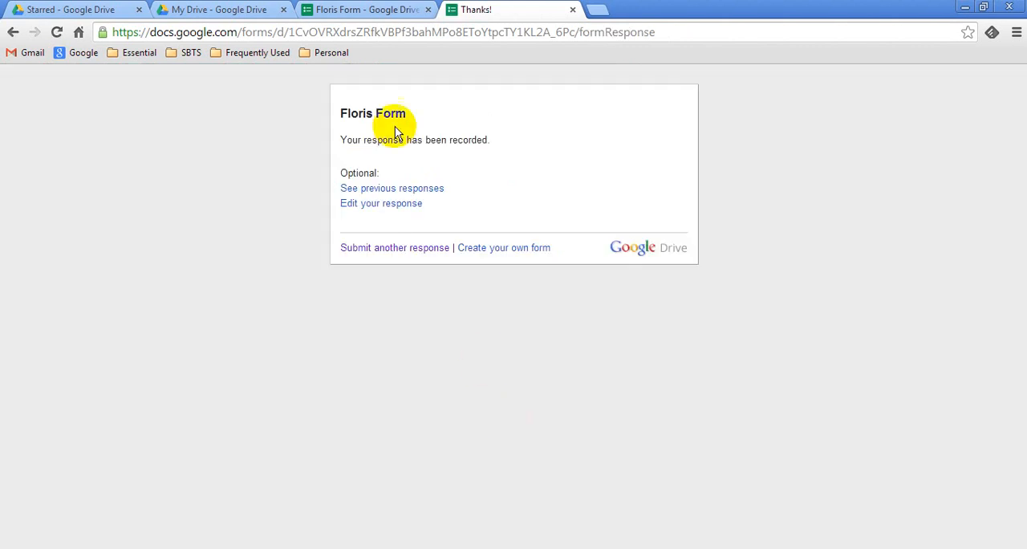
pyautogui.moveTo(369, 135)
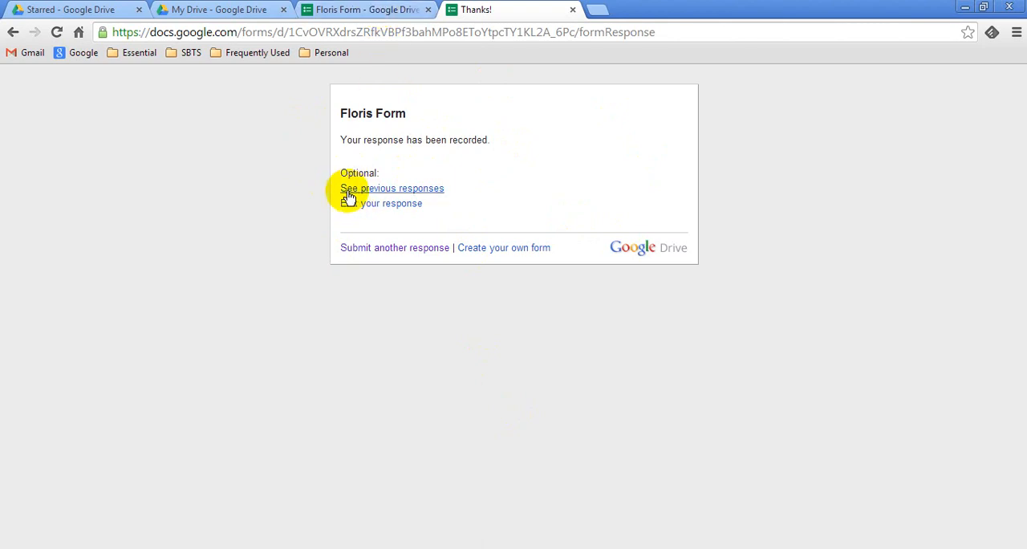
pyautogui.click(391, 188)
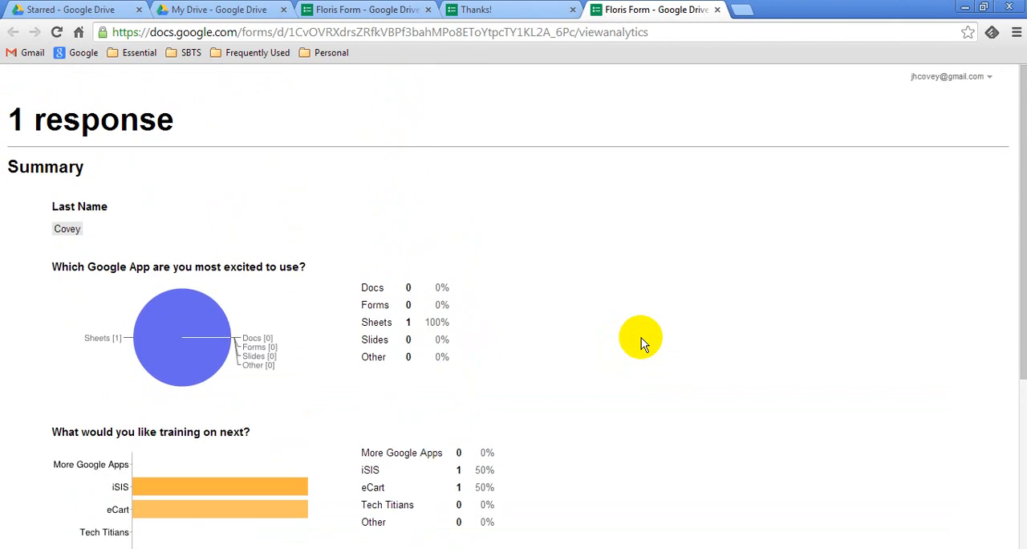
pyautogui.moveTo(716, 11)
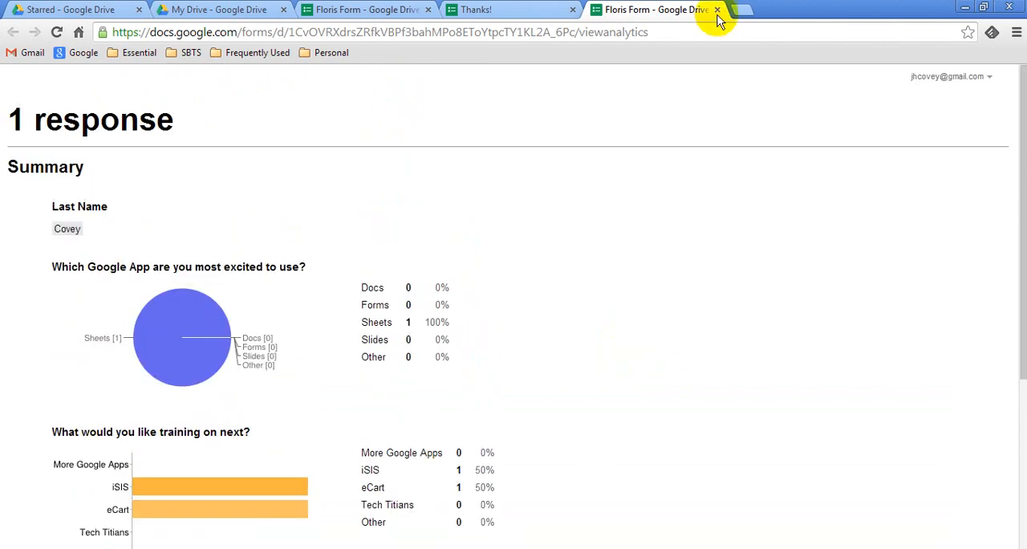
pyautogui.click(716, 10)
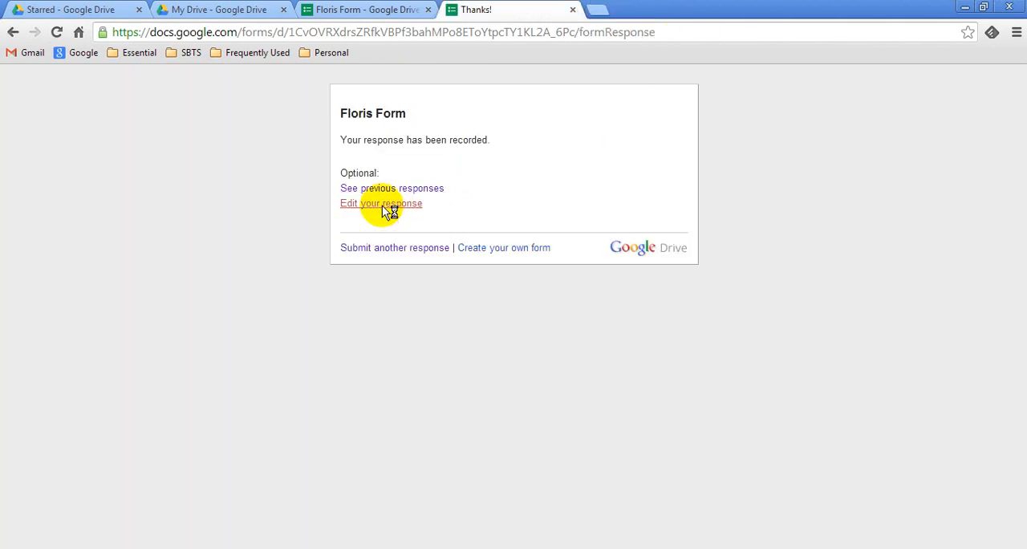
pyautogui.click(381, 203)
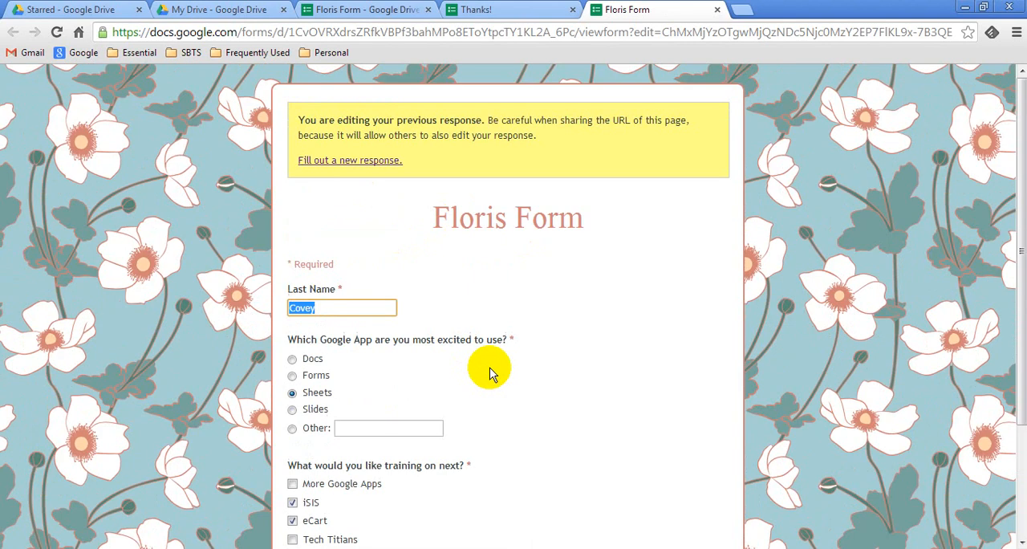
pyautogui.moveTo(452, 134)
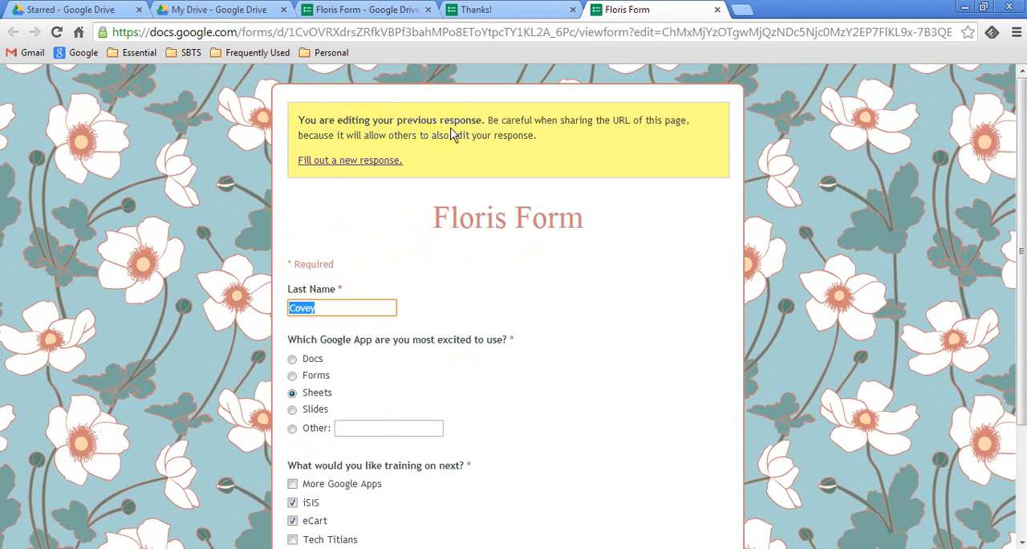
pyautogui.moveTo(478, 135)
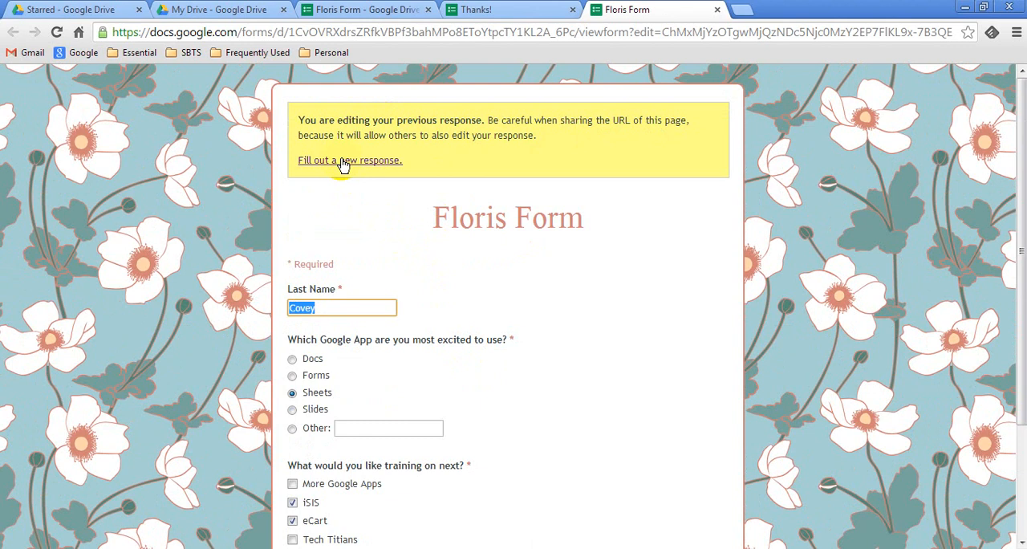
pyautogui.moveTo(468, 154)
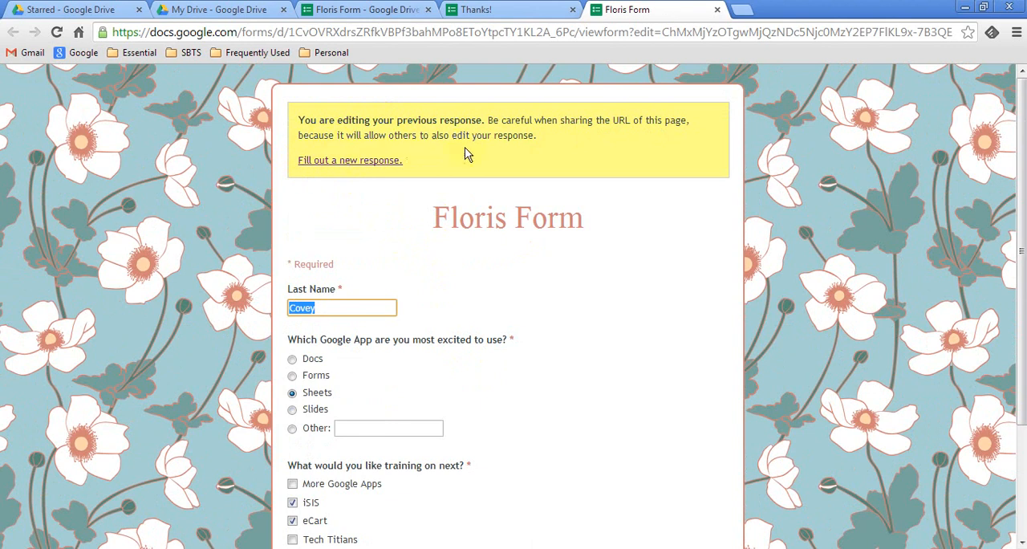
pyautogui.scroll(-3)
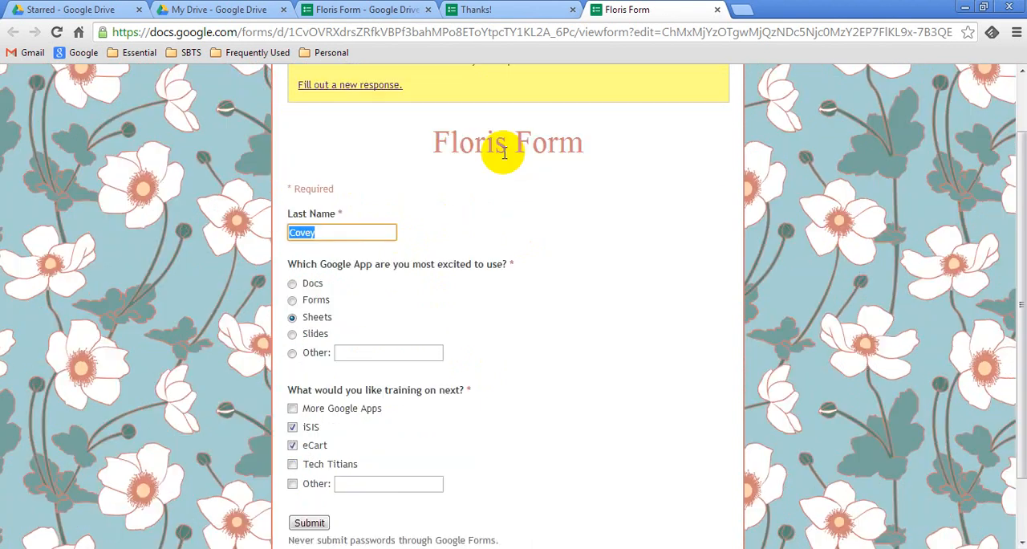
pyautogui.scroll(-3)
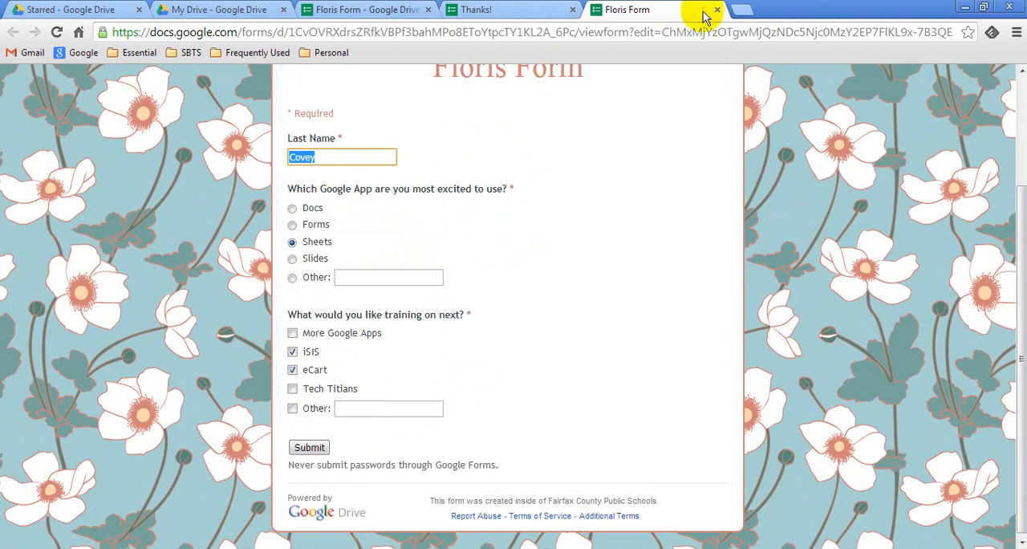
pyautogui.click(309, 447)
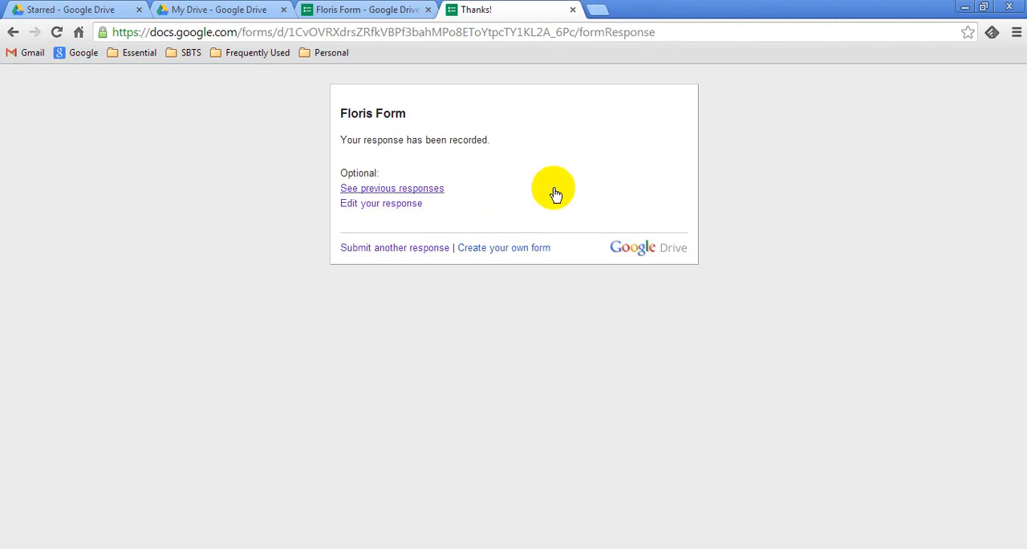
pyautogui.moveTo(363, 244)
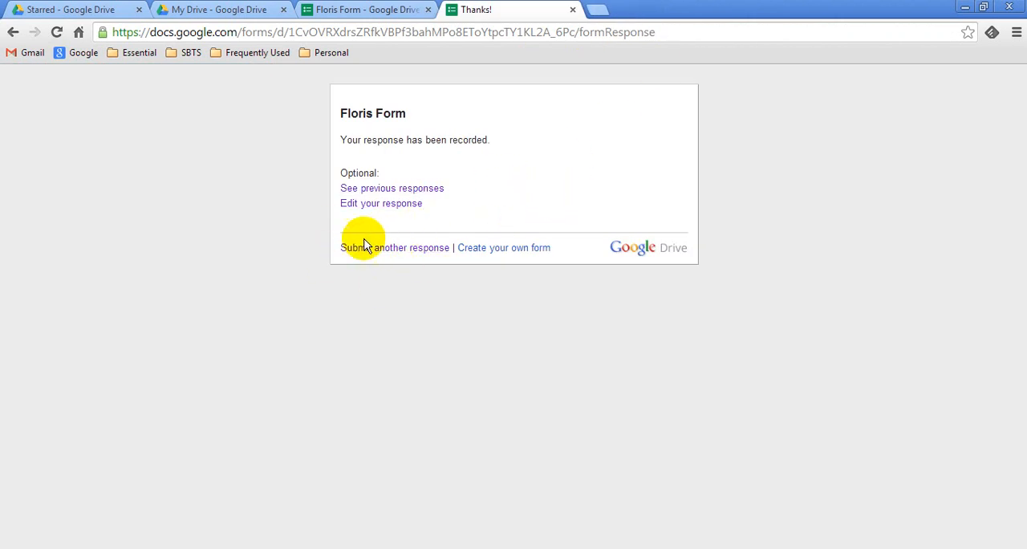
# Open a blank new response from the confirmation page's 'Submit another response' link.
pyautogui.click(394, 247)
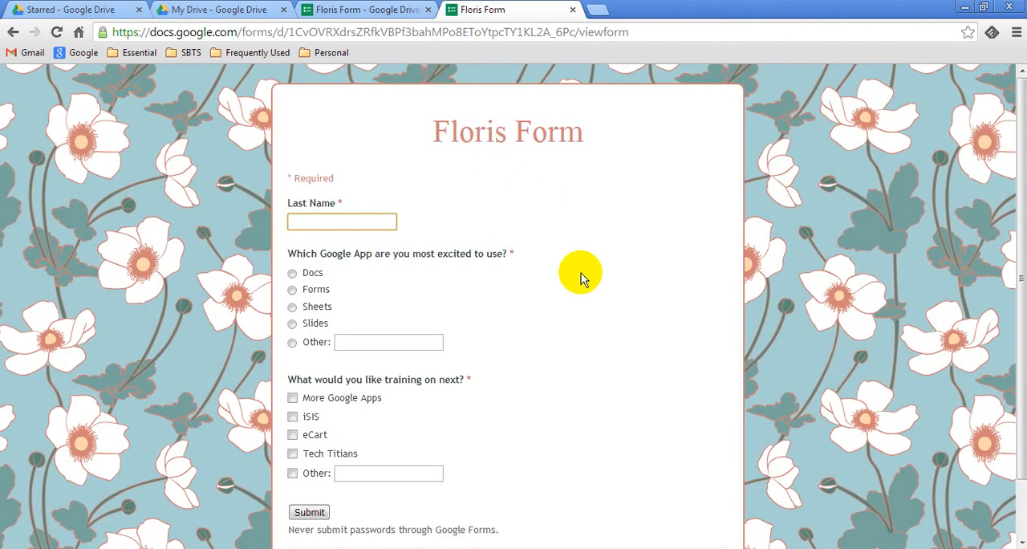
pyautogui.moveTo(506, 463)
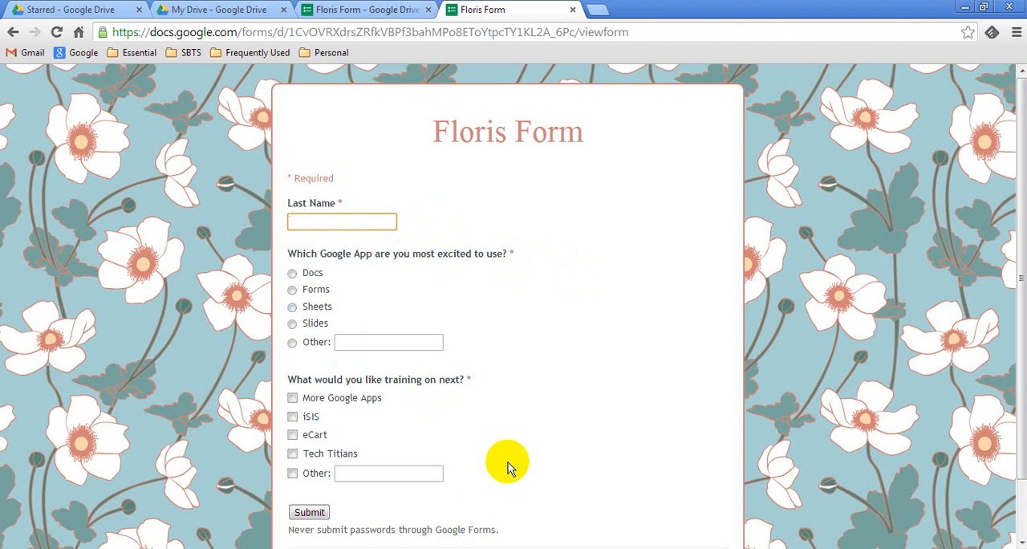
pyautogui.moveTo(437, 361)
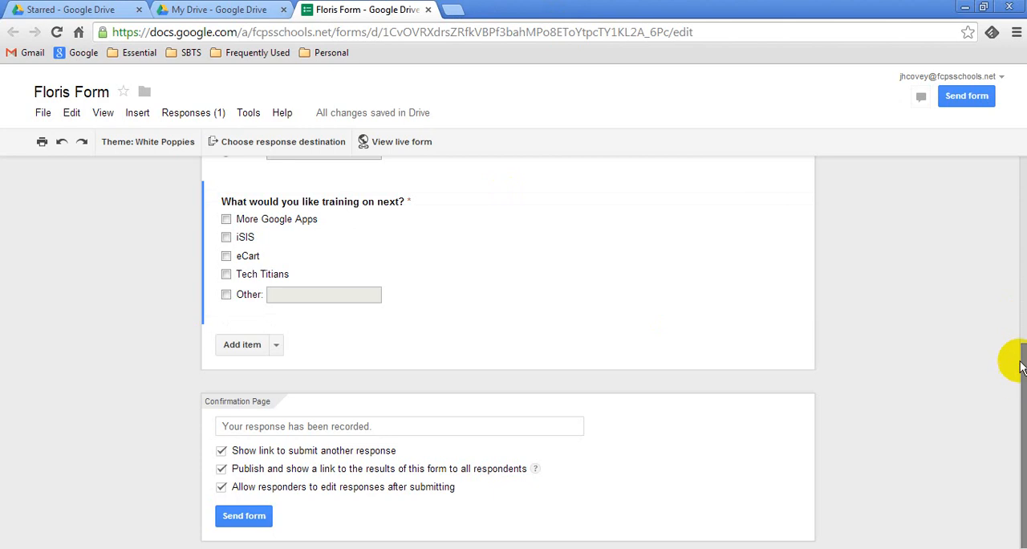
pyautogui.moveTo(1019, 452)
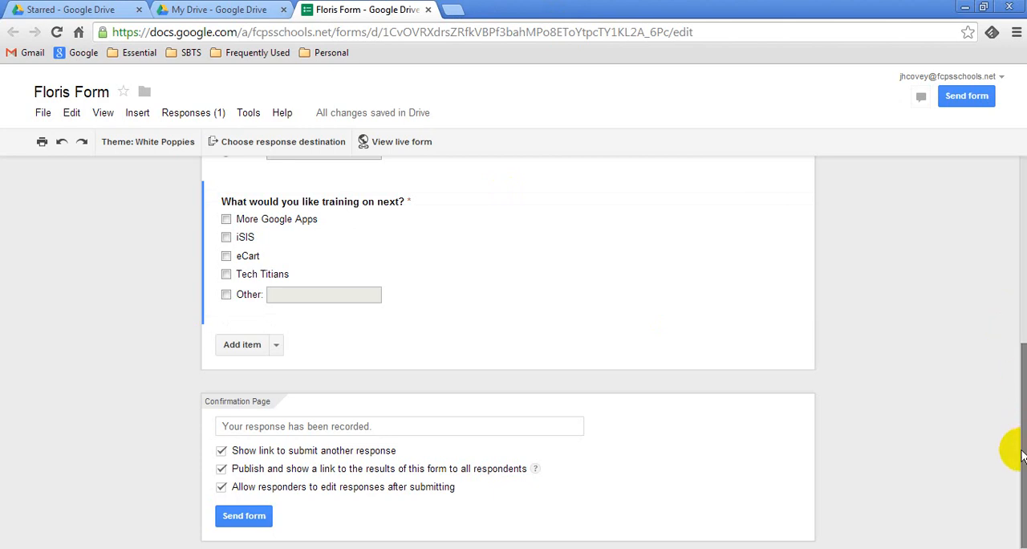
# Scroll to the toolbar and bring up Choose response destination.
pyautogui.scroll(3)
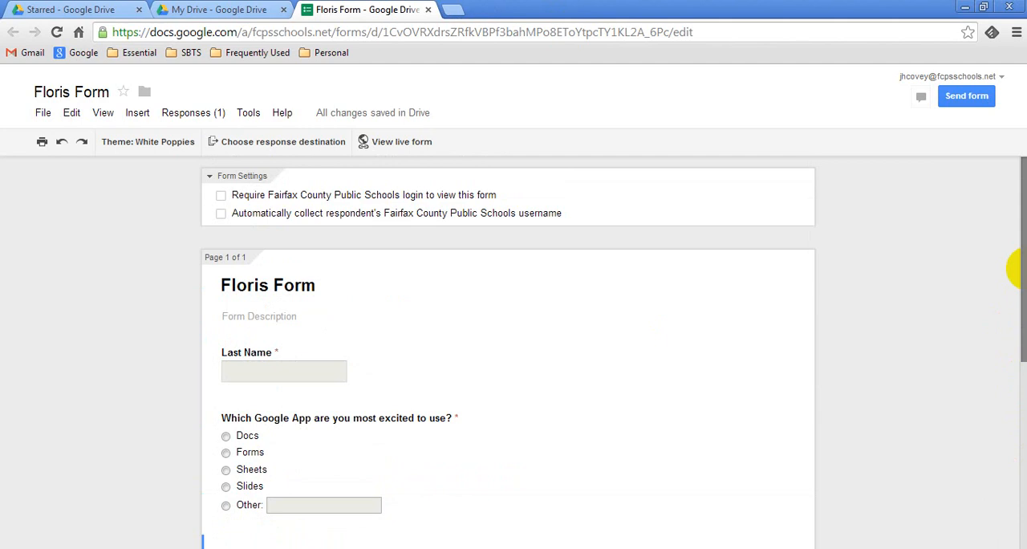
pyautogui.moveTo(672, 269)
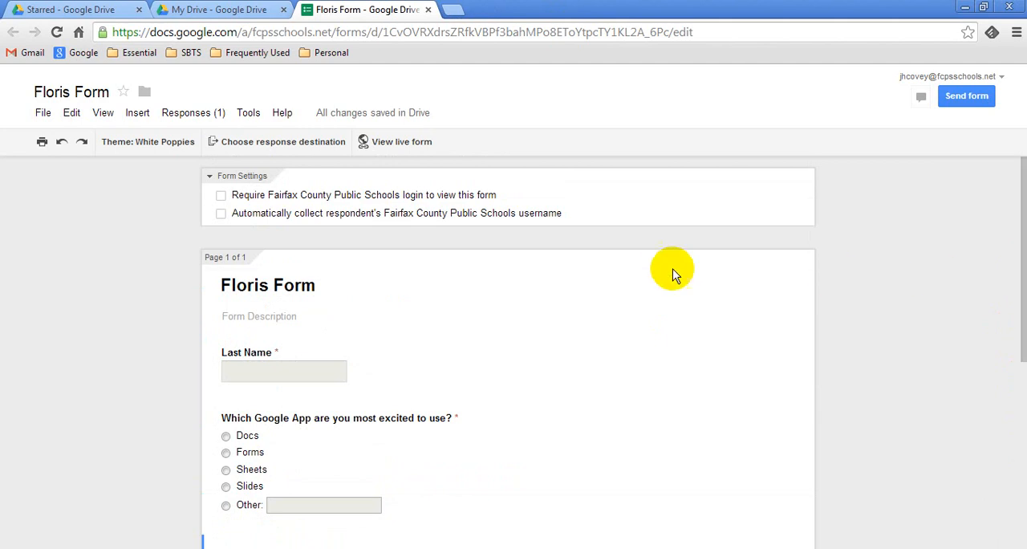
pyautogui.moveTo(275, 141)
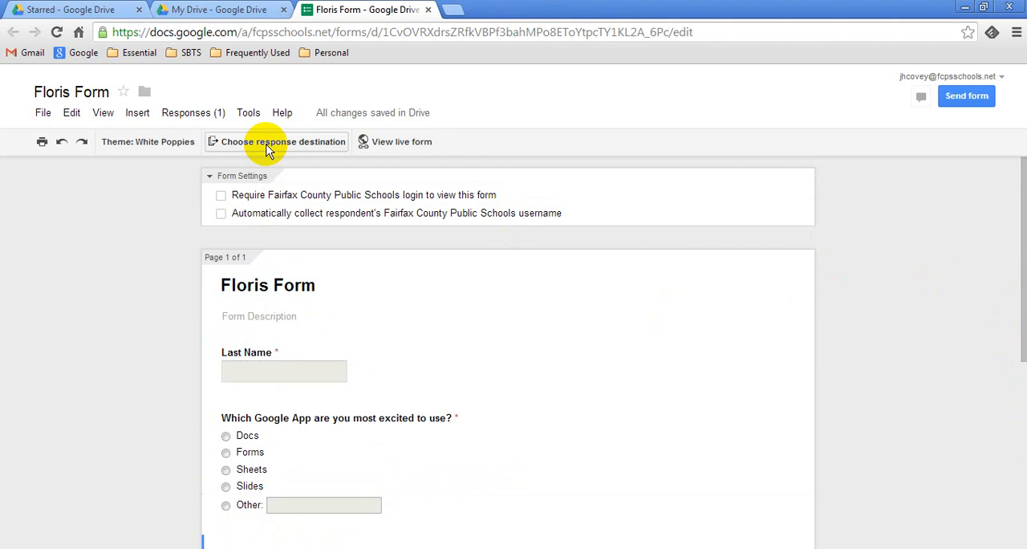
pyautogui.moveTo(278, 146)
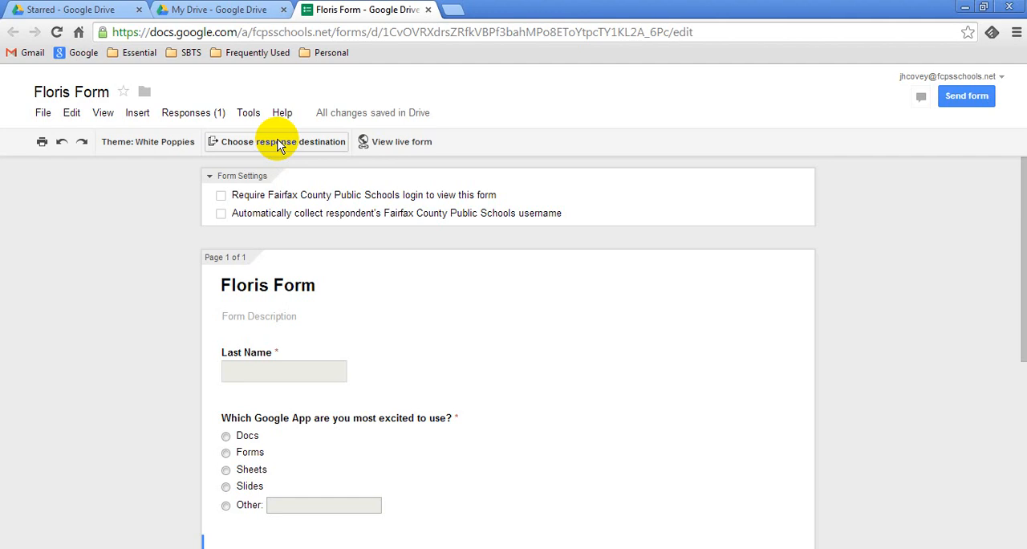
pyautogui.click(277, 141)
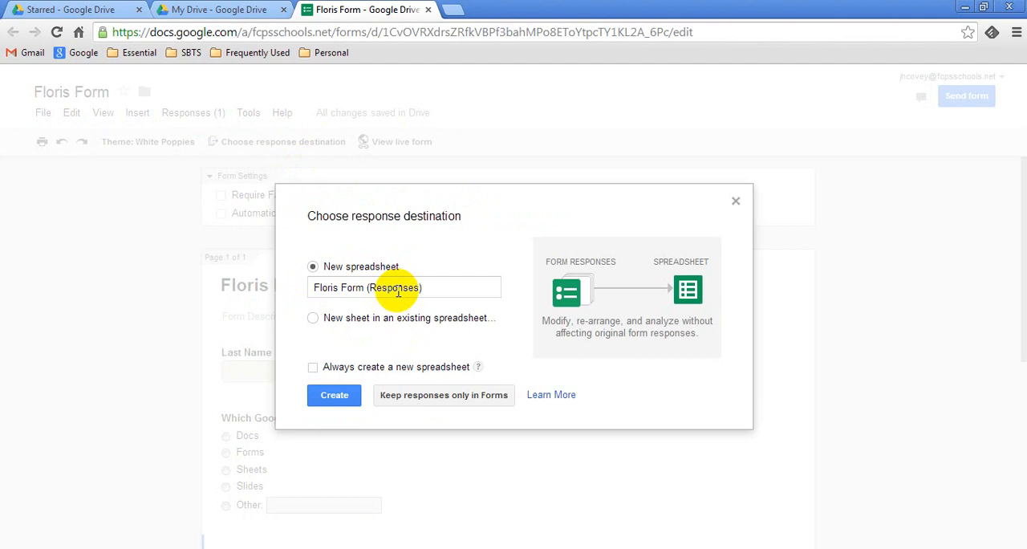
pyautogui.moveTo(369, 394)
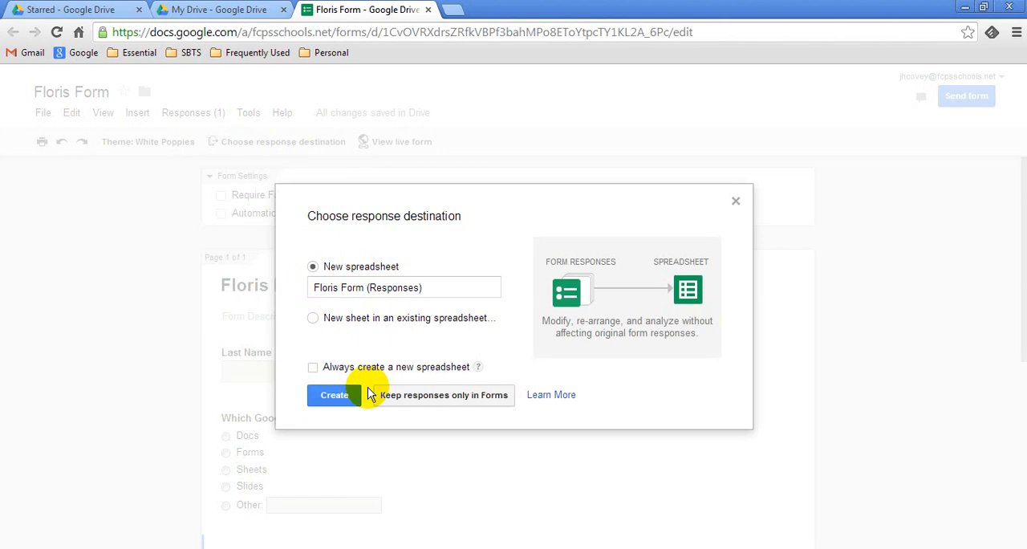
pyautogui.moveTo(446, 401)
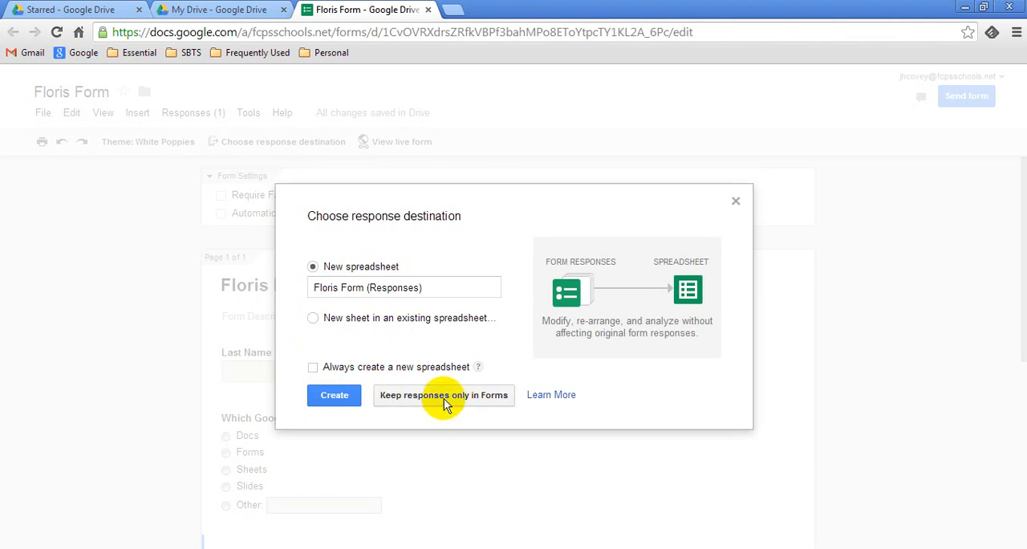
# Dismiss the destination dialog, reopen it, and create the new 'Floris Form (Responses)' spreadsheet.
pyautogui.click(443, 394)
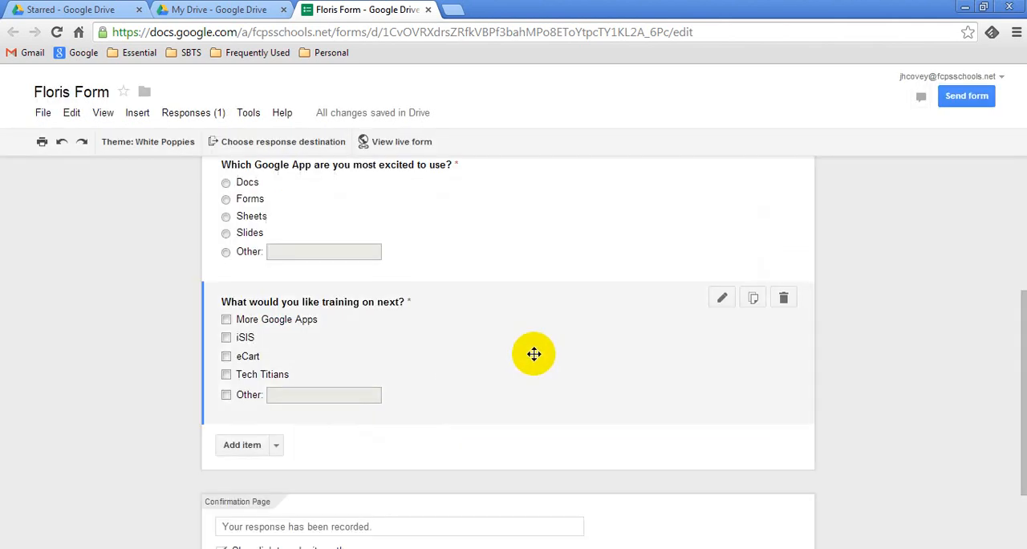
pyautogui.moveTo(535, 370)
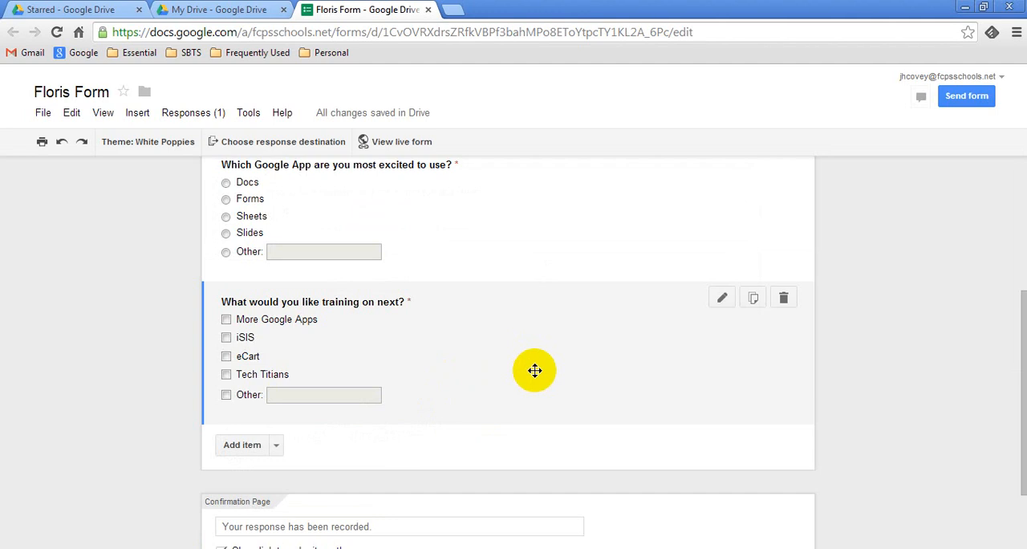
pyautogui.click(277, 141)
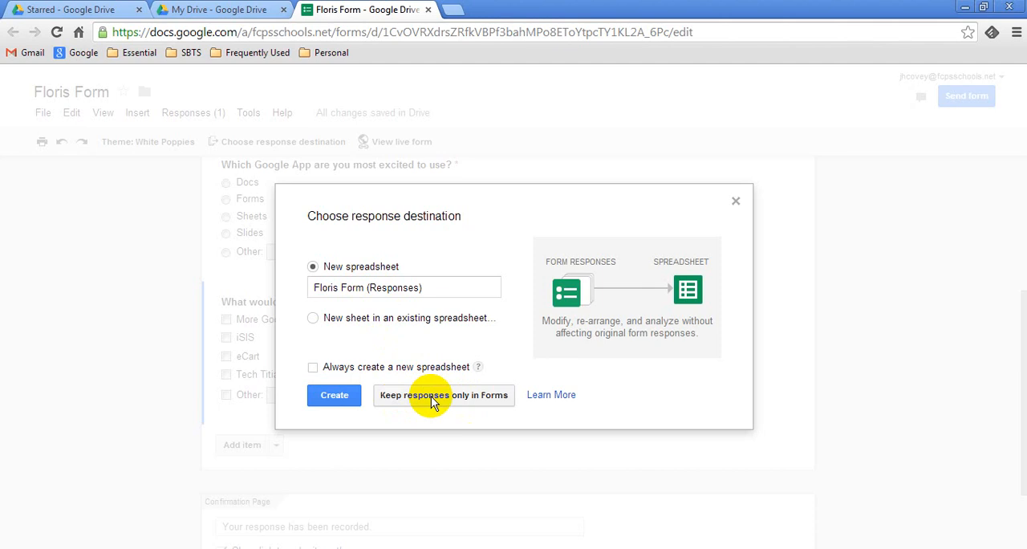
pyautogui.moveTo(334, 395)
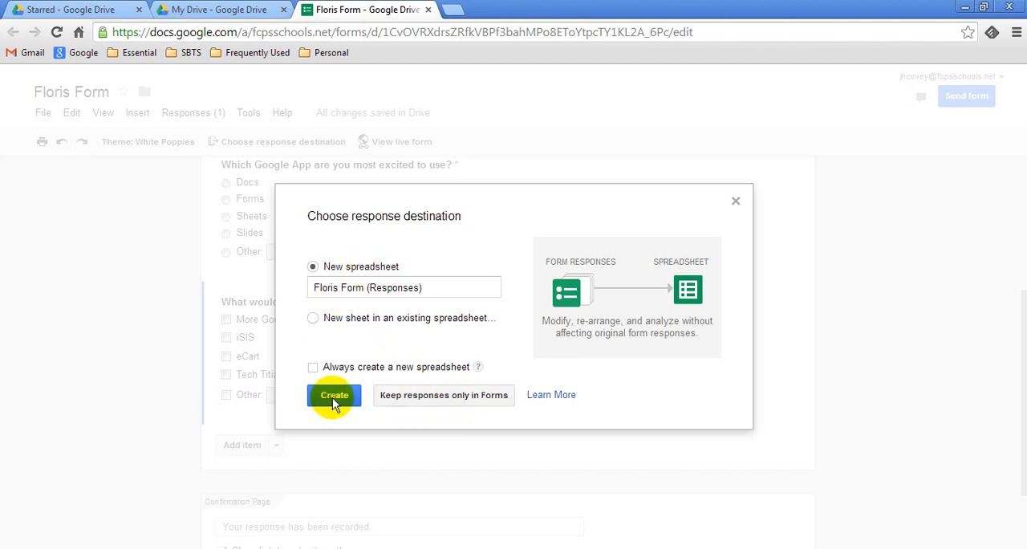
pyautogui.click(334, 394)
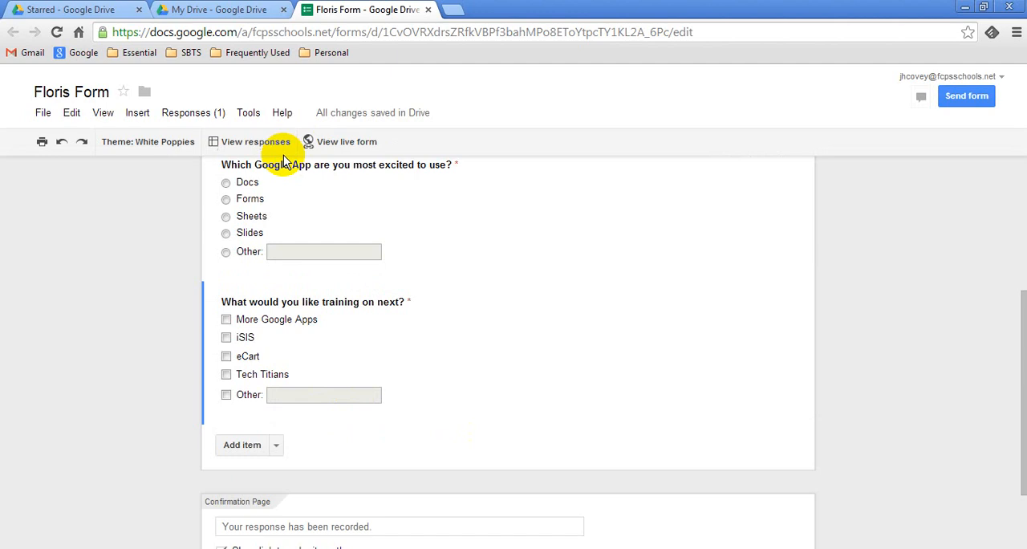
pyautogui.moveTo(348, 155)
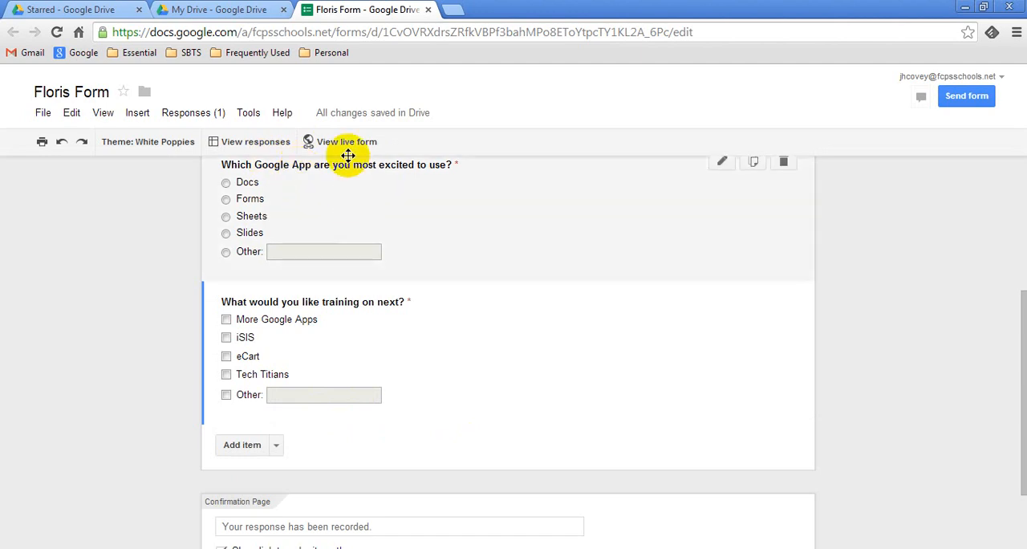
# Open the live Floris Form with its three required questions.
pyautogui.click(347, 141)
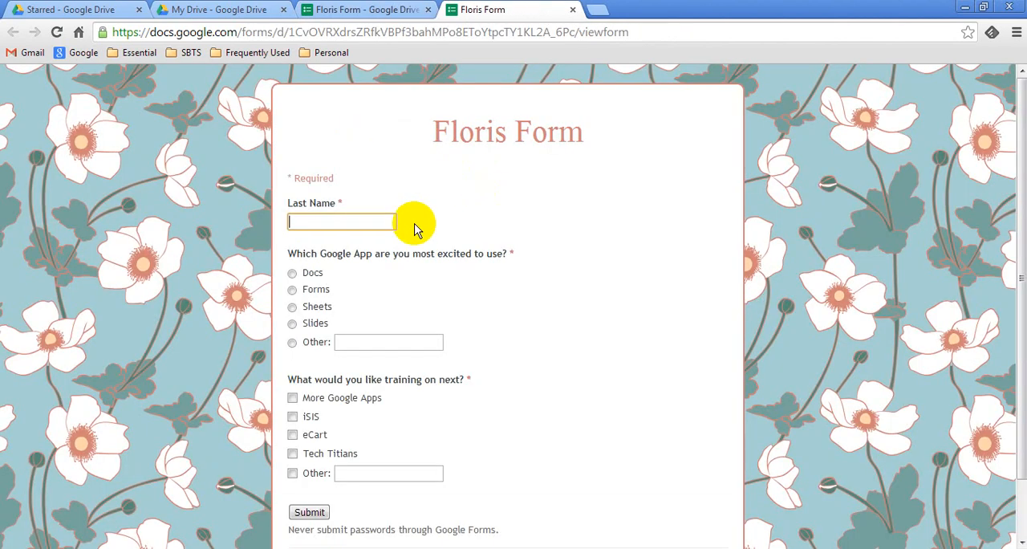
# Submit a second Covey response with Forms, then open the linked responses spreadsheet.
pyautogui.write('Covey')
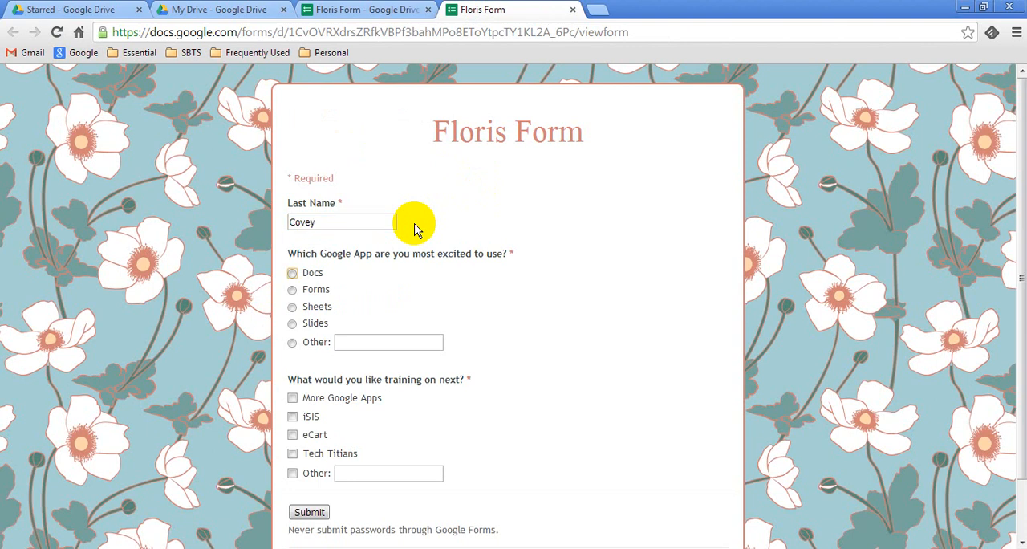
pyautogui.click(292, 289)
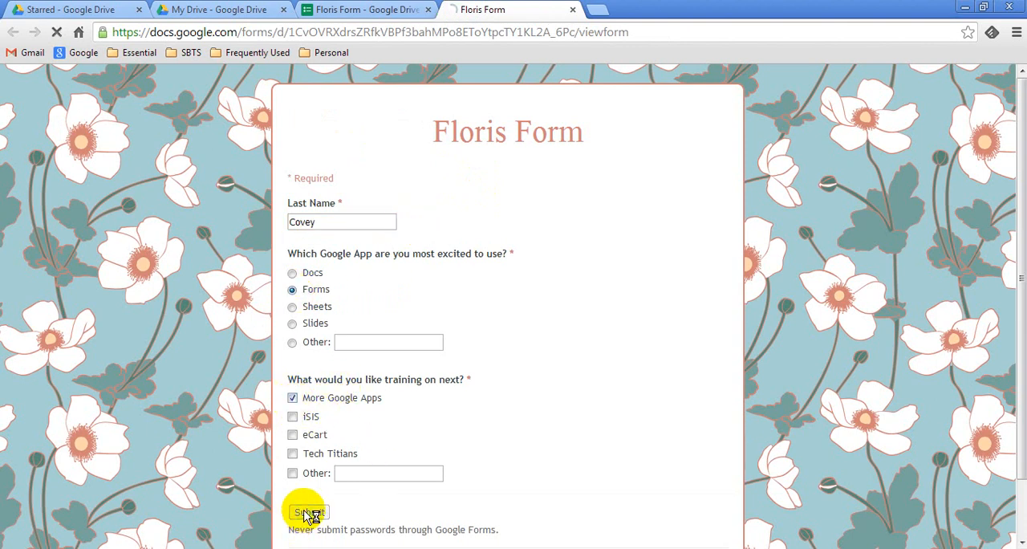
pyautogui.click(307, 512)
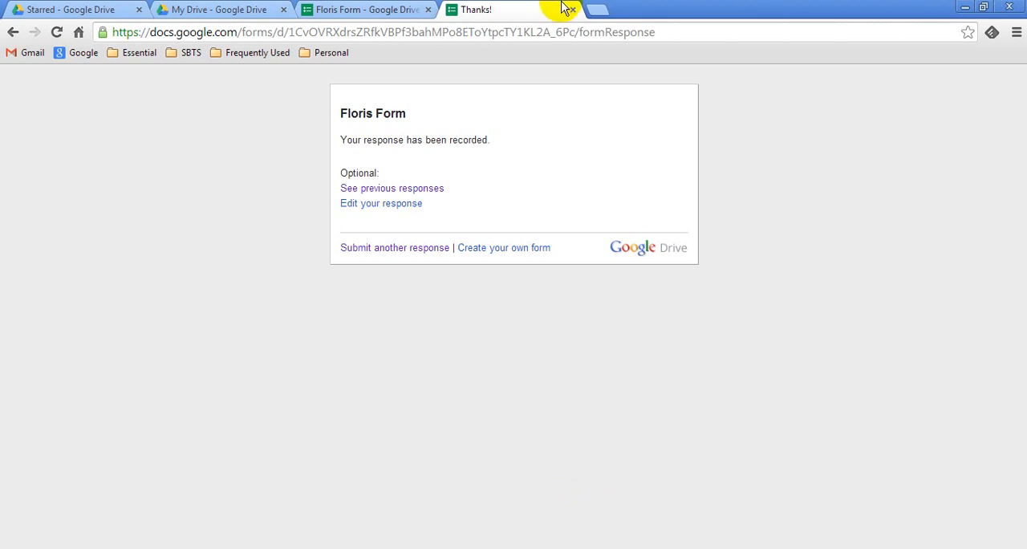
pyautogui.click(569, 9)
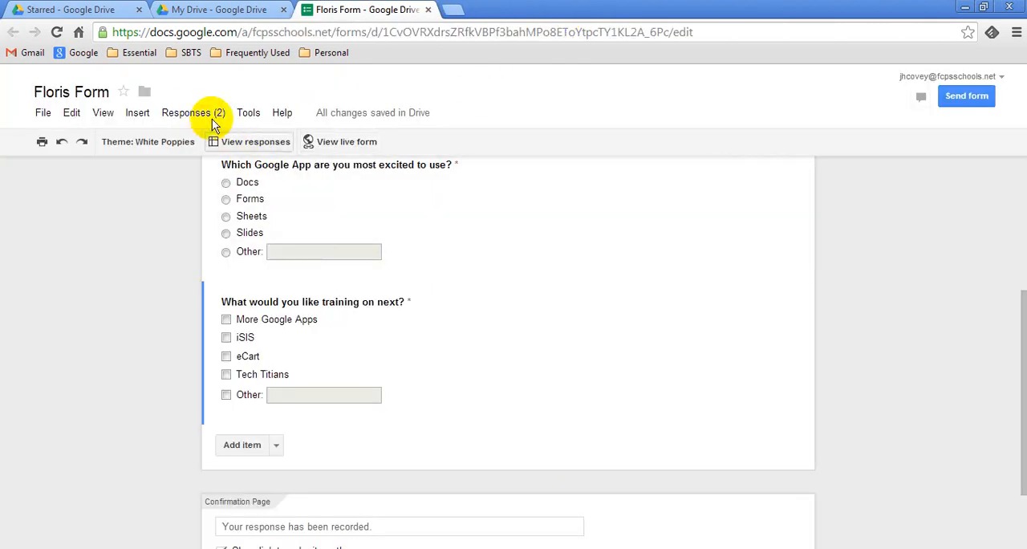
pyautogui.click(256, 141)
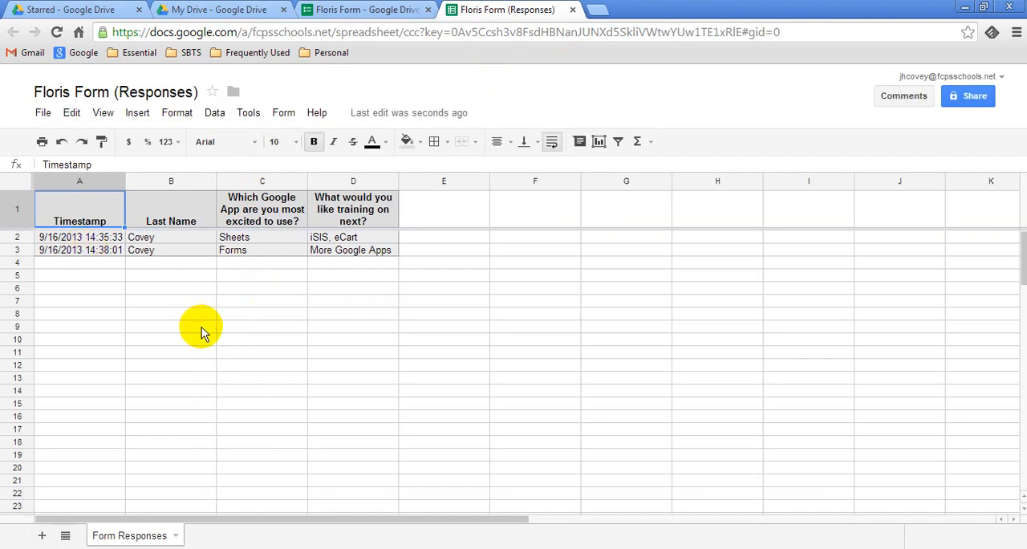
pyautogui.moveTo(210, 332)
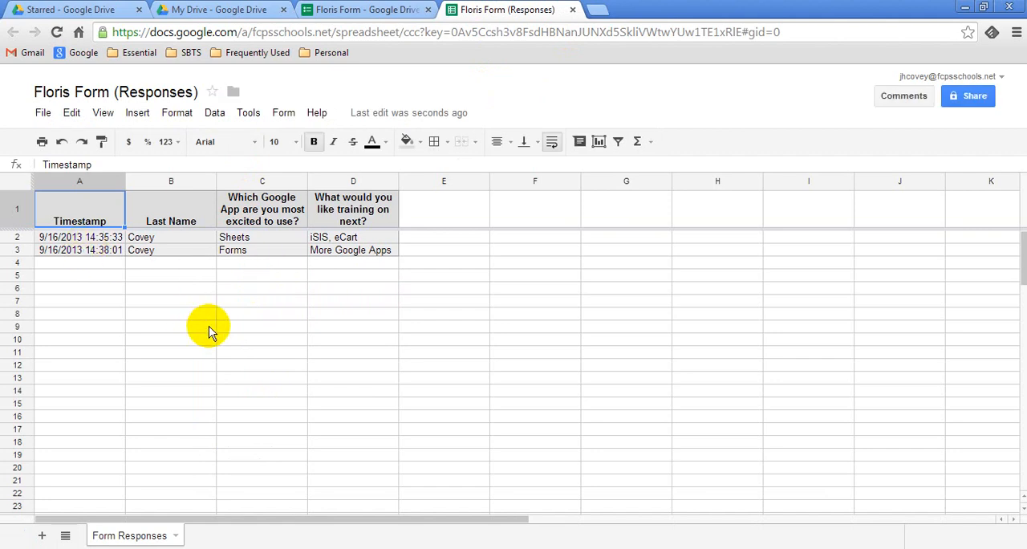
pyautogui.moveTo(164, 239)
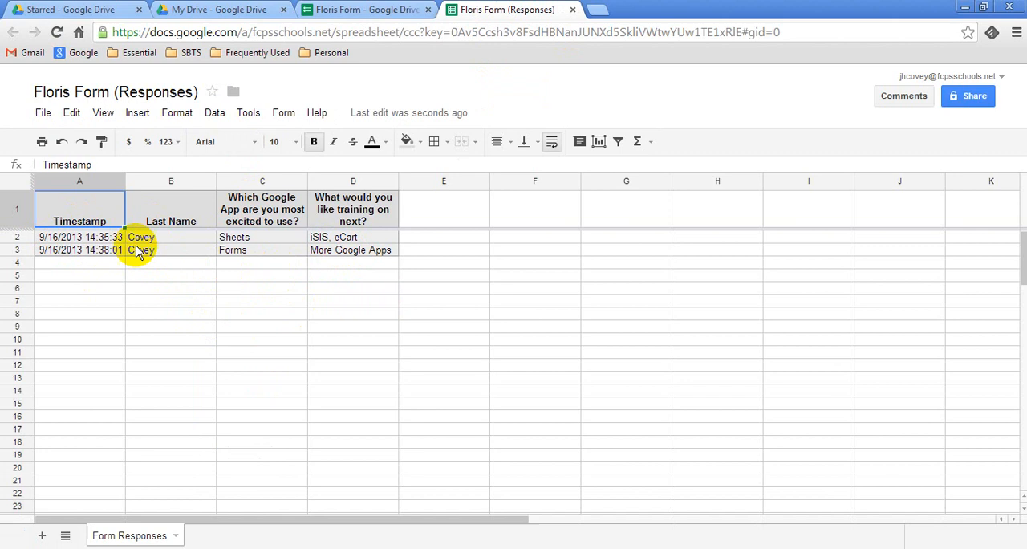
pyautogui.moveTo(140, 237)
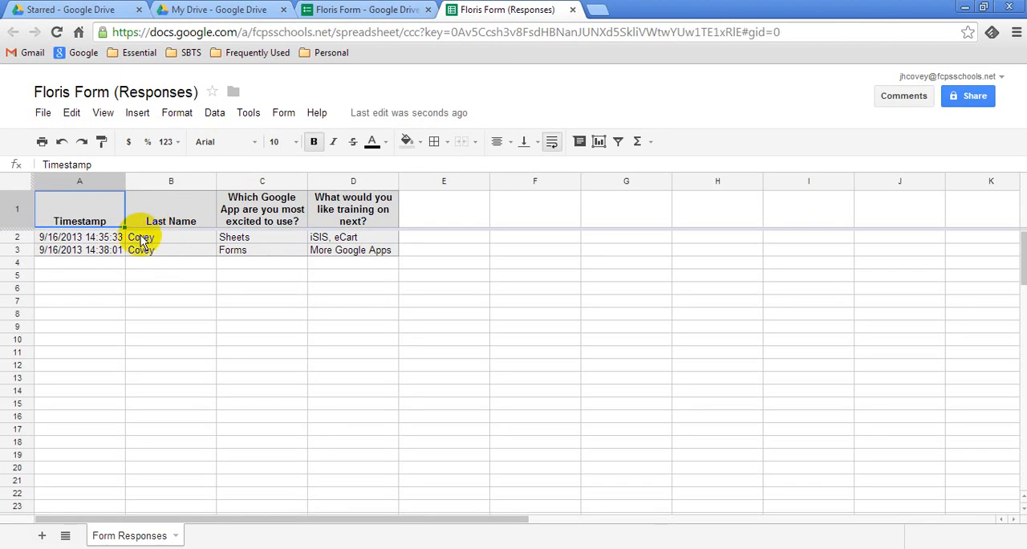
# Inspect the last names and app answers in rows 2 and 3, then return to the editor.
pyautogui.click(262, 237)
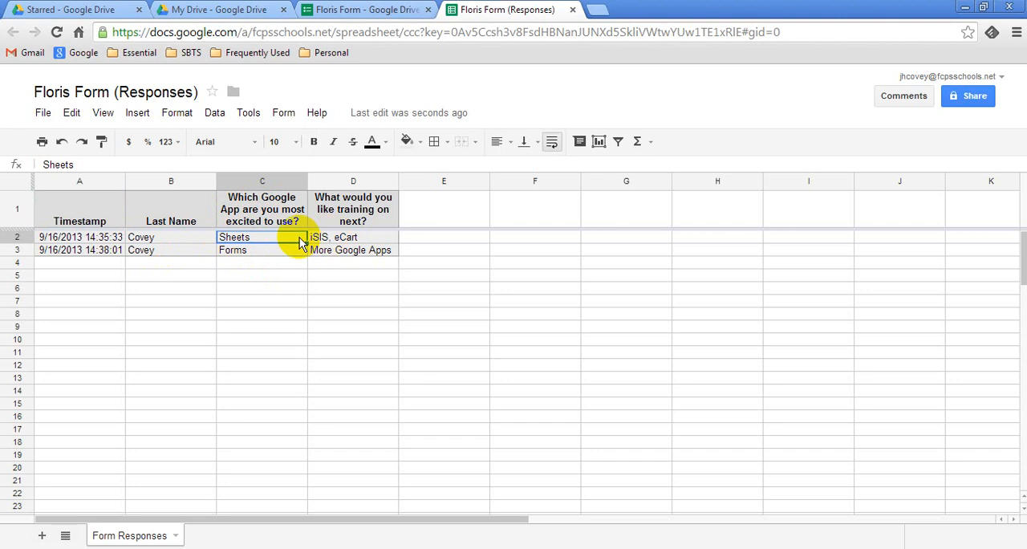
pyautogui.click(353, 237)
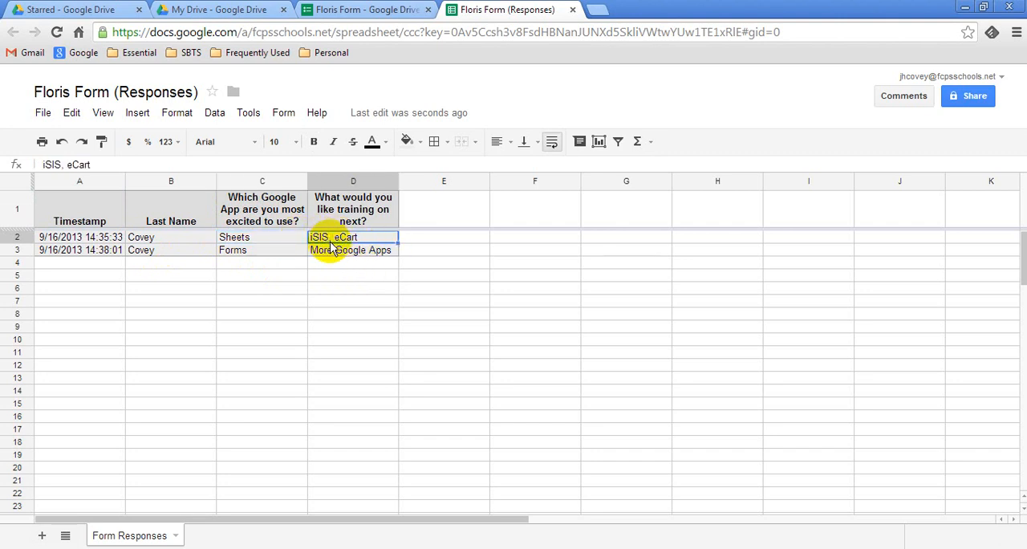
pyautogui.click(353, 249)
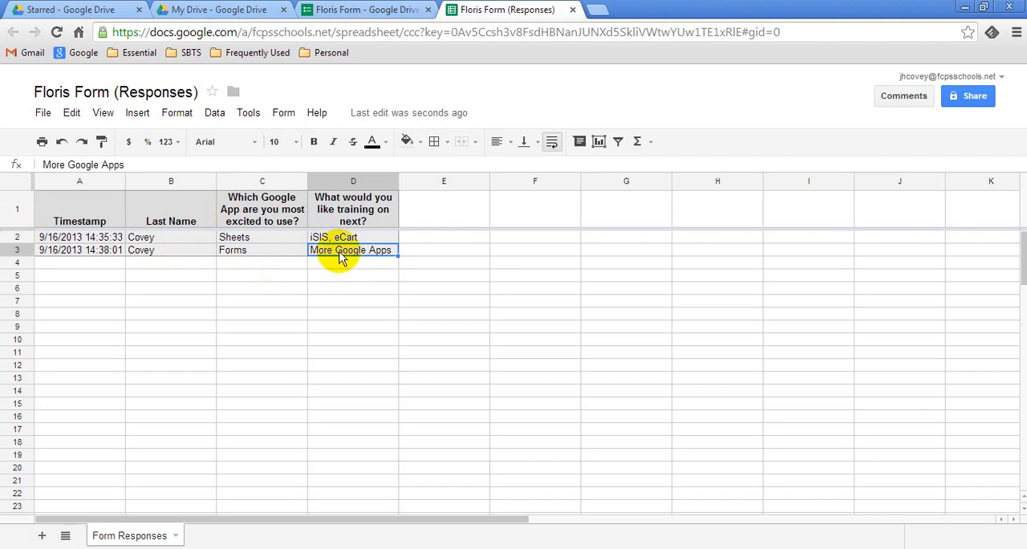
pyautogui.click(353, 237)
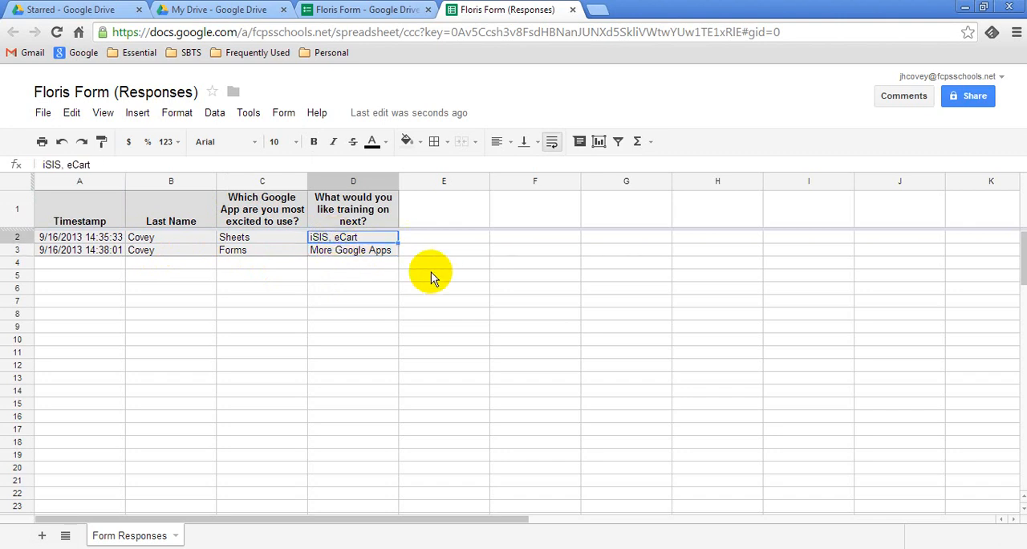
pyautogui.moveTo(151, 245)
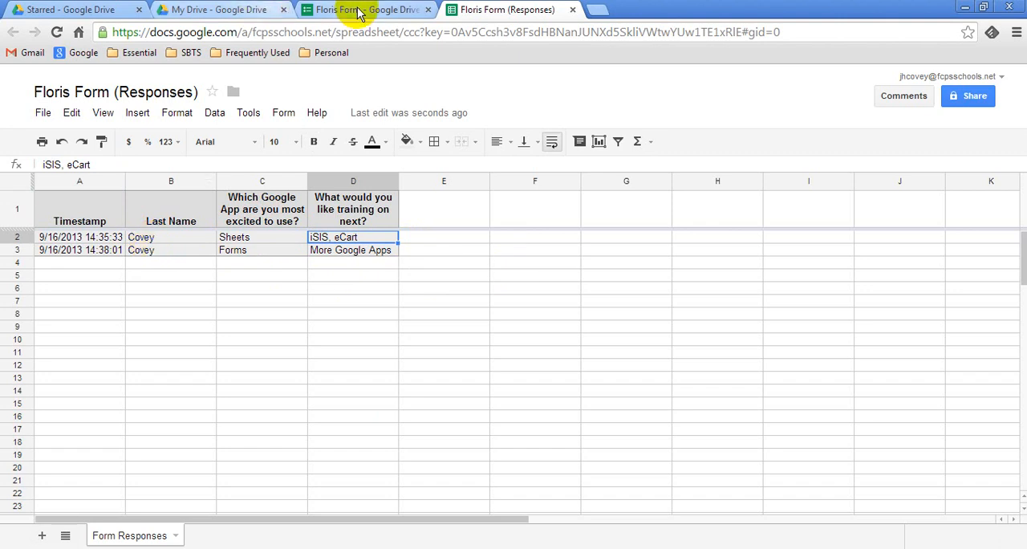
pyautogui.click(365, 9)
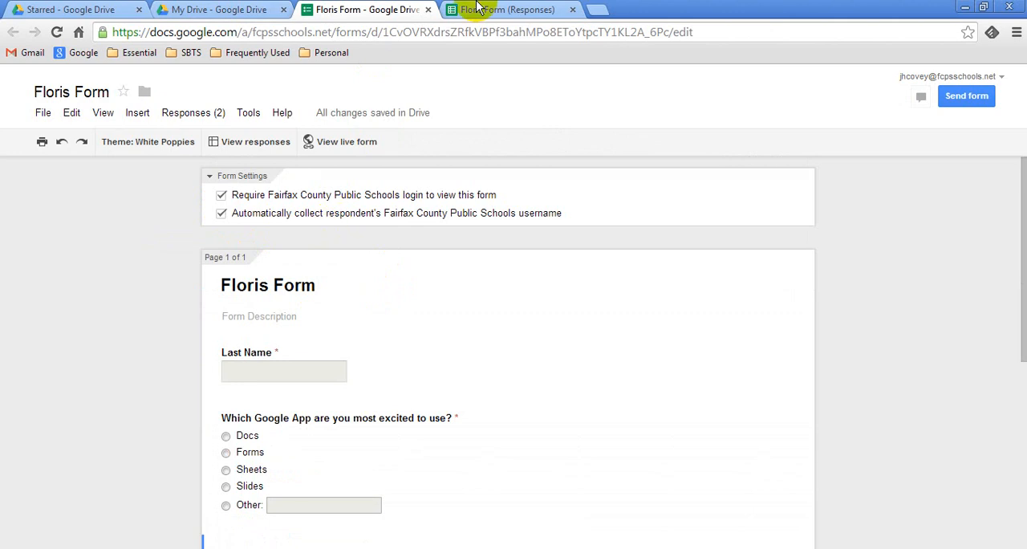
# Switch to the Floris Form (Responses) spreadsheet to see the new Username column.
pyautogui.click(509, 8)
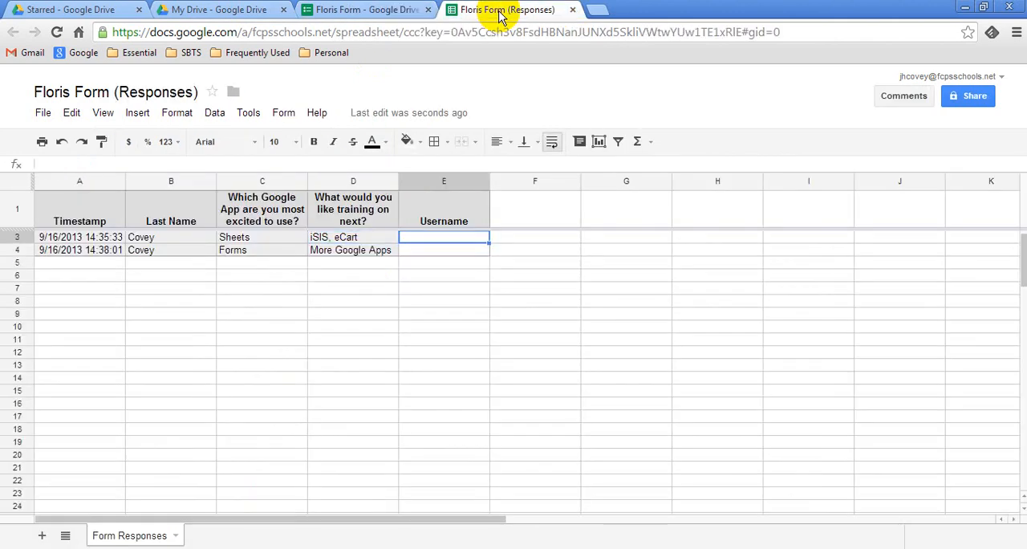